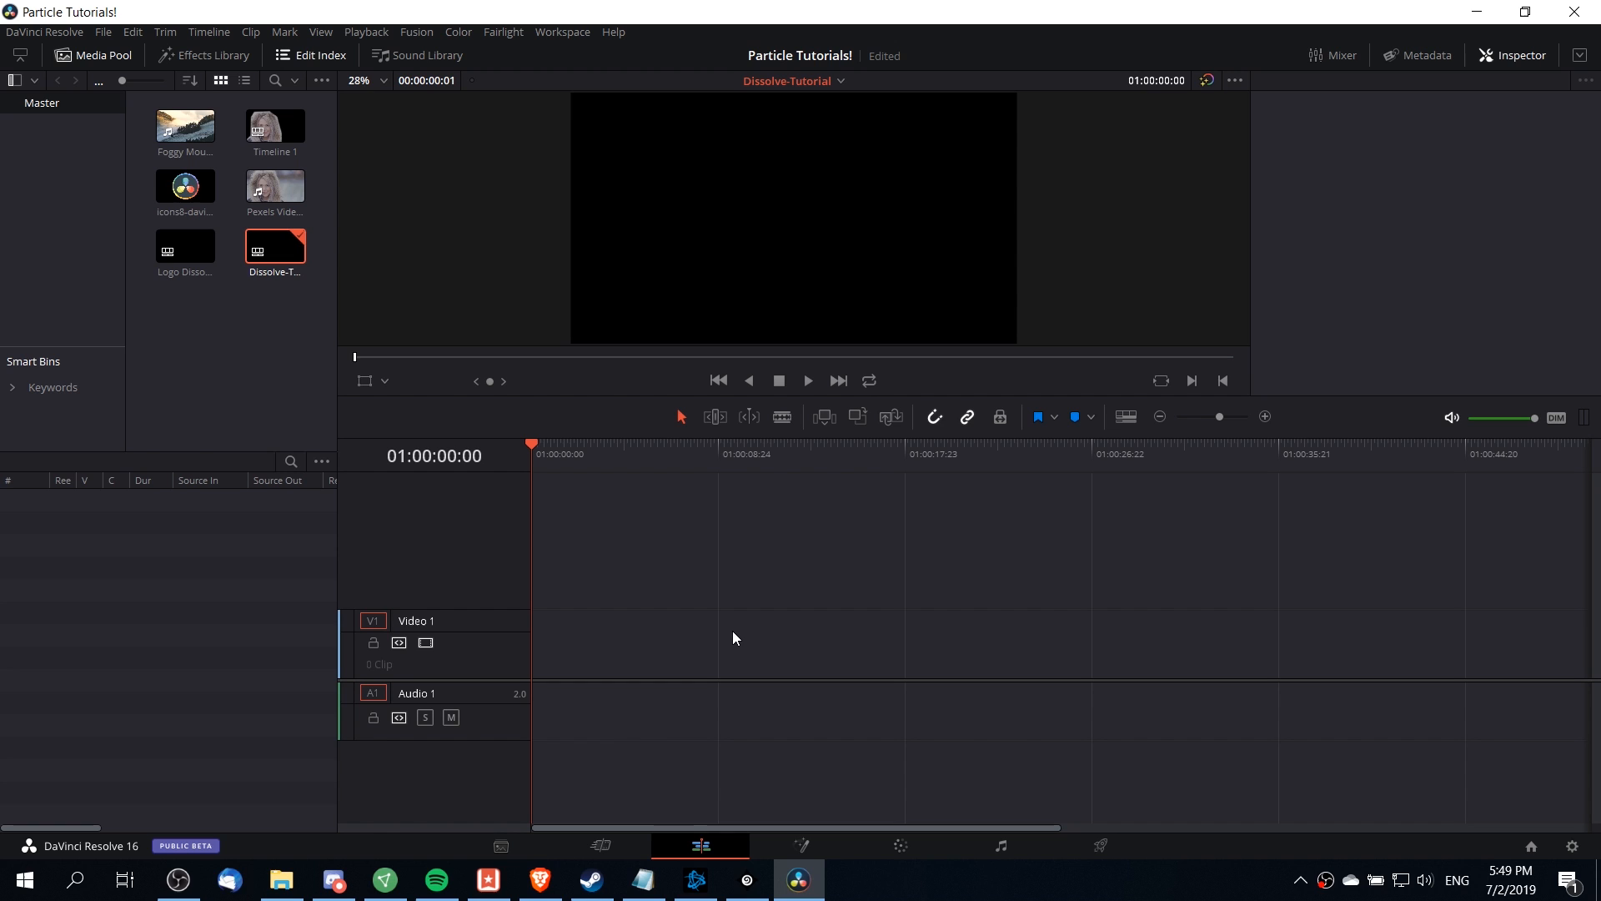
mouse_move(141, 48)
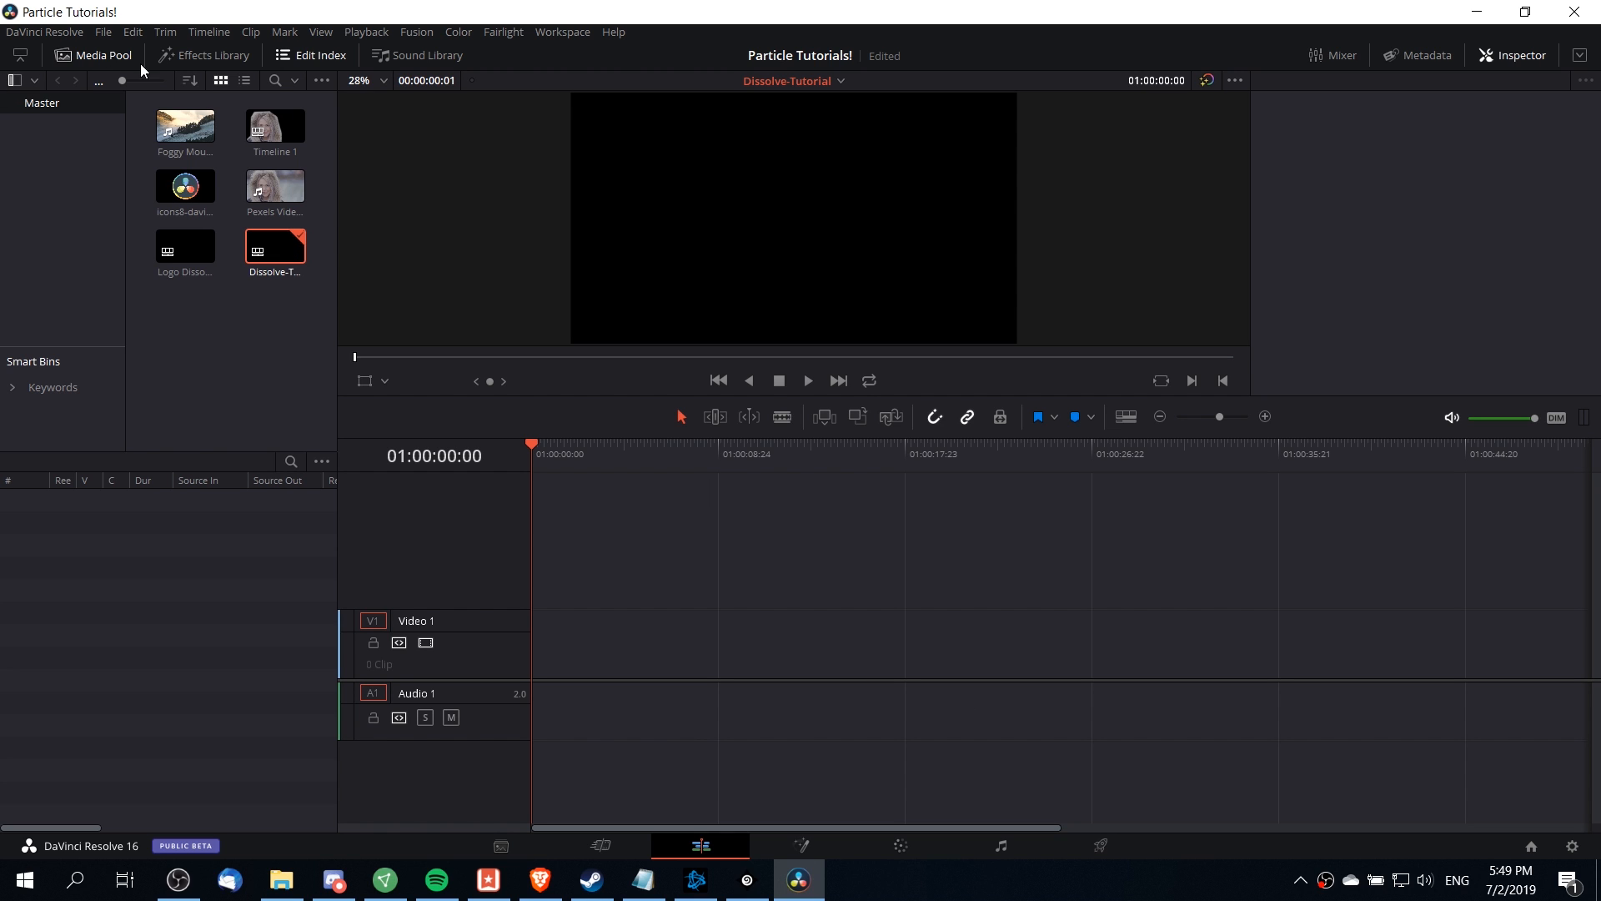
- Drag a Fusion Composition from the Effects Library onto the start of Video 1
click(212, 55)
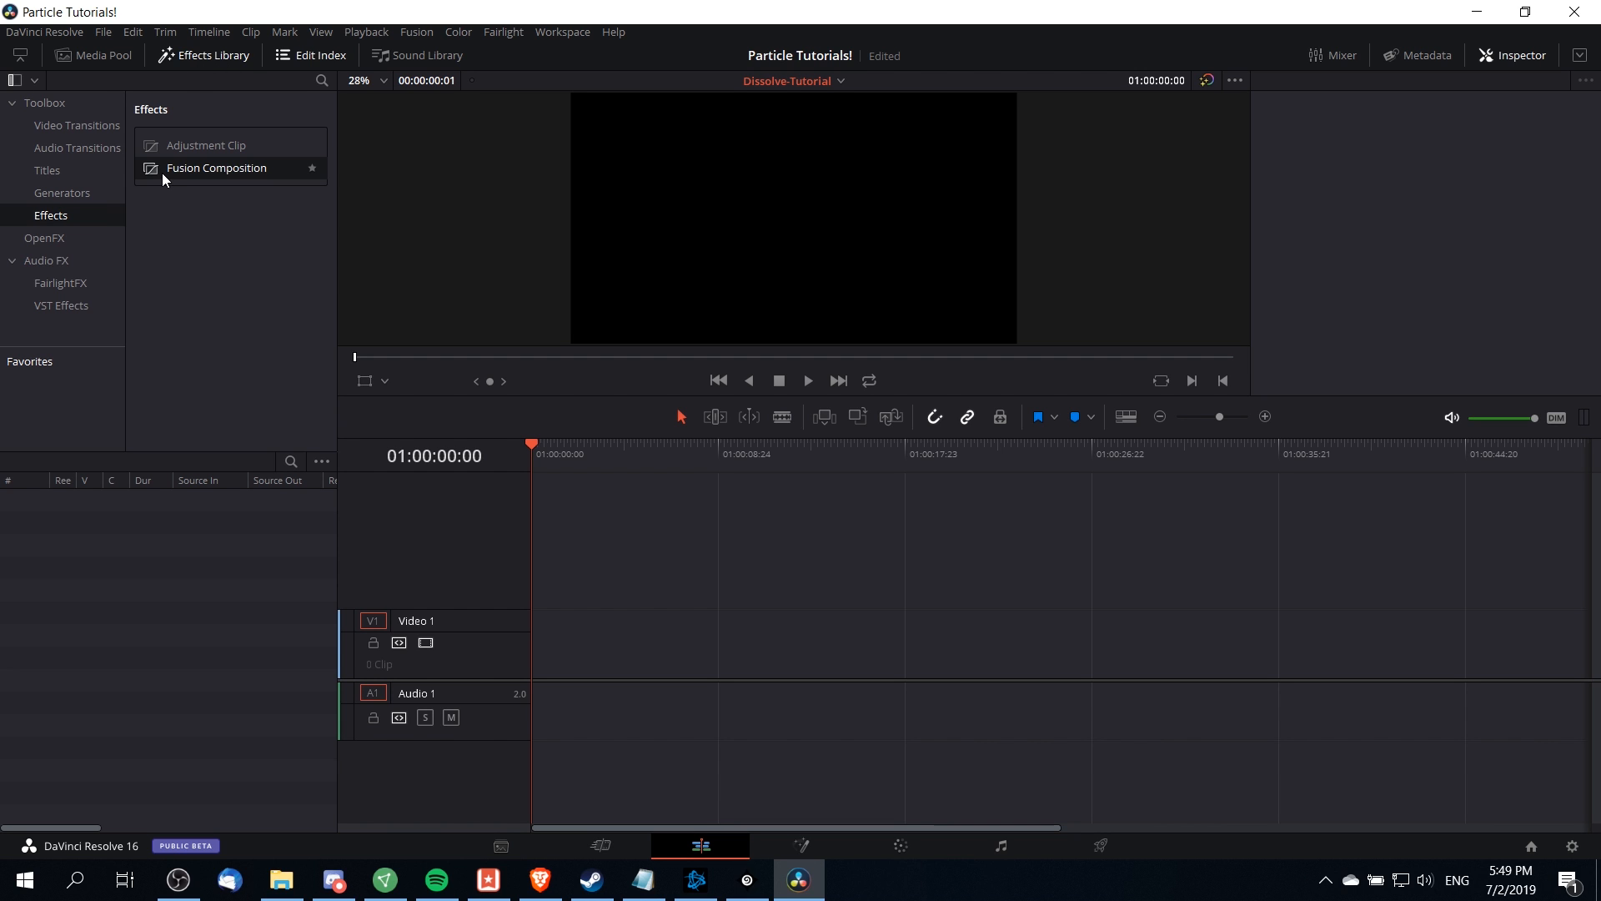
drag(216, 167, 582, 644)
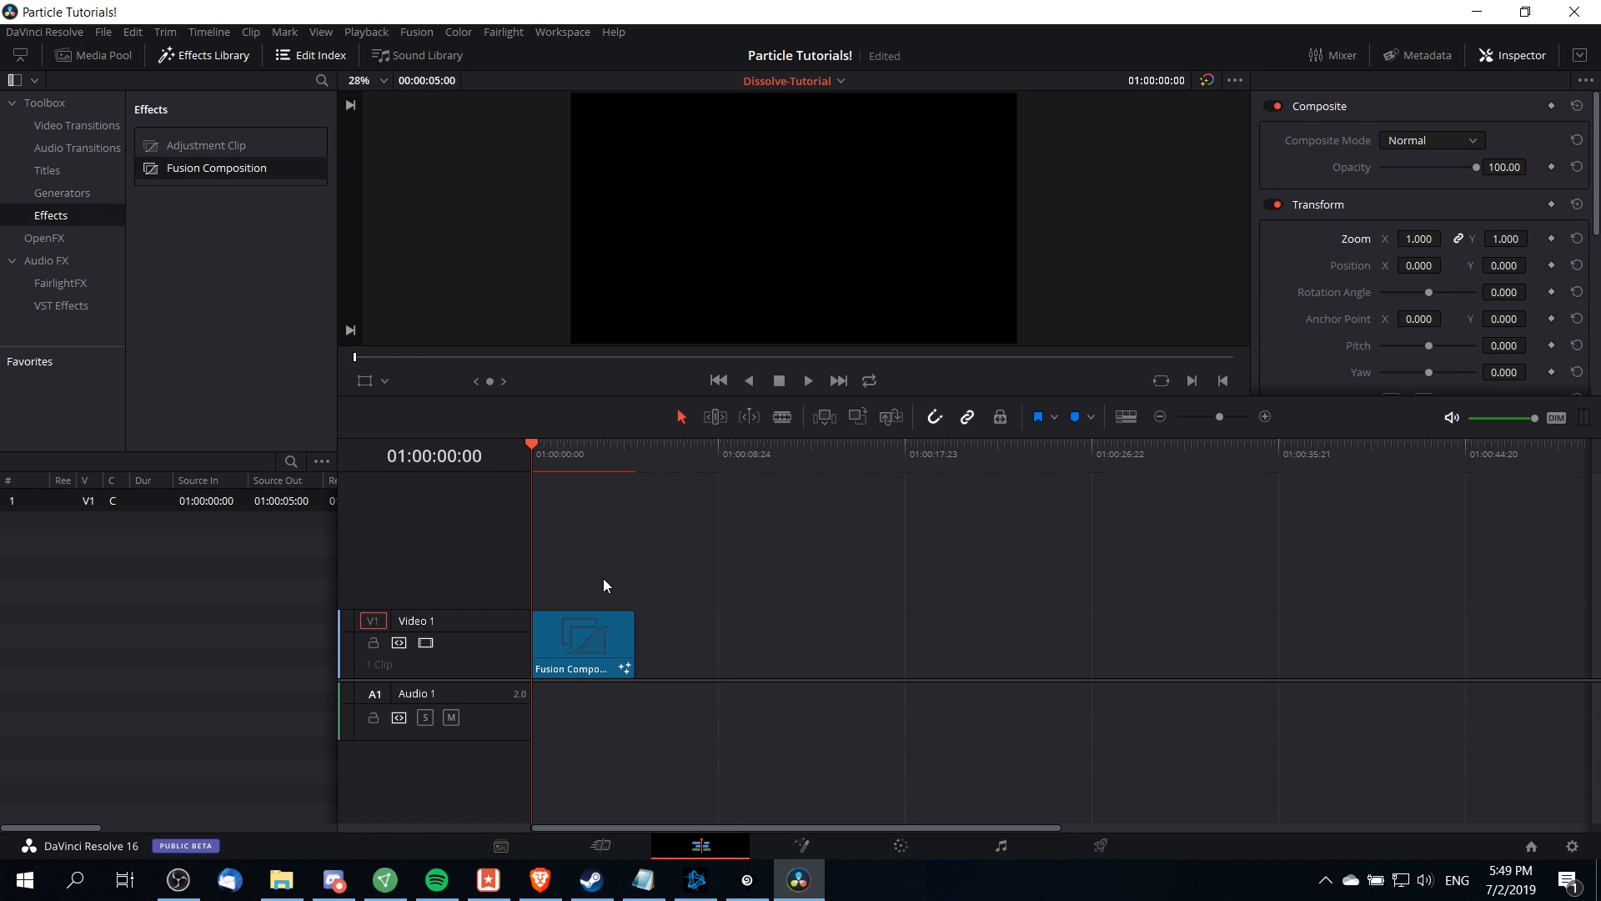
mouse_move(801, 219)
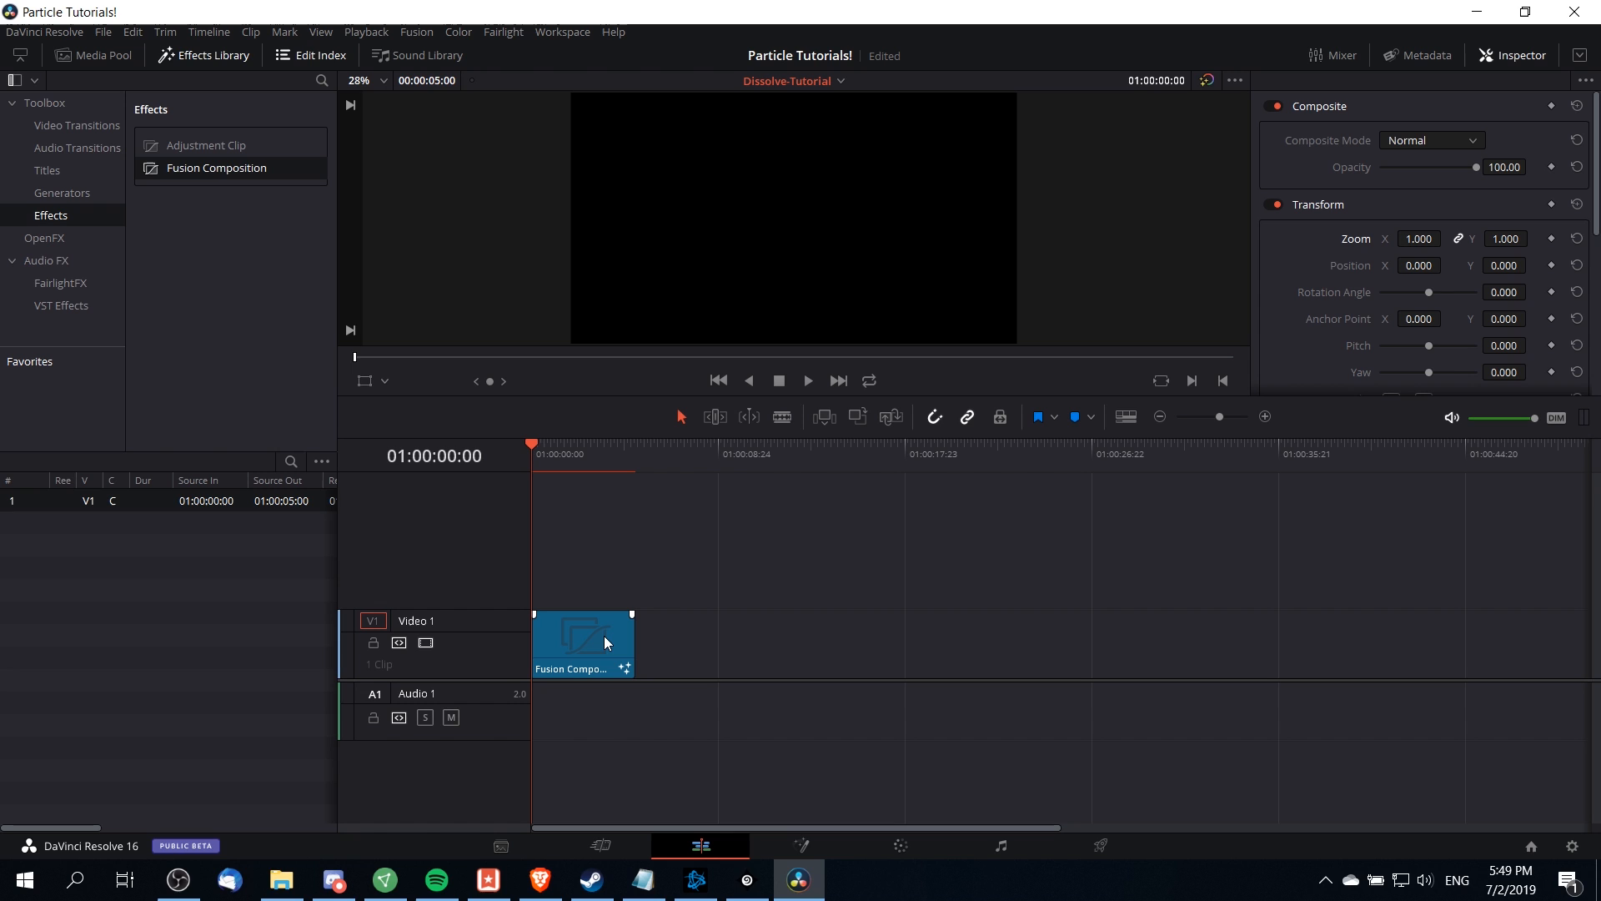
mouse_move(844, 260)
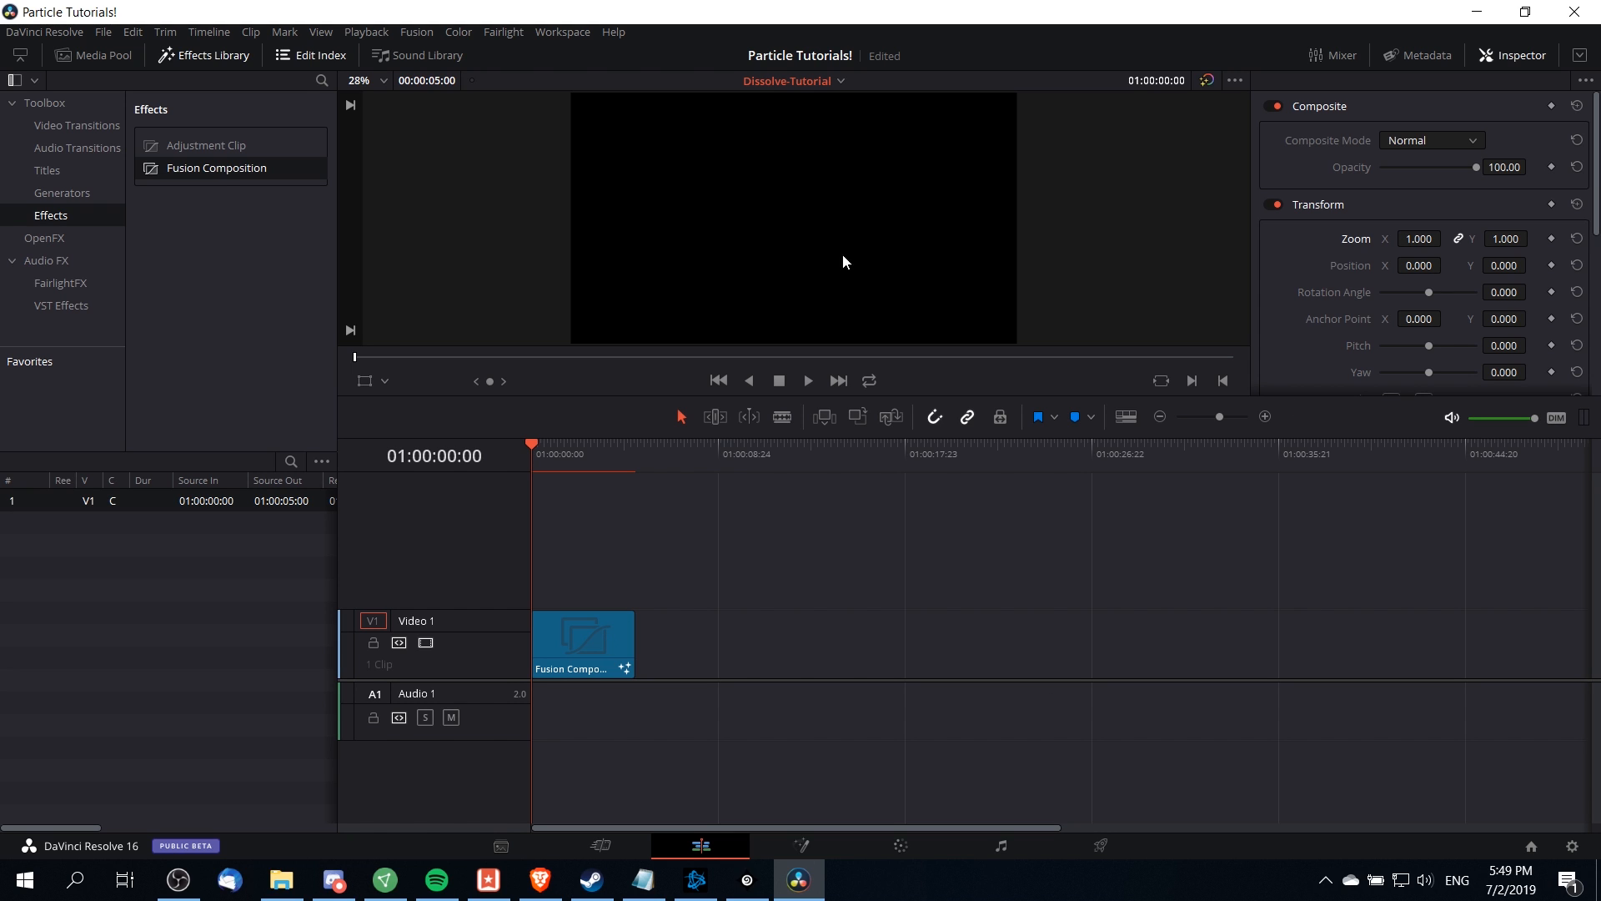
mouse_move(878, 257)
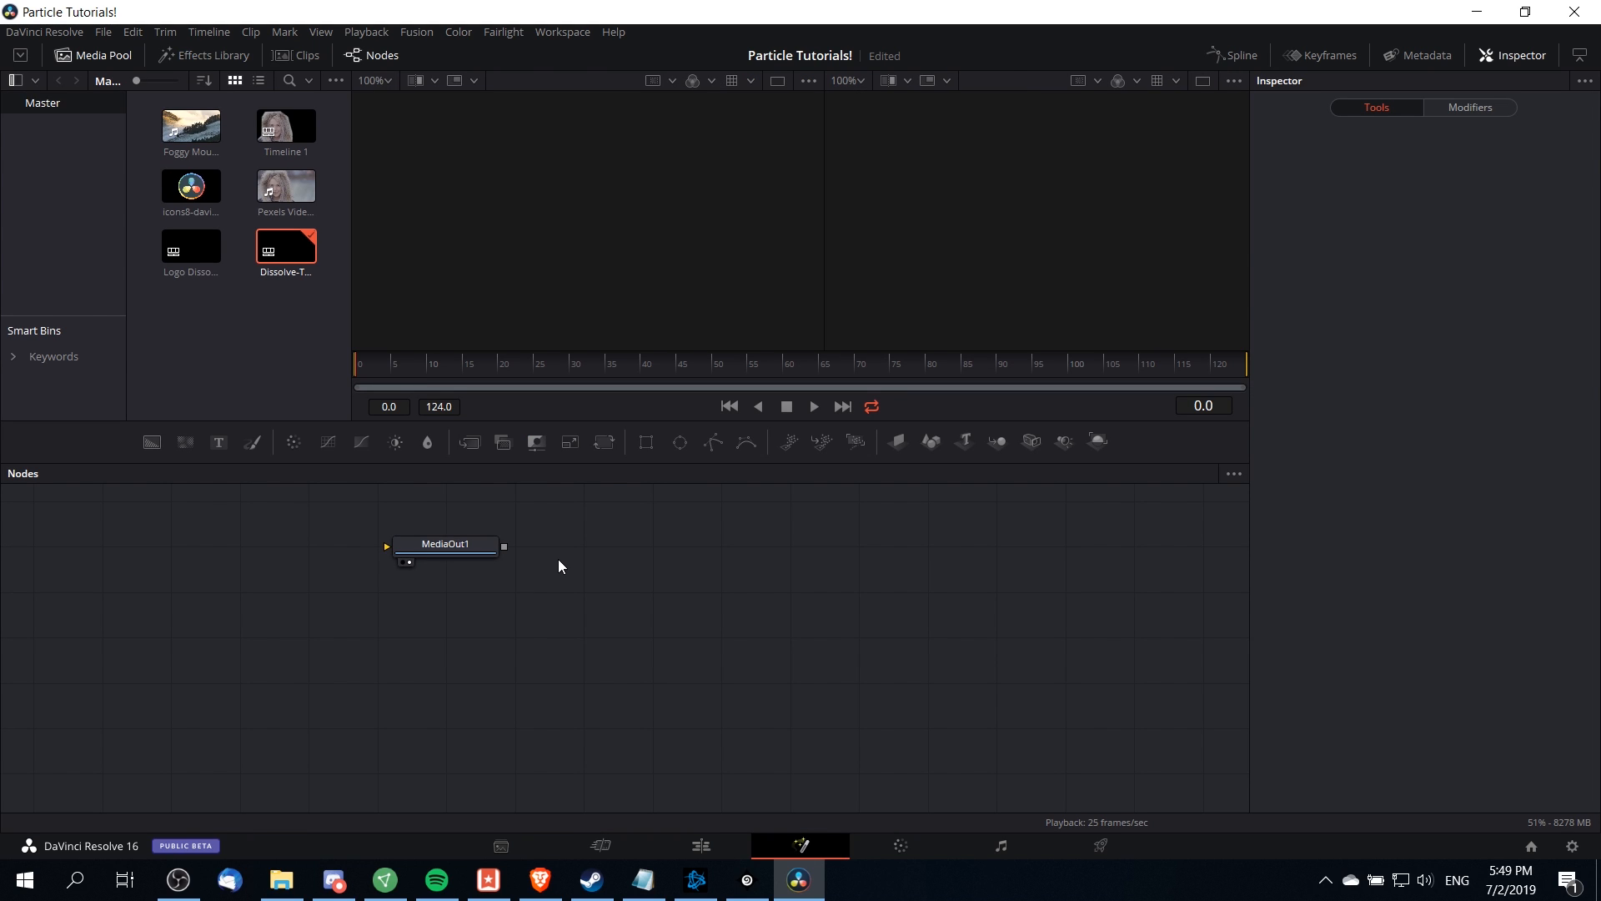
- Drag the icons8 DaVinci logo from the Media Pool into the node graph
click(444, 544)
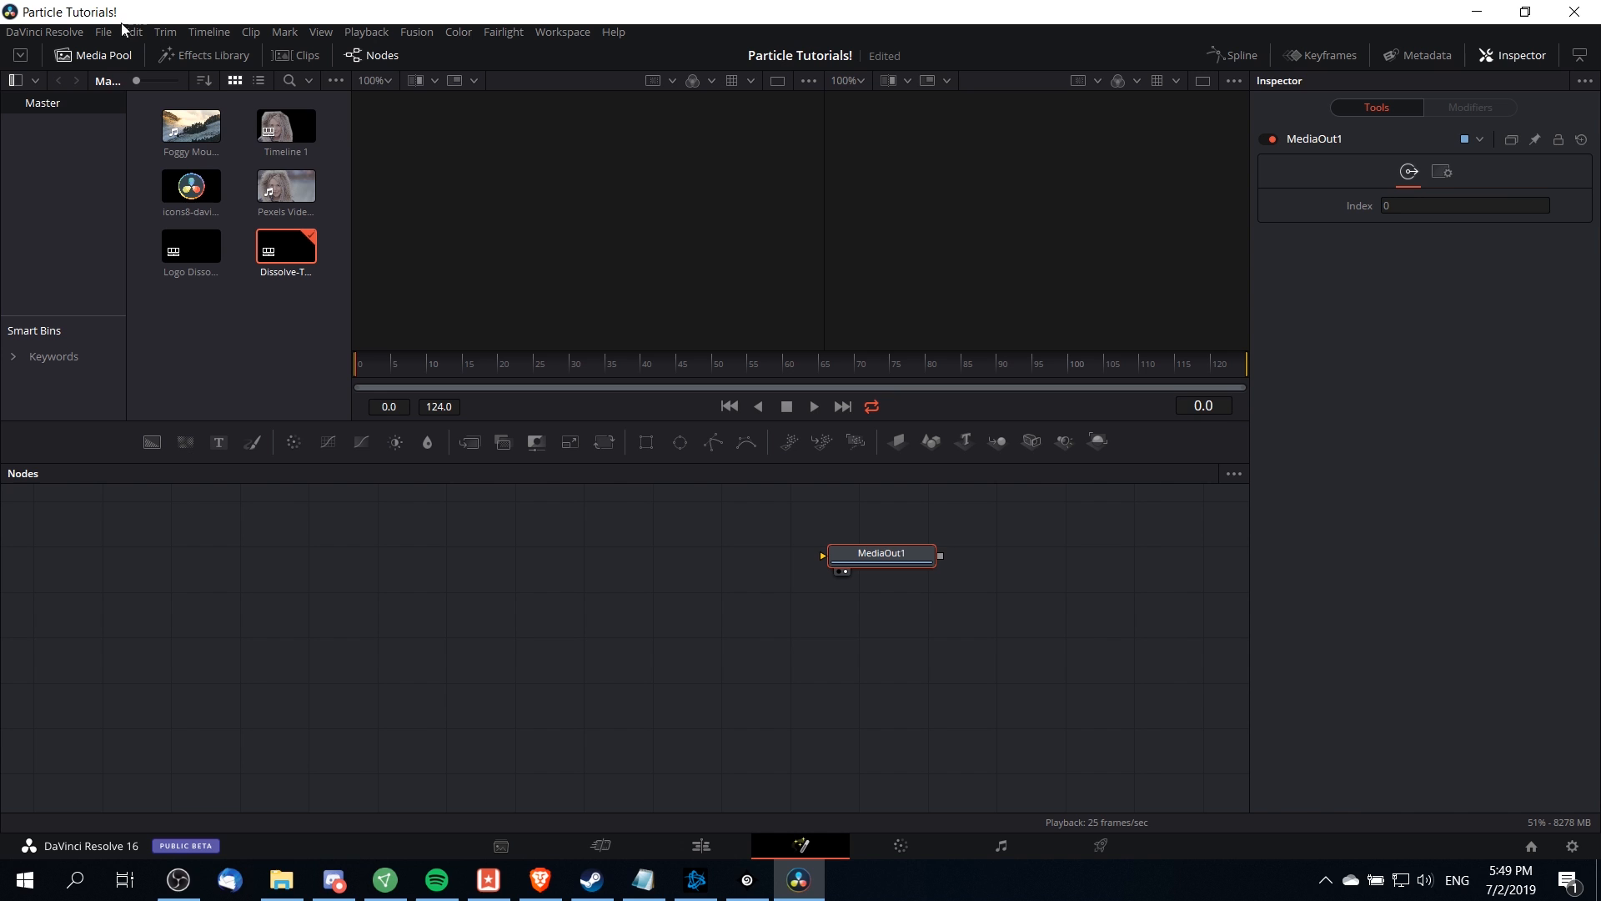
click(87, 55)
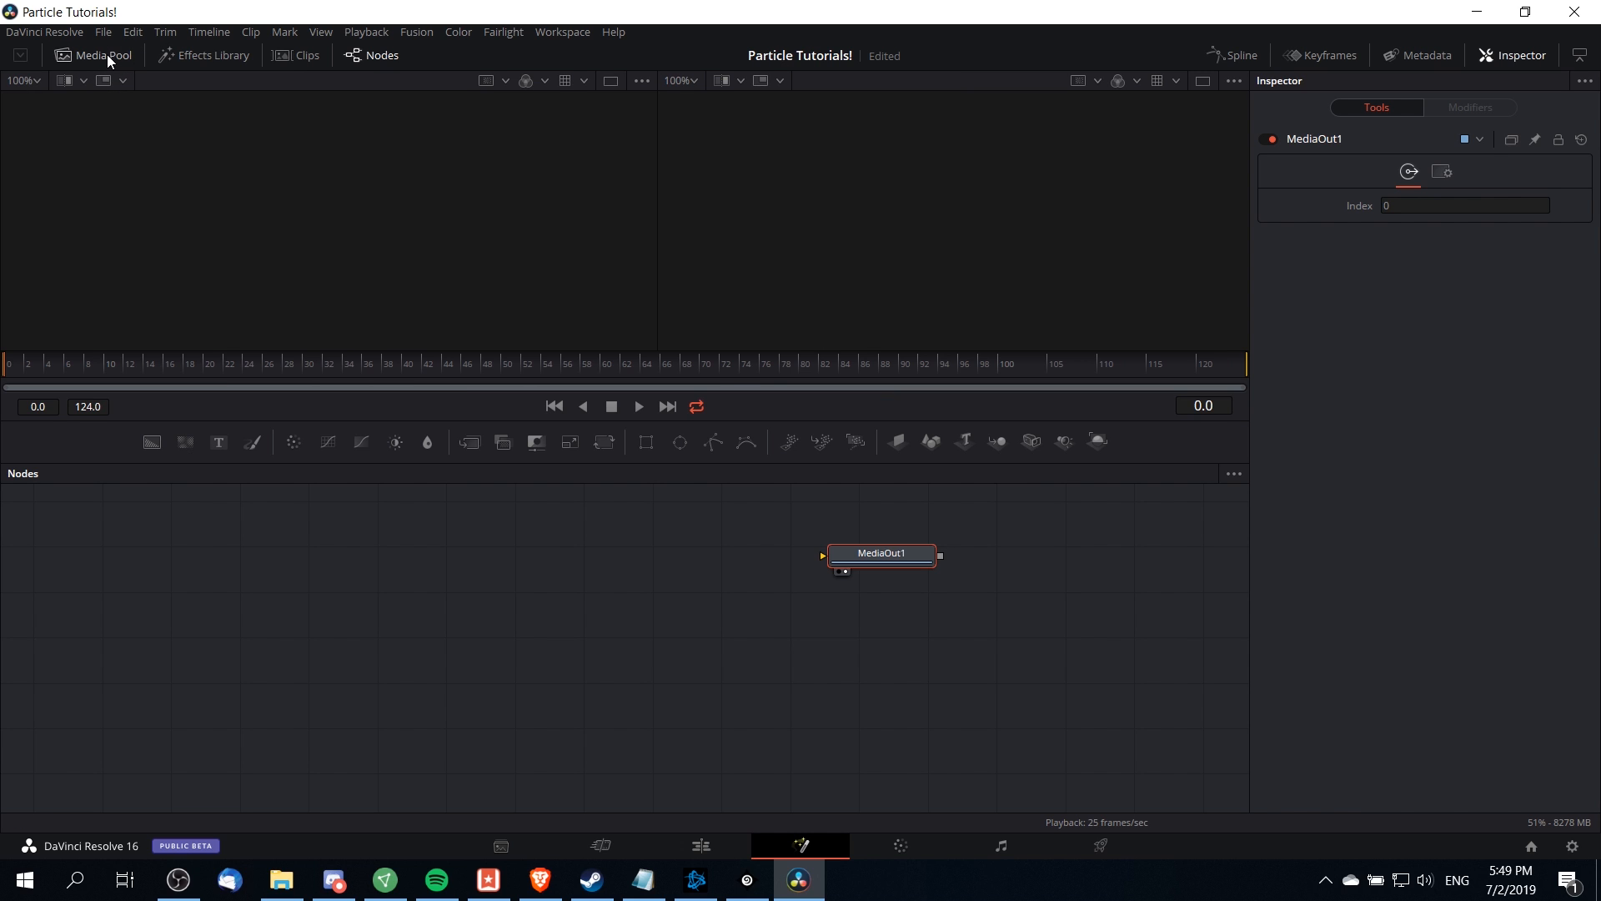
click(93, 55)
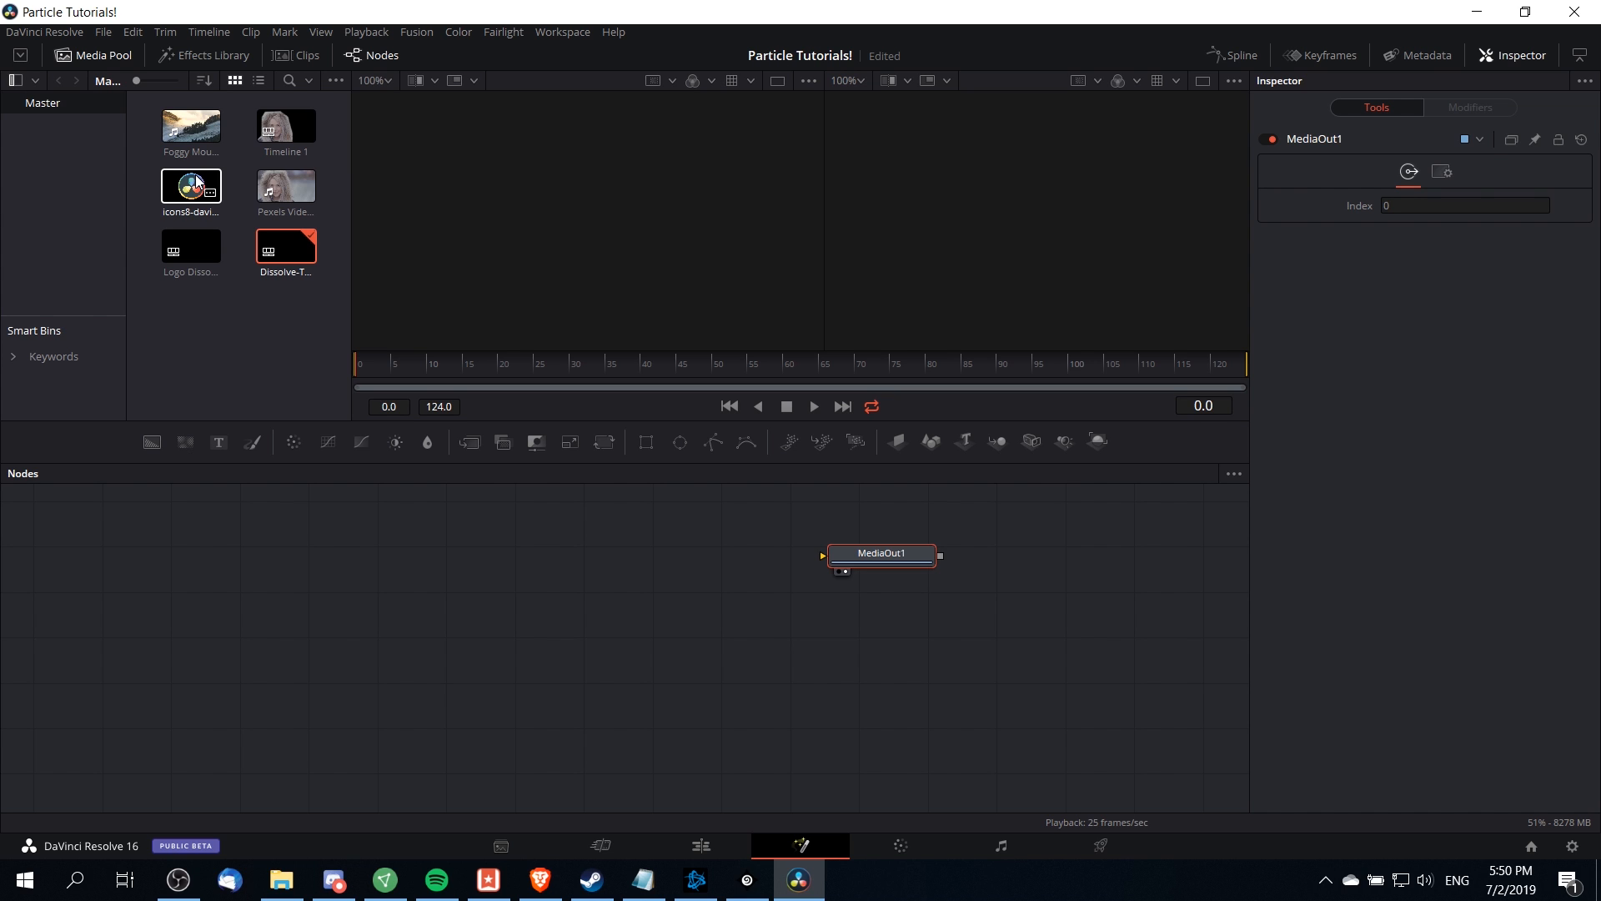
drag(190, 185, 442, 567)
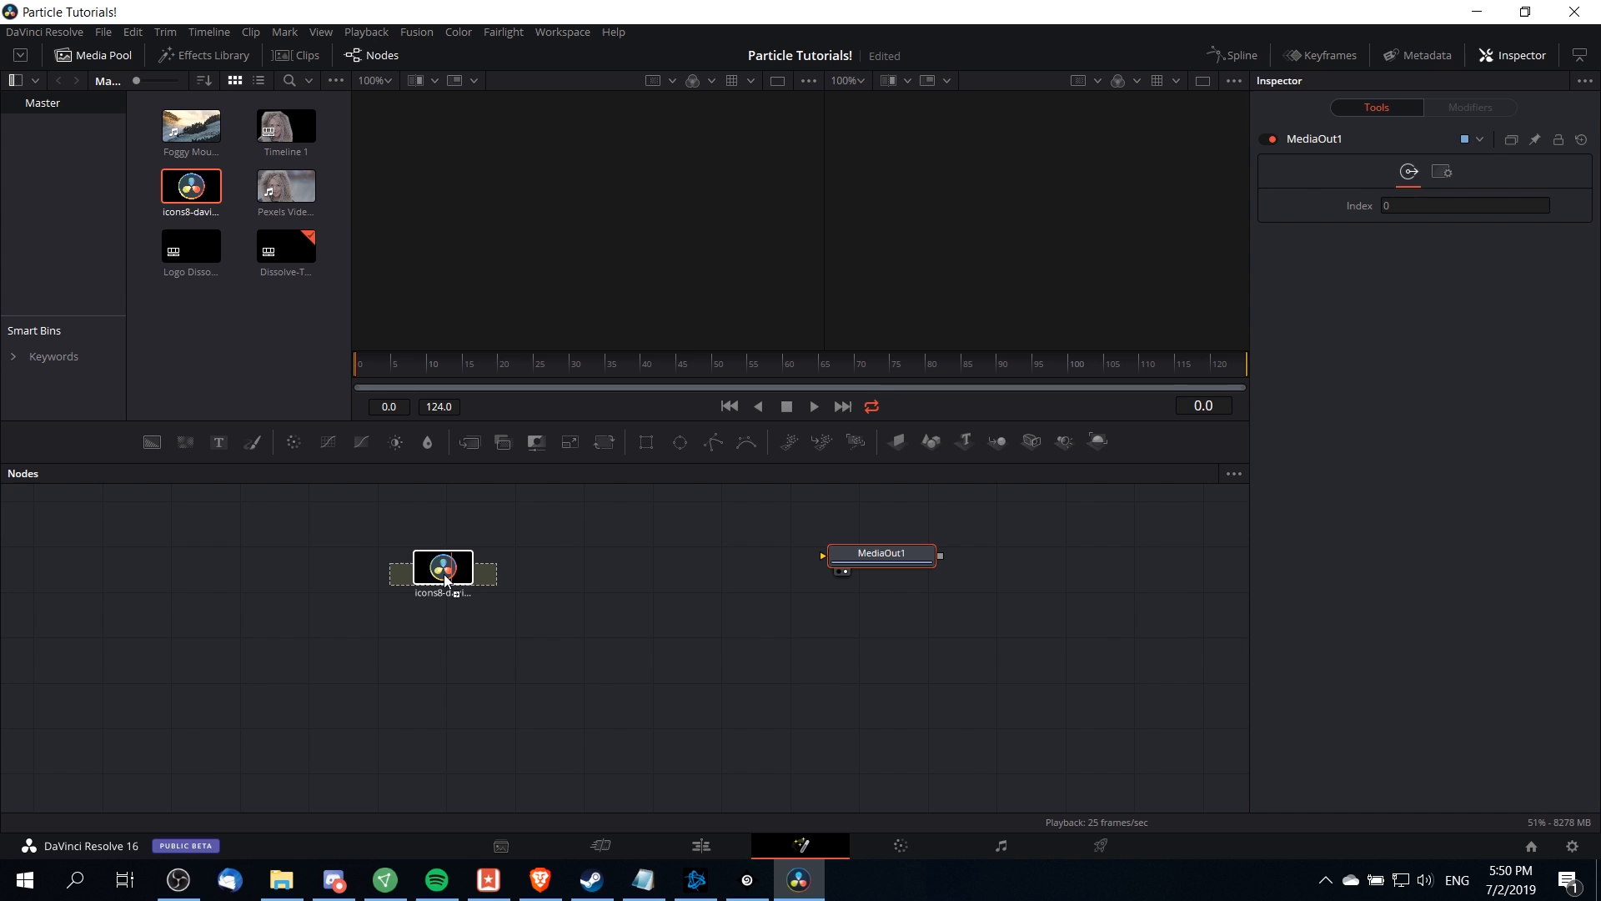
- Position MediaIn1 left of MediaOut1 and show the logo in the left viewer
drag(442, 567, 436, 542)
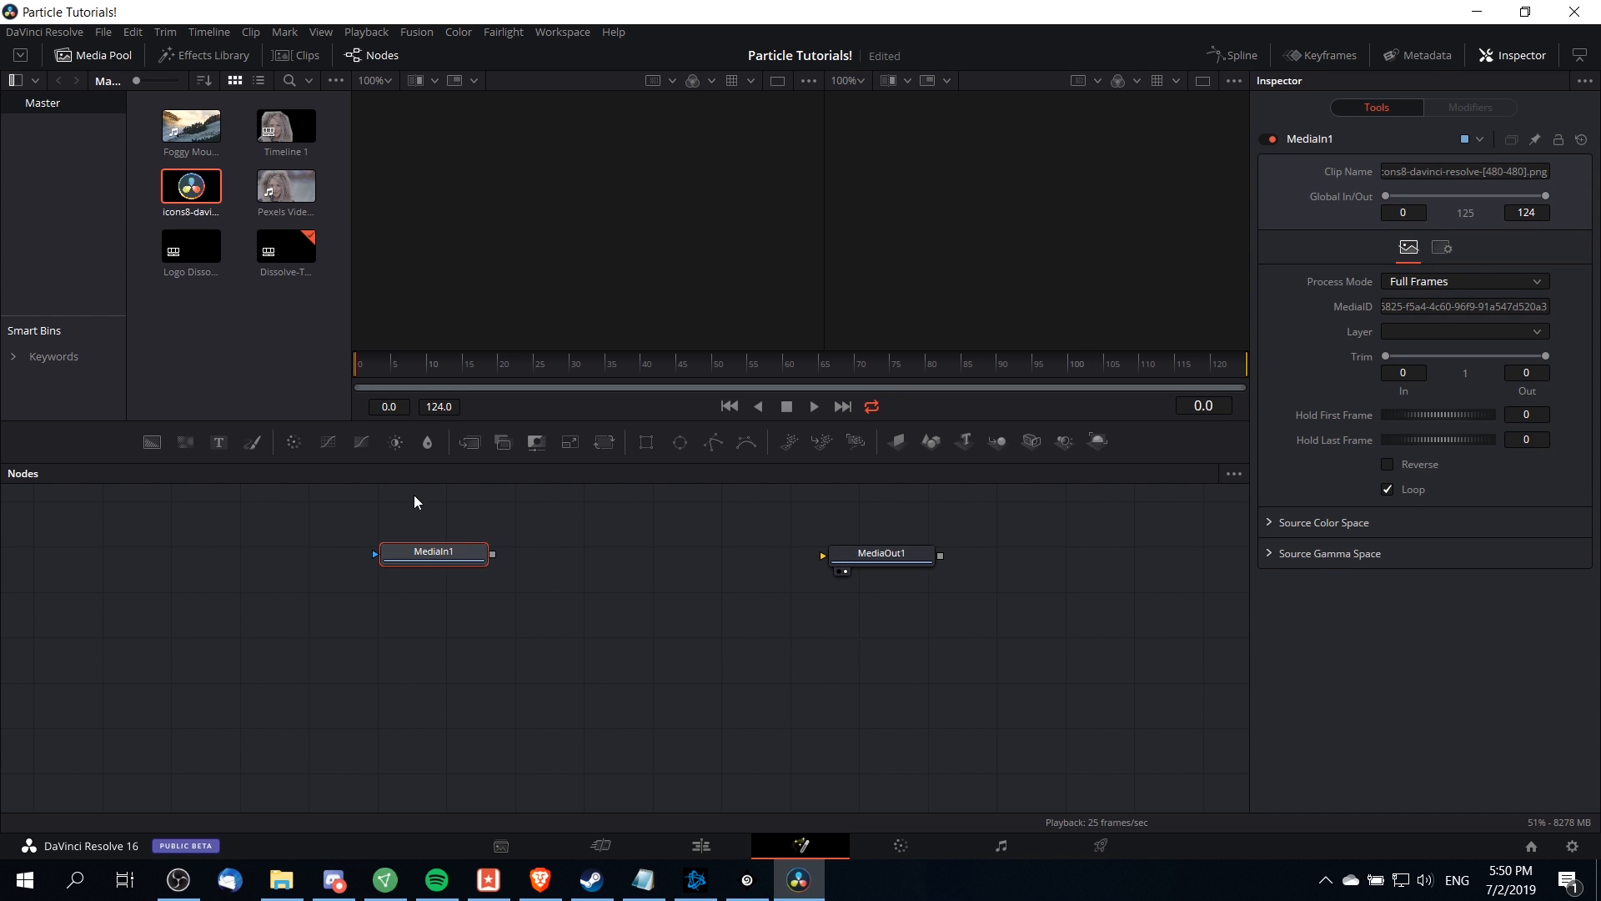
mouse_move(419, 610)
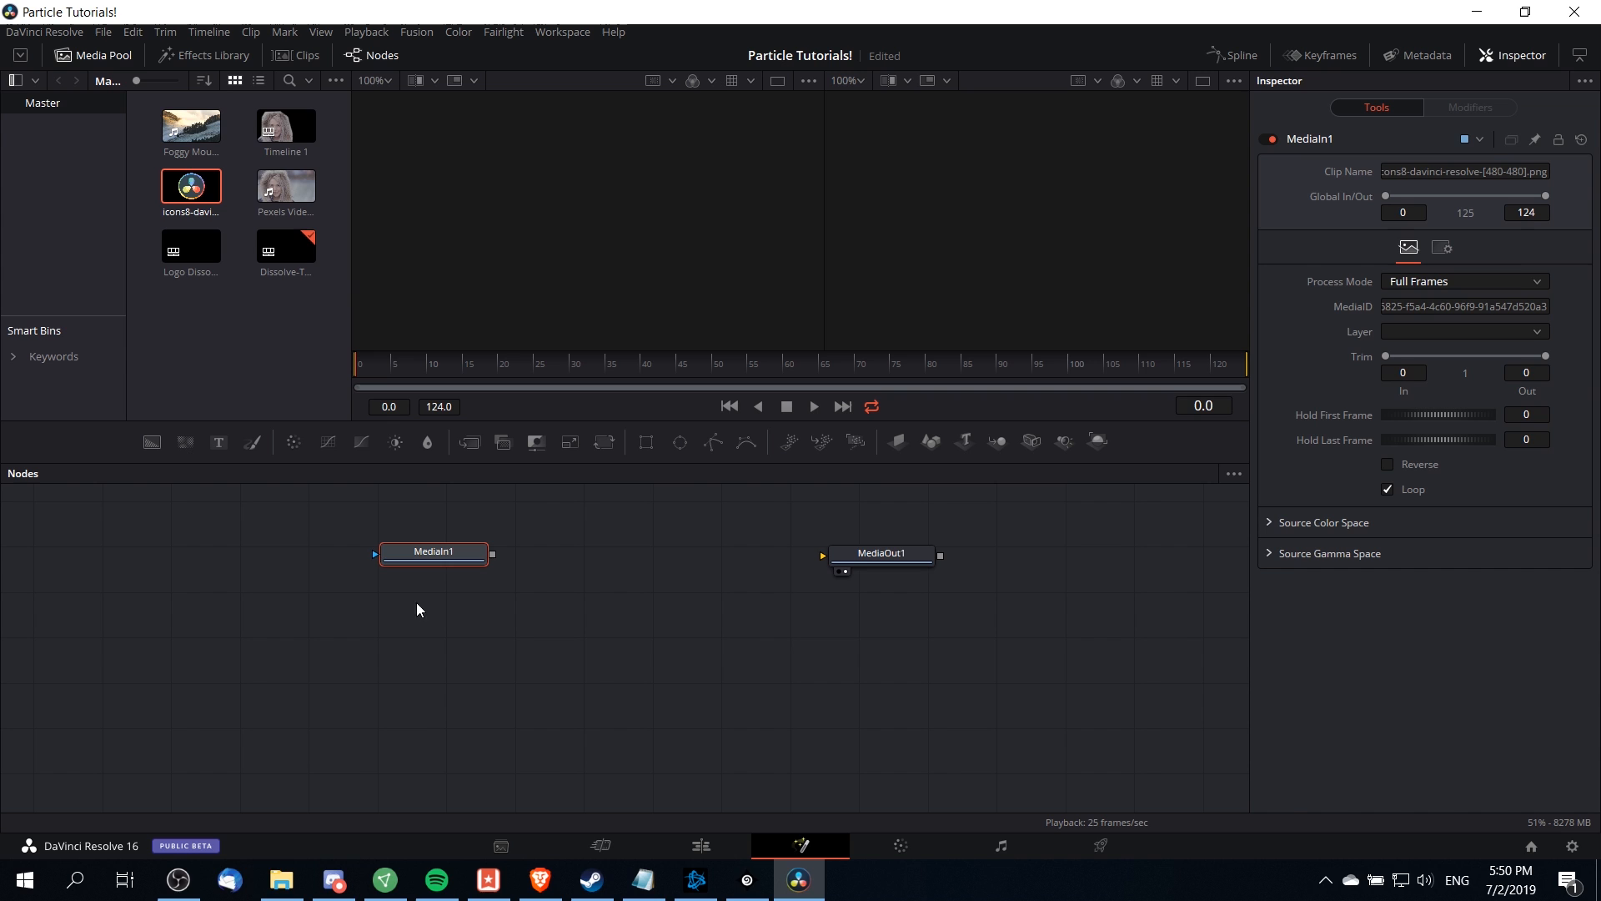
drag(433, 552, 420, 562)
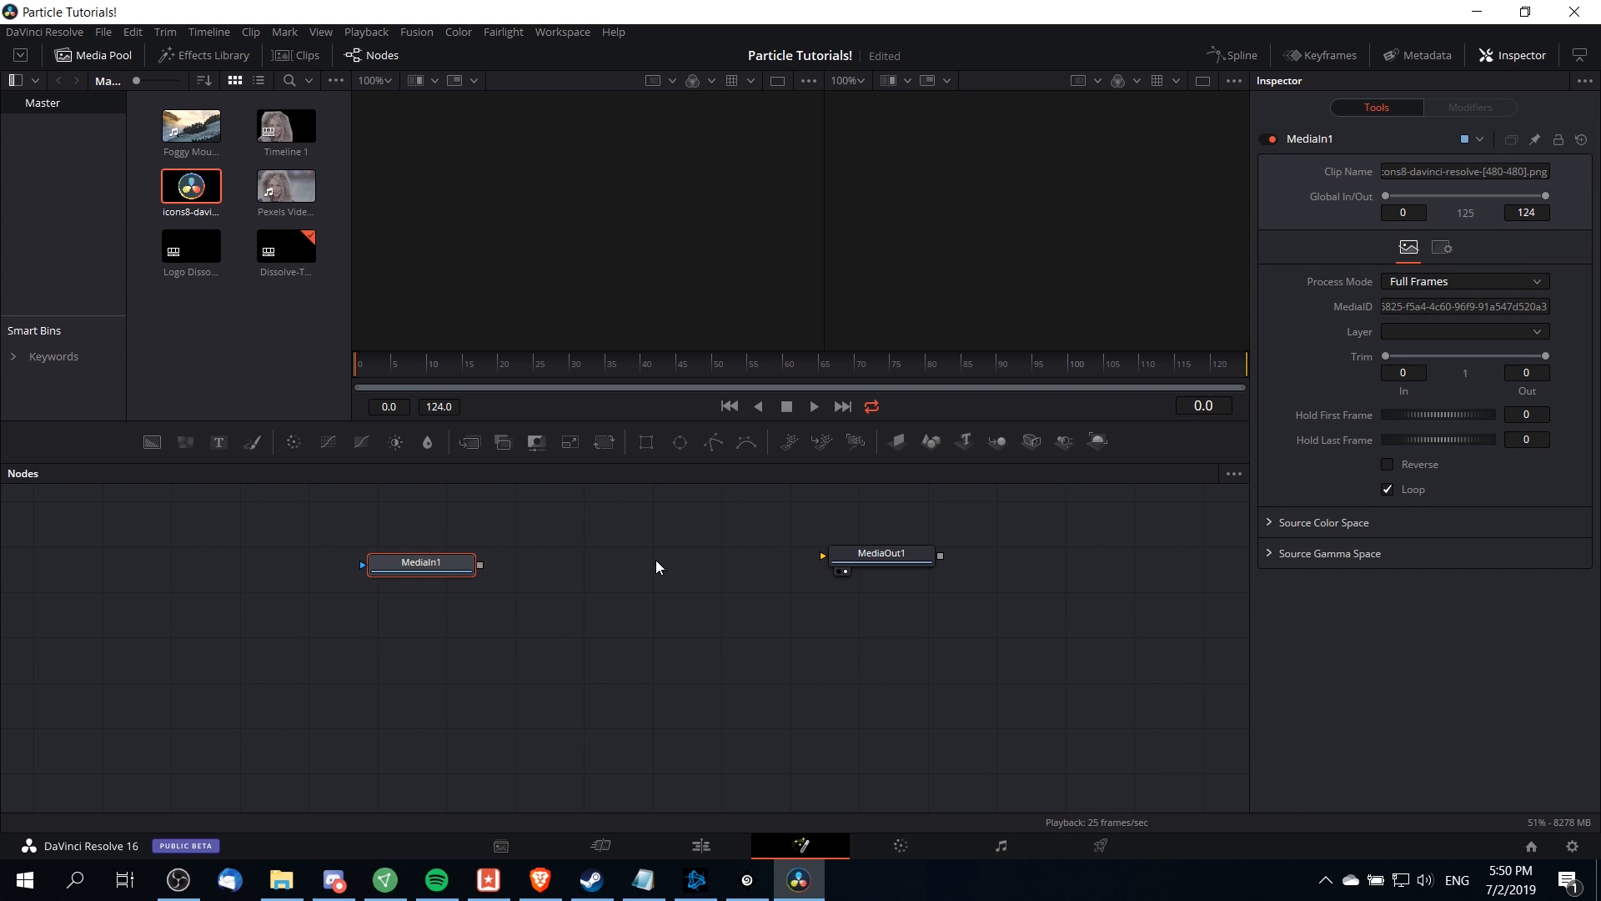
drag(420, 562, 404, 576)
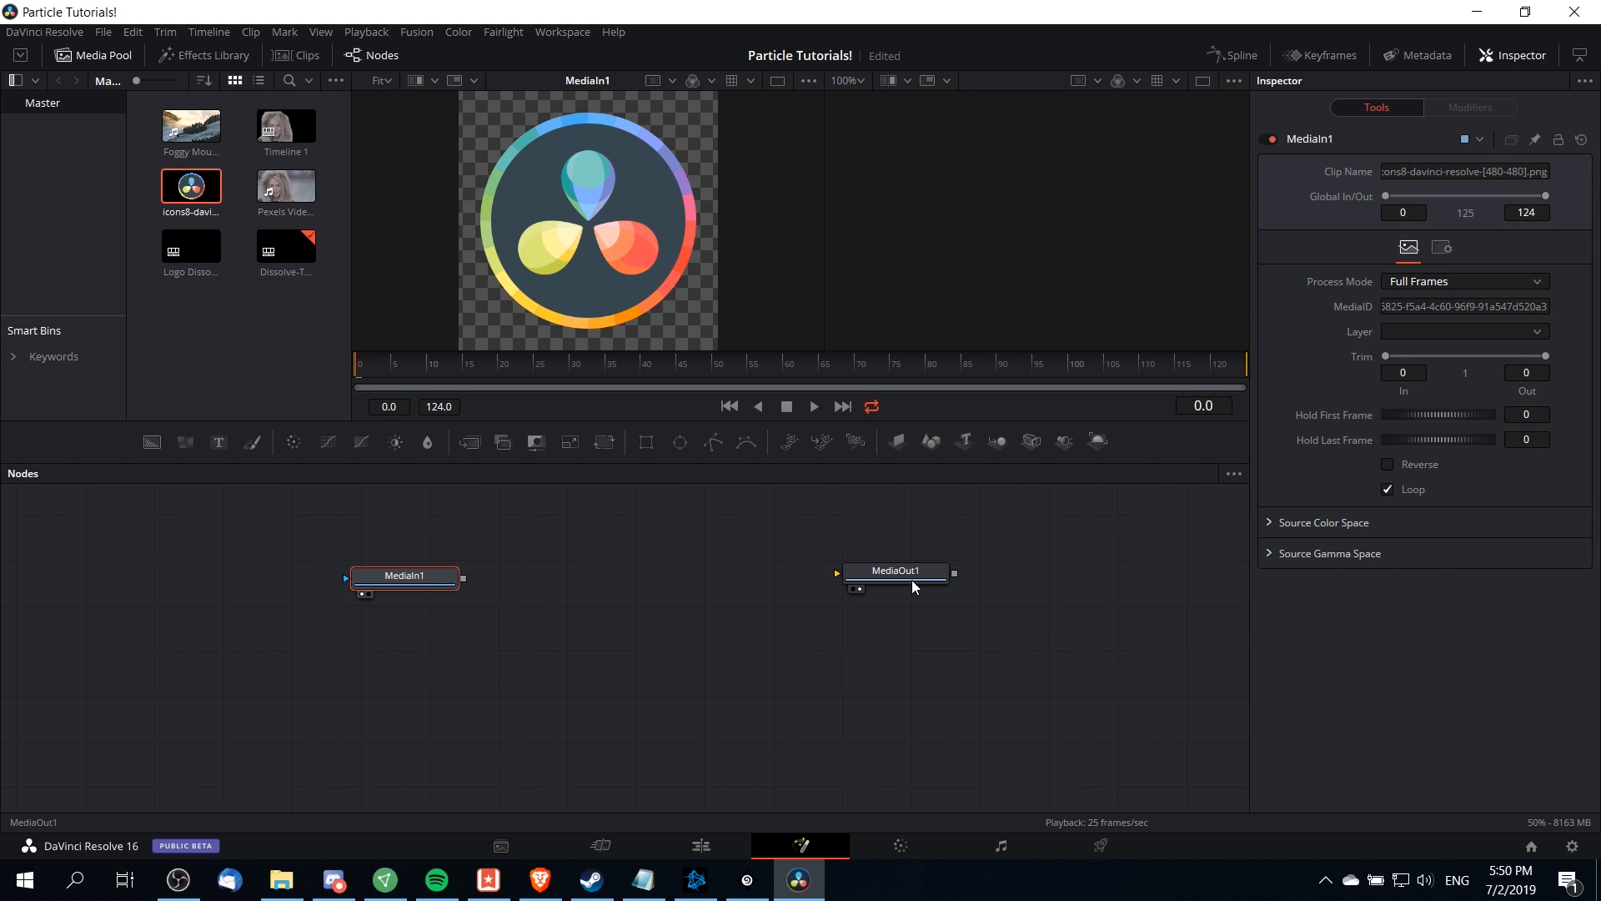
mouse_move(1007, 127)
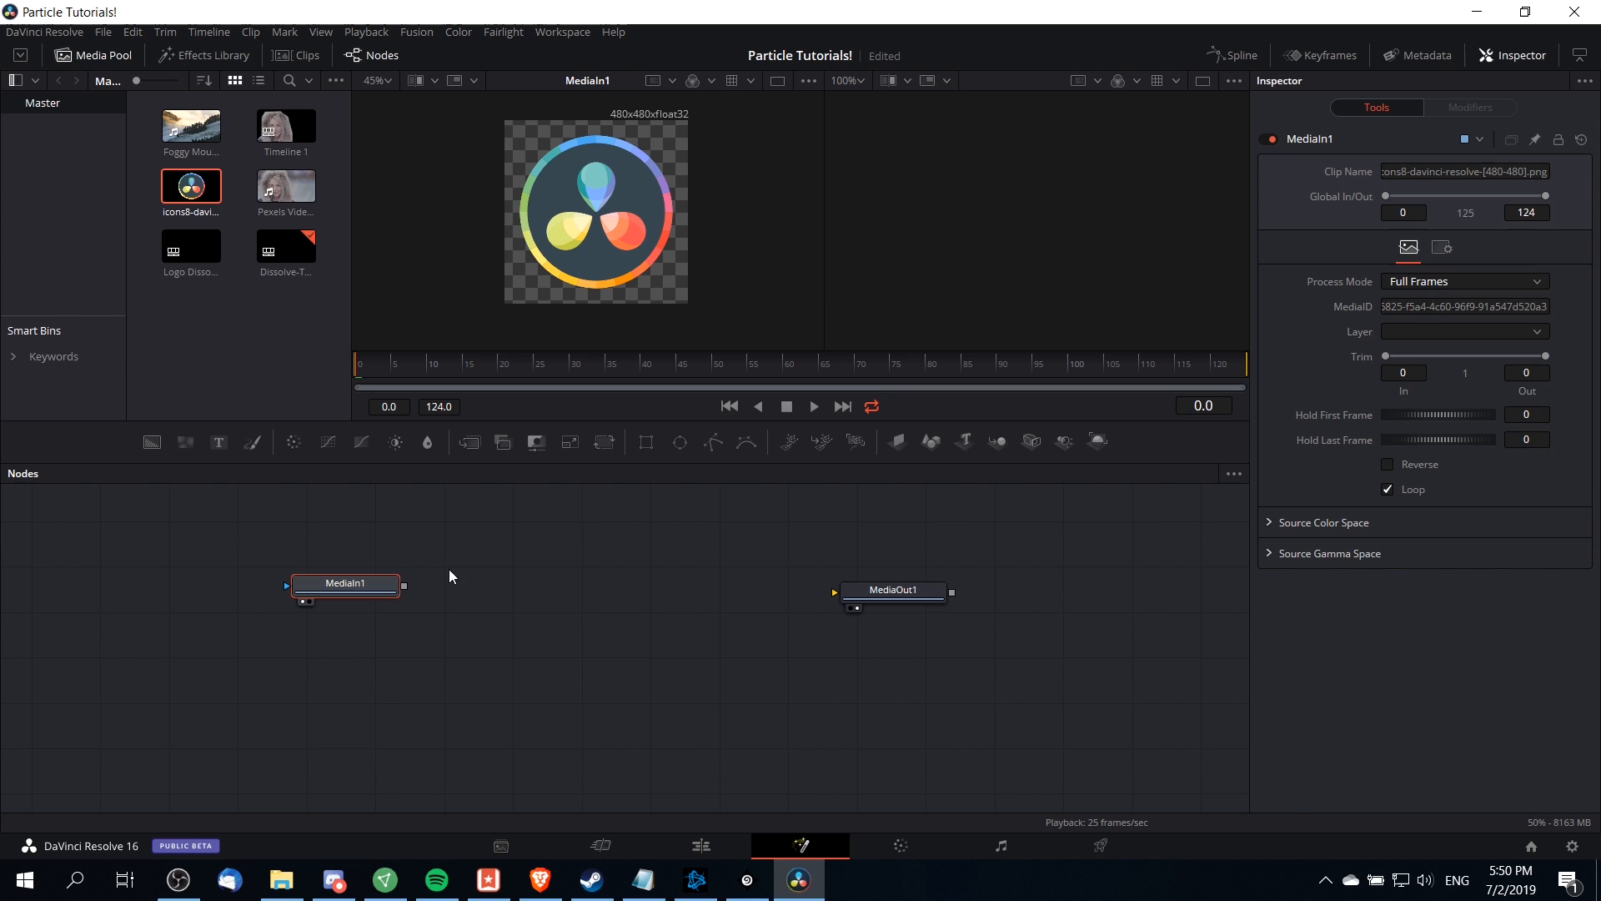
mouse_move(377, 591)
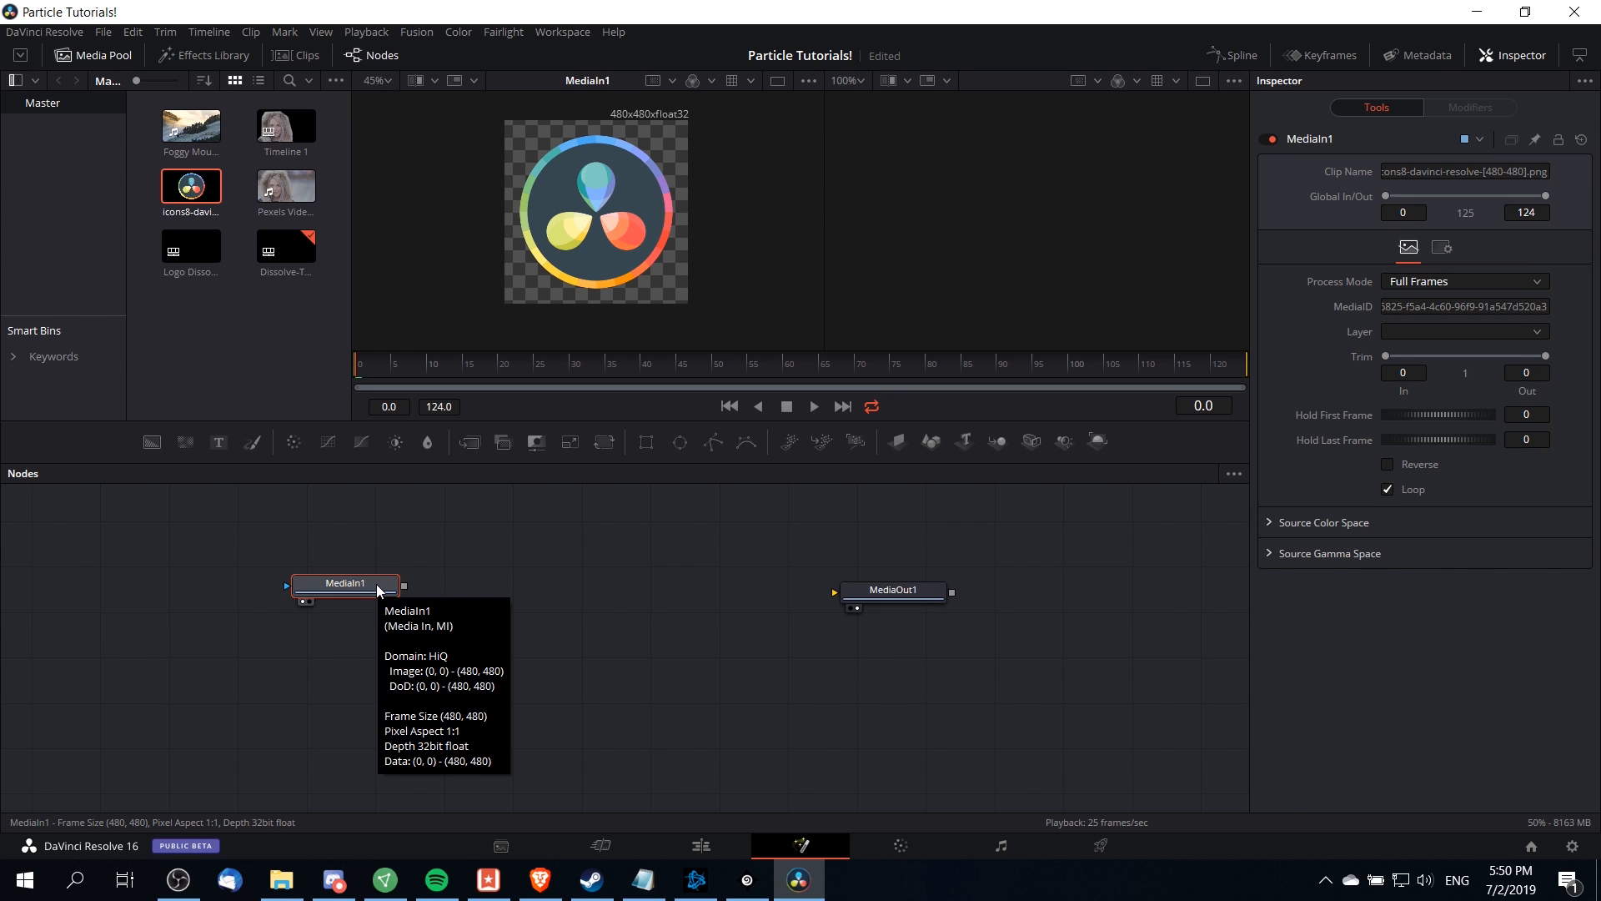
mouse_move(373, 591)
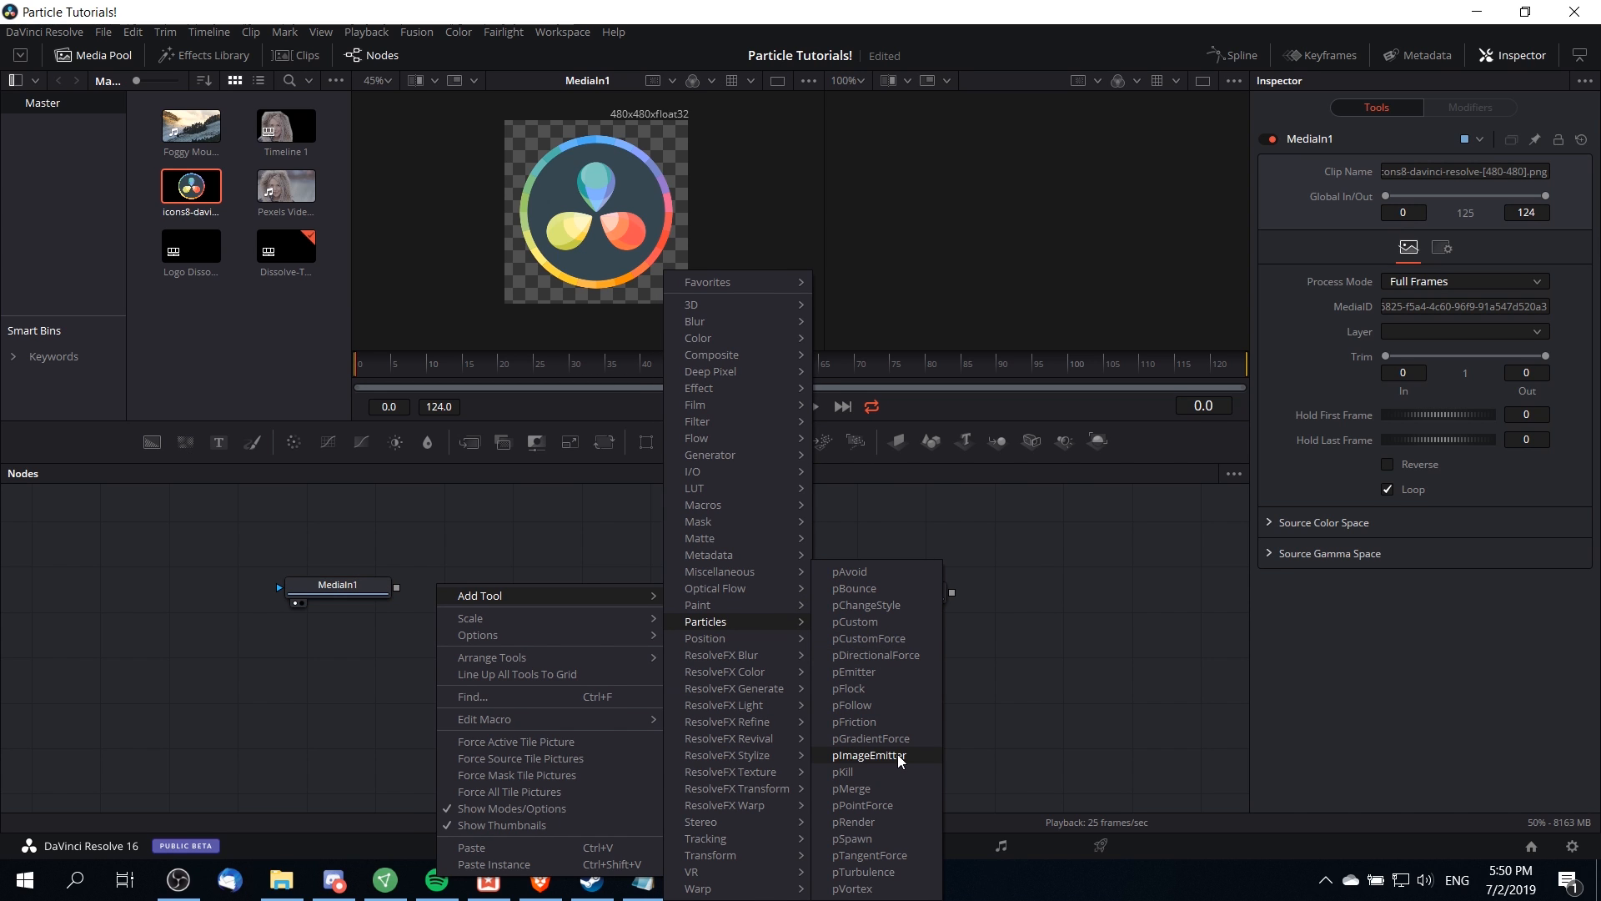
- Add a pImageEmitter and wire MediaIn1 > pImageEmitter > pRender > MediaOut1
click(867, 755)
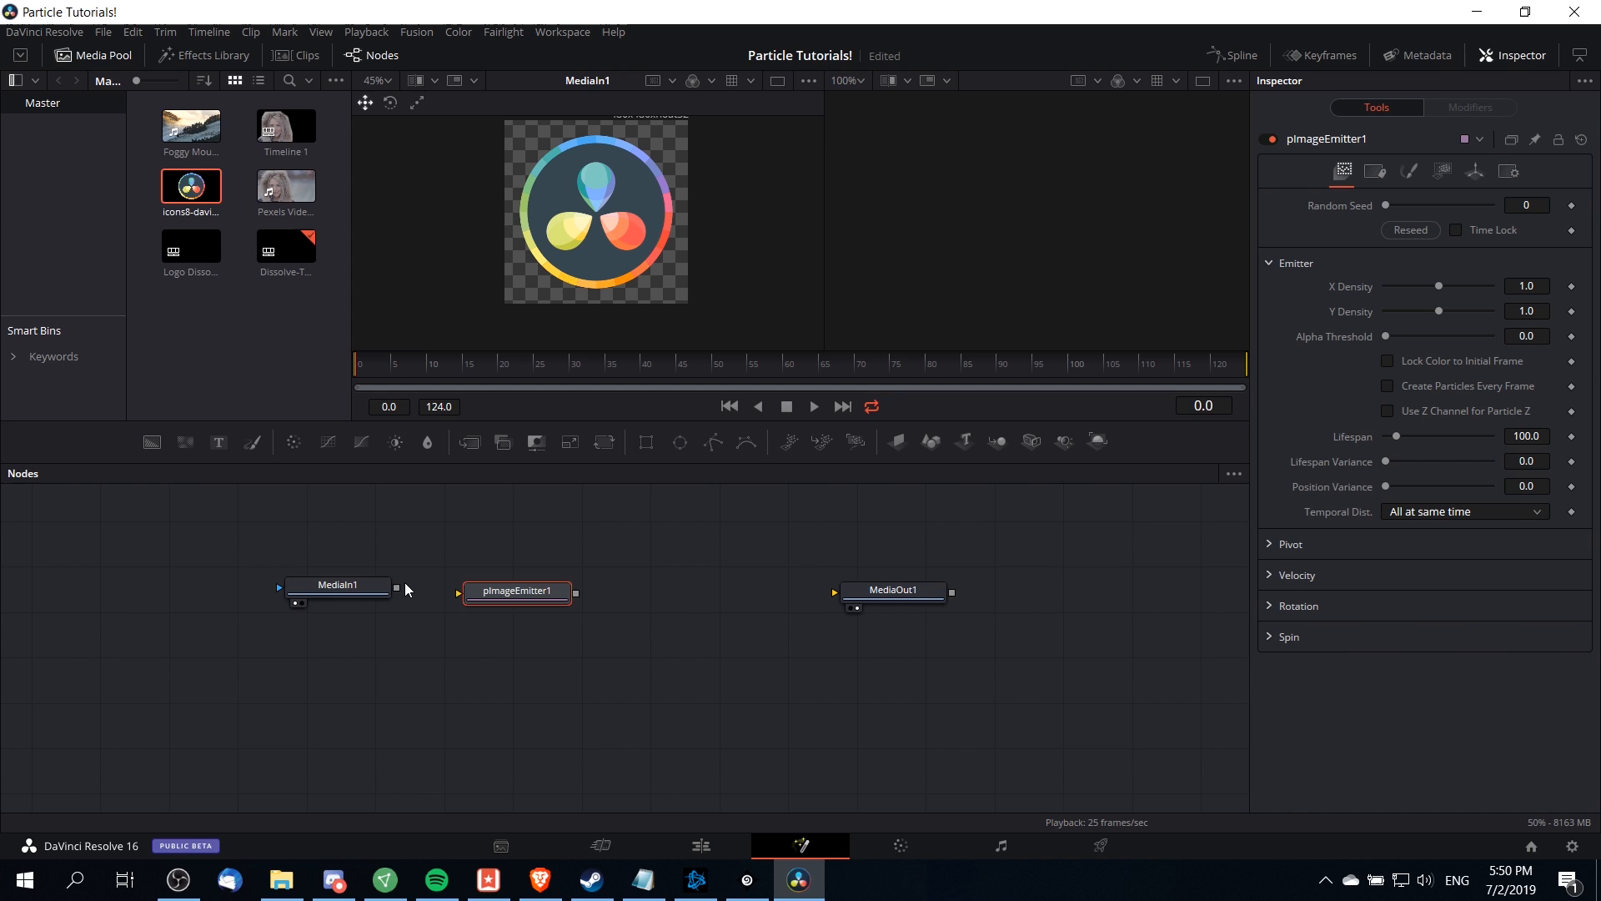
click(337, 585)
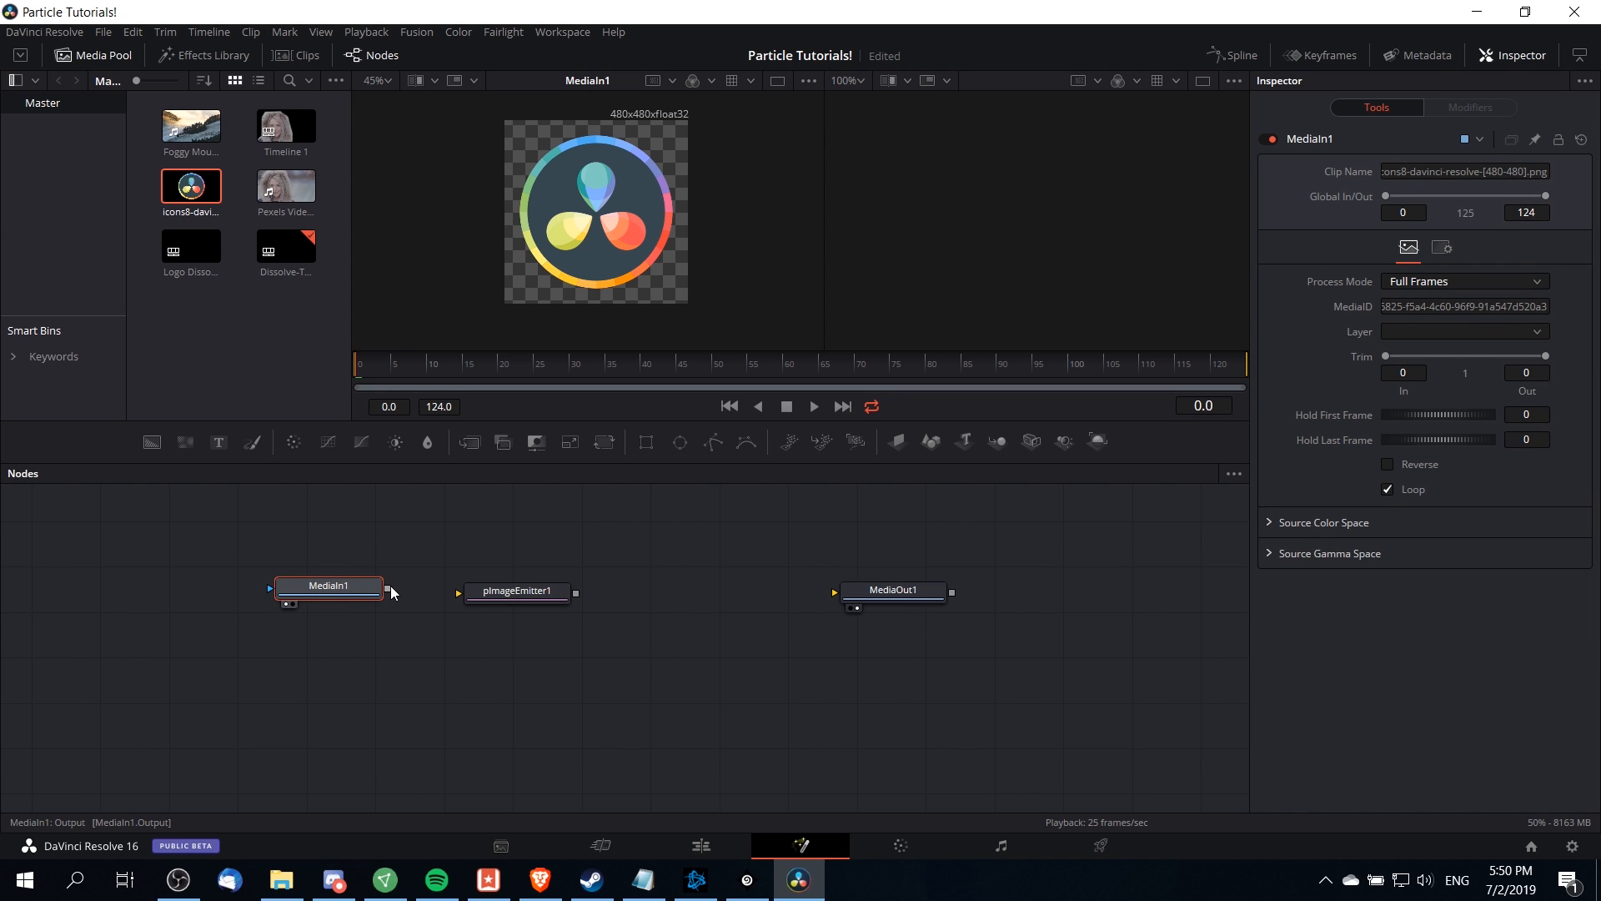
drag(386, 590, 458, 591)
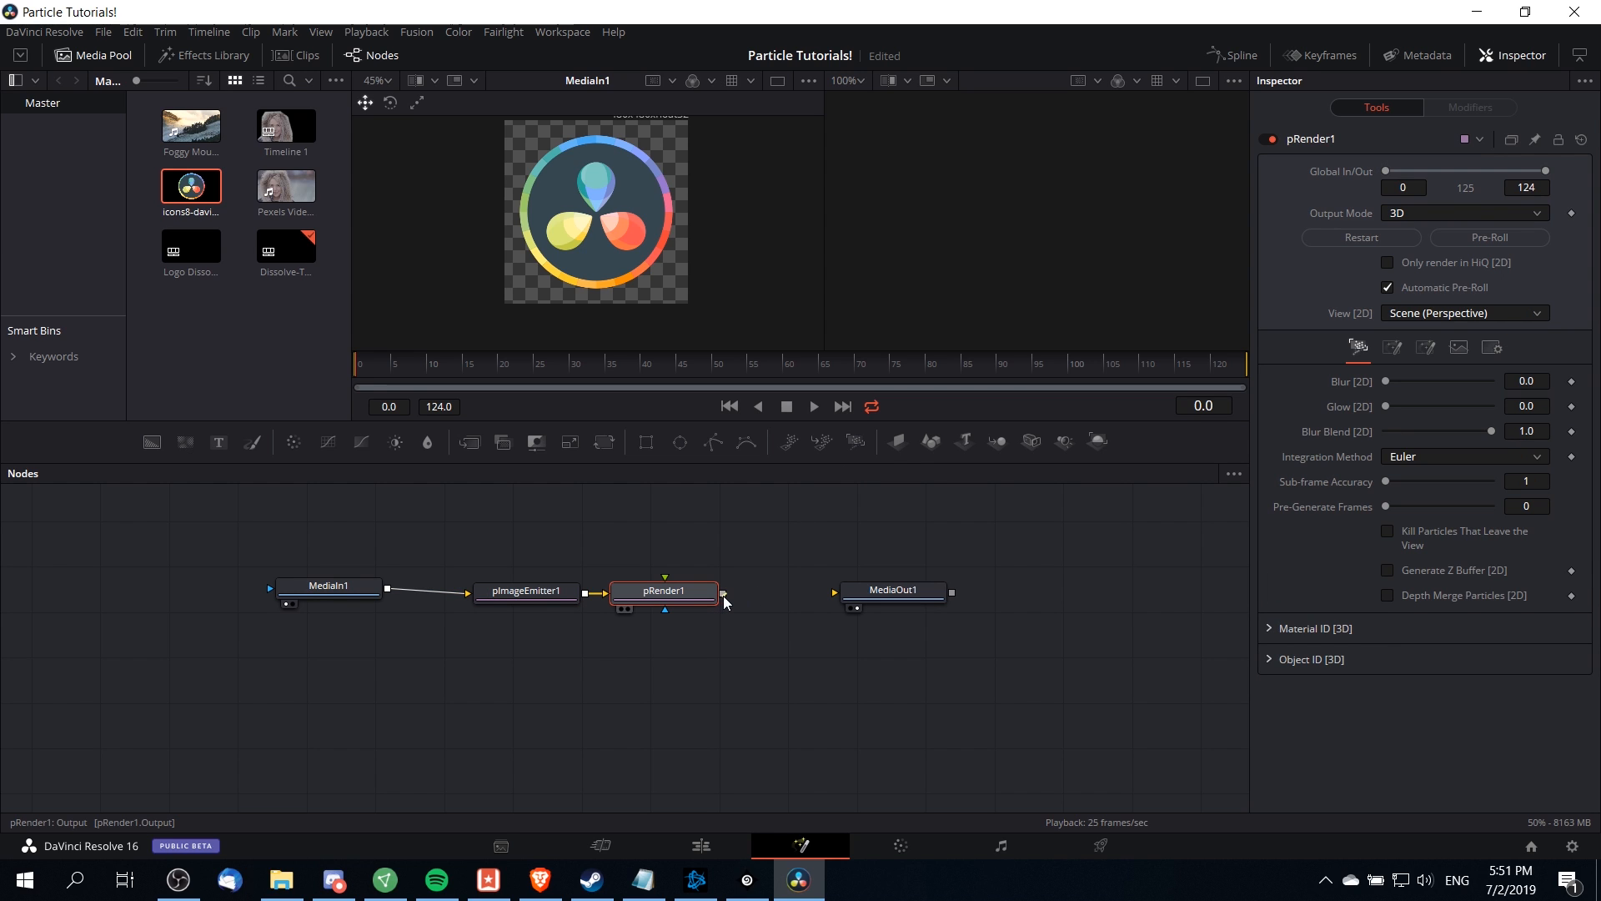
drag(724, 598, 865, 597)
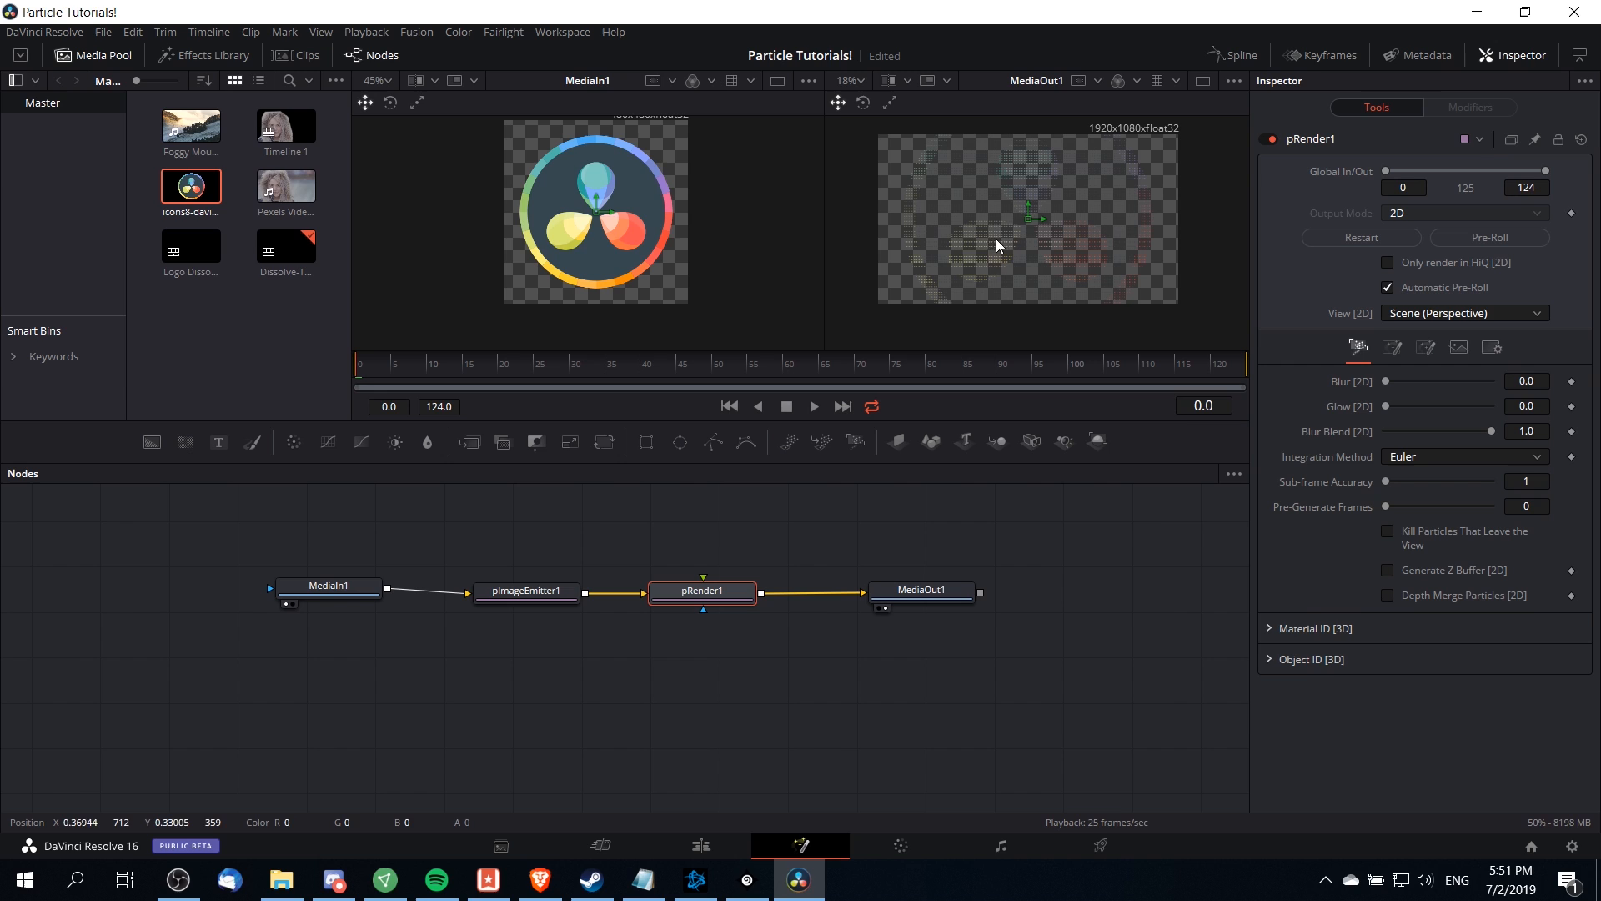
mouse_move(1017, 255)
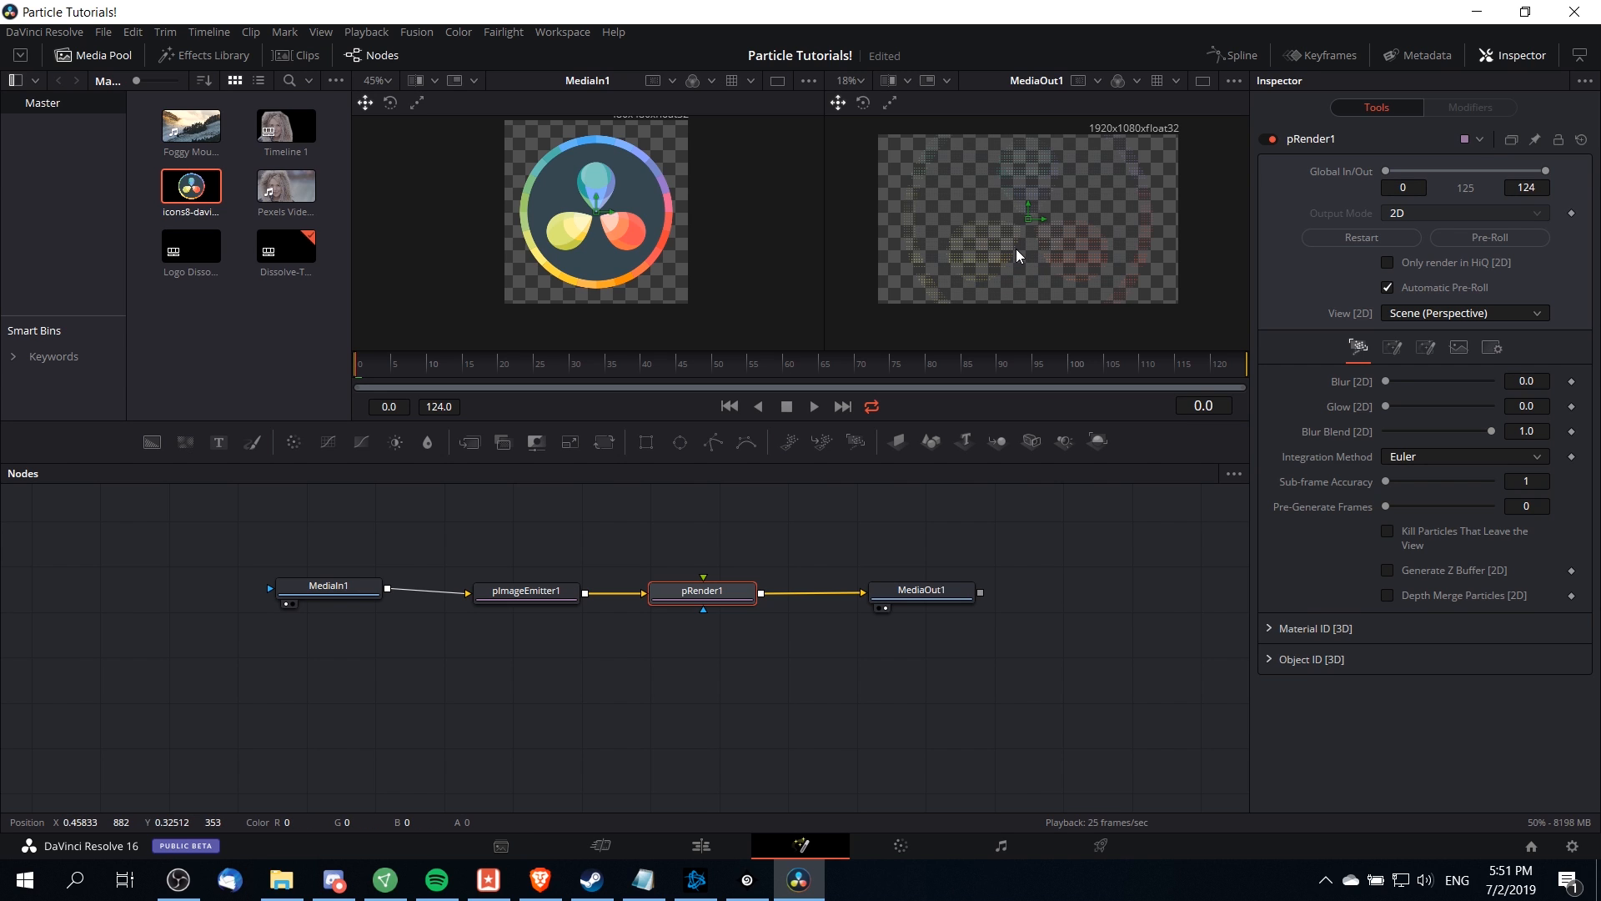
mouse_move(297, 572)
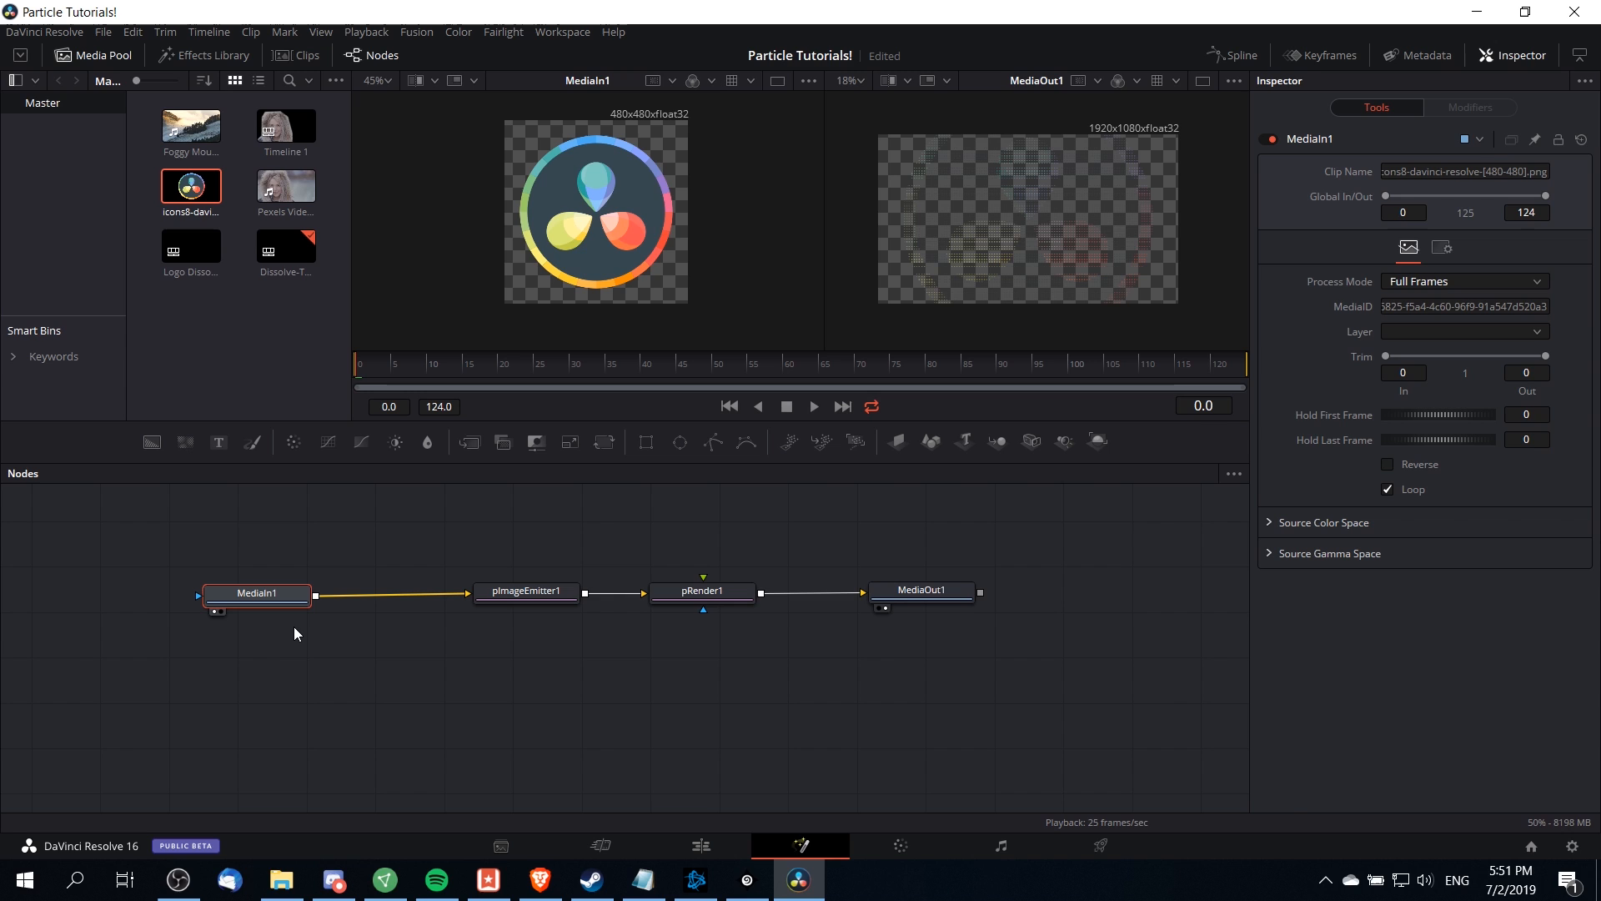
- Insert a Transform node on the link after MediaIn1
click(526, 591)
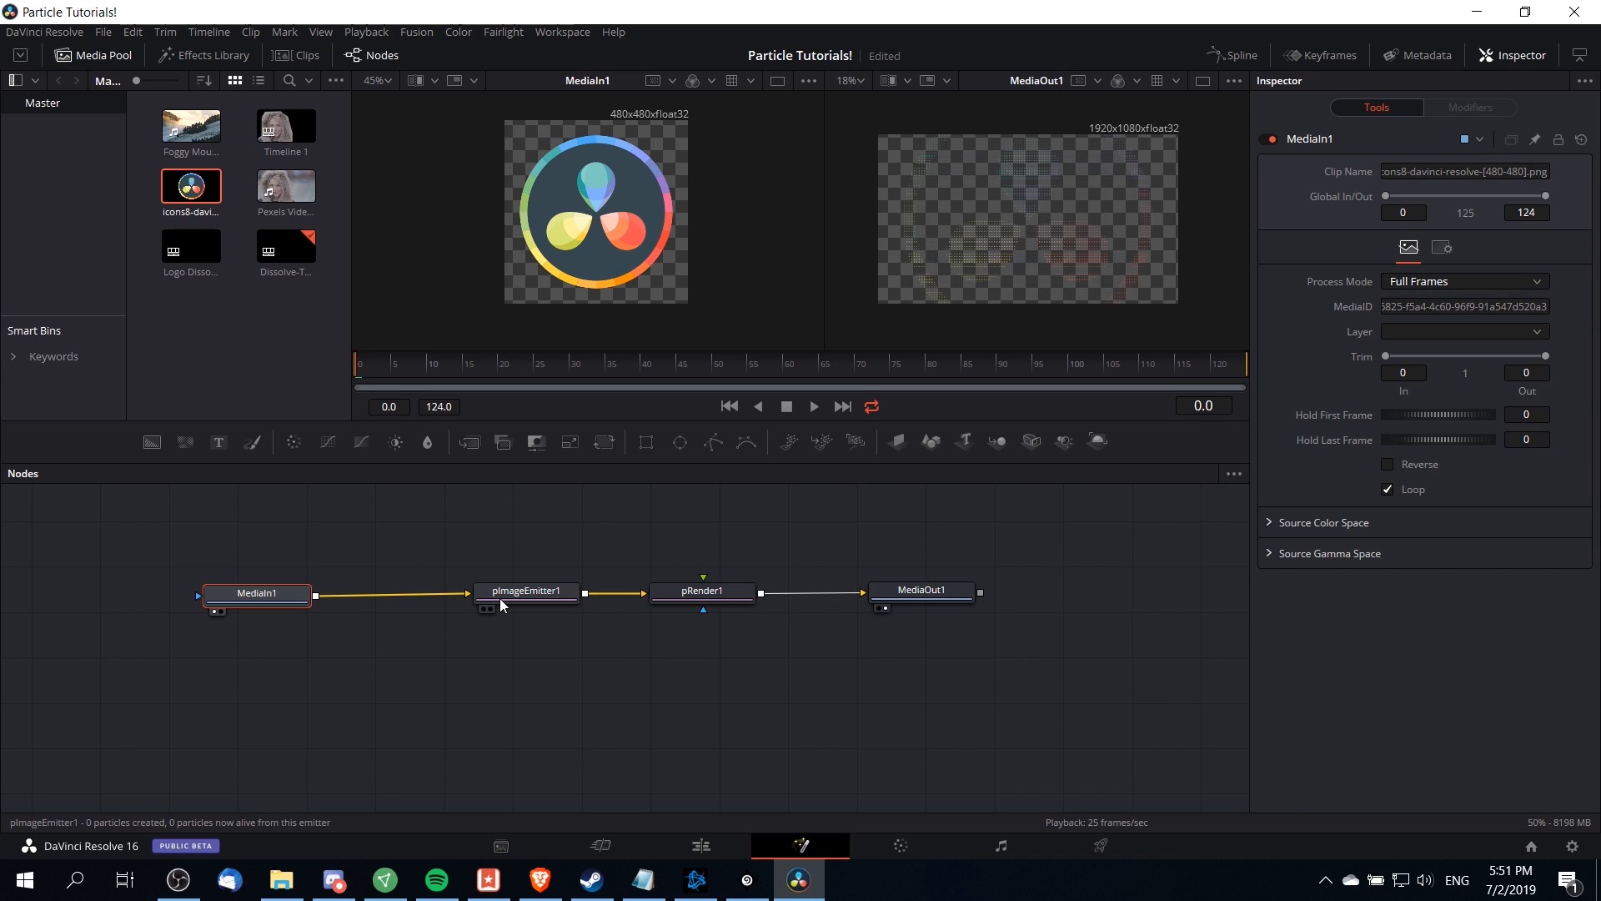
mouse_move(496, 596)
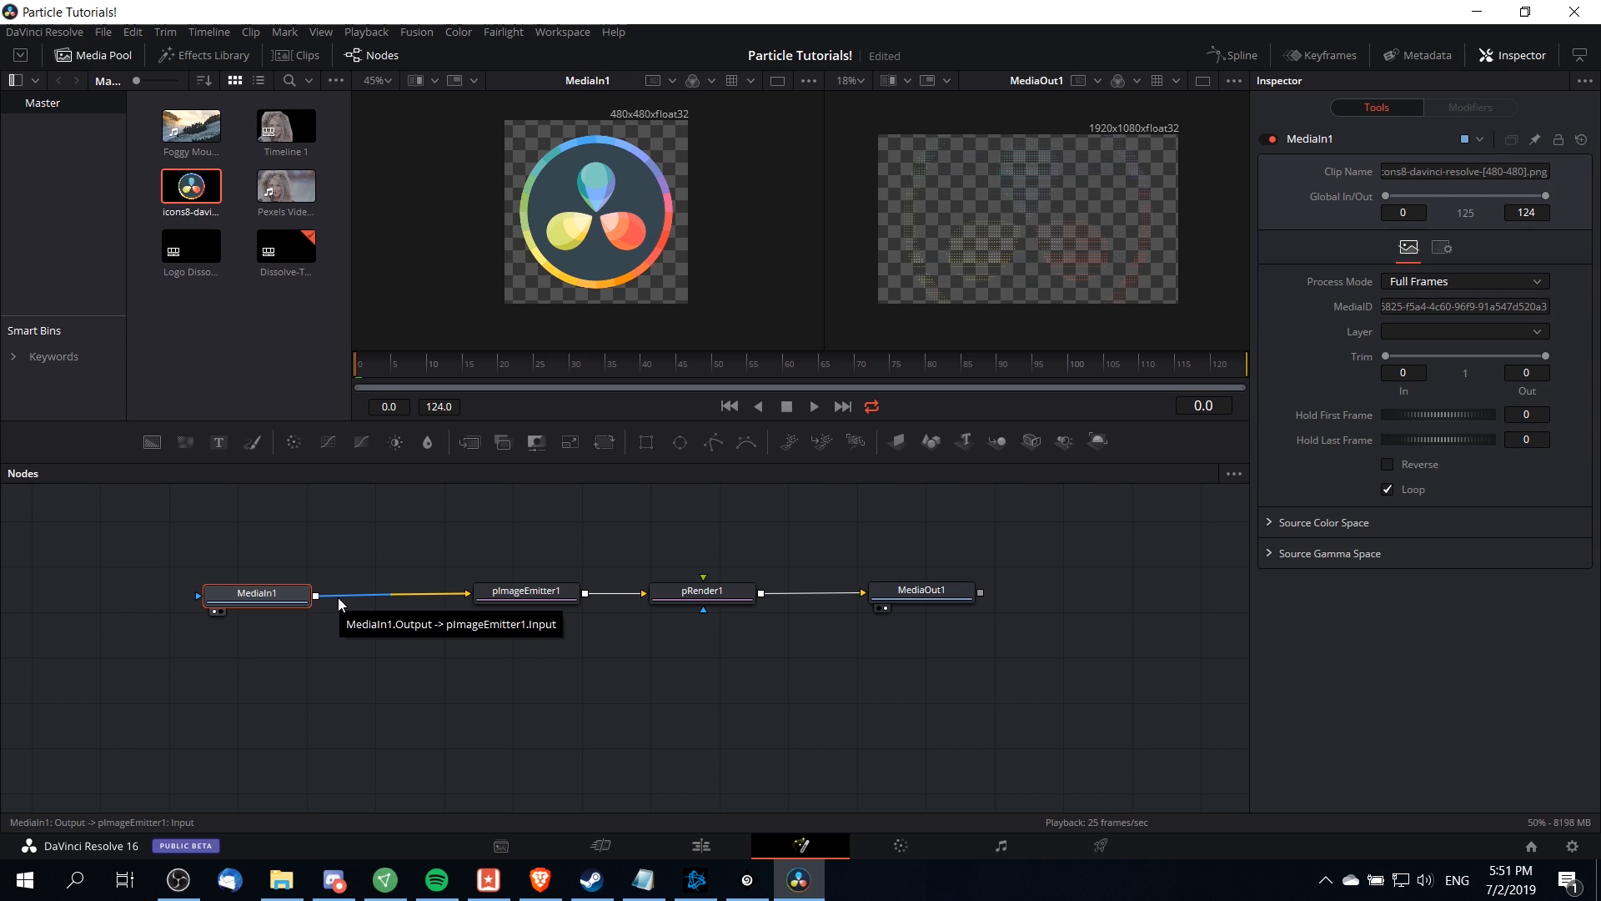
mouse_move(332, 602)
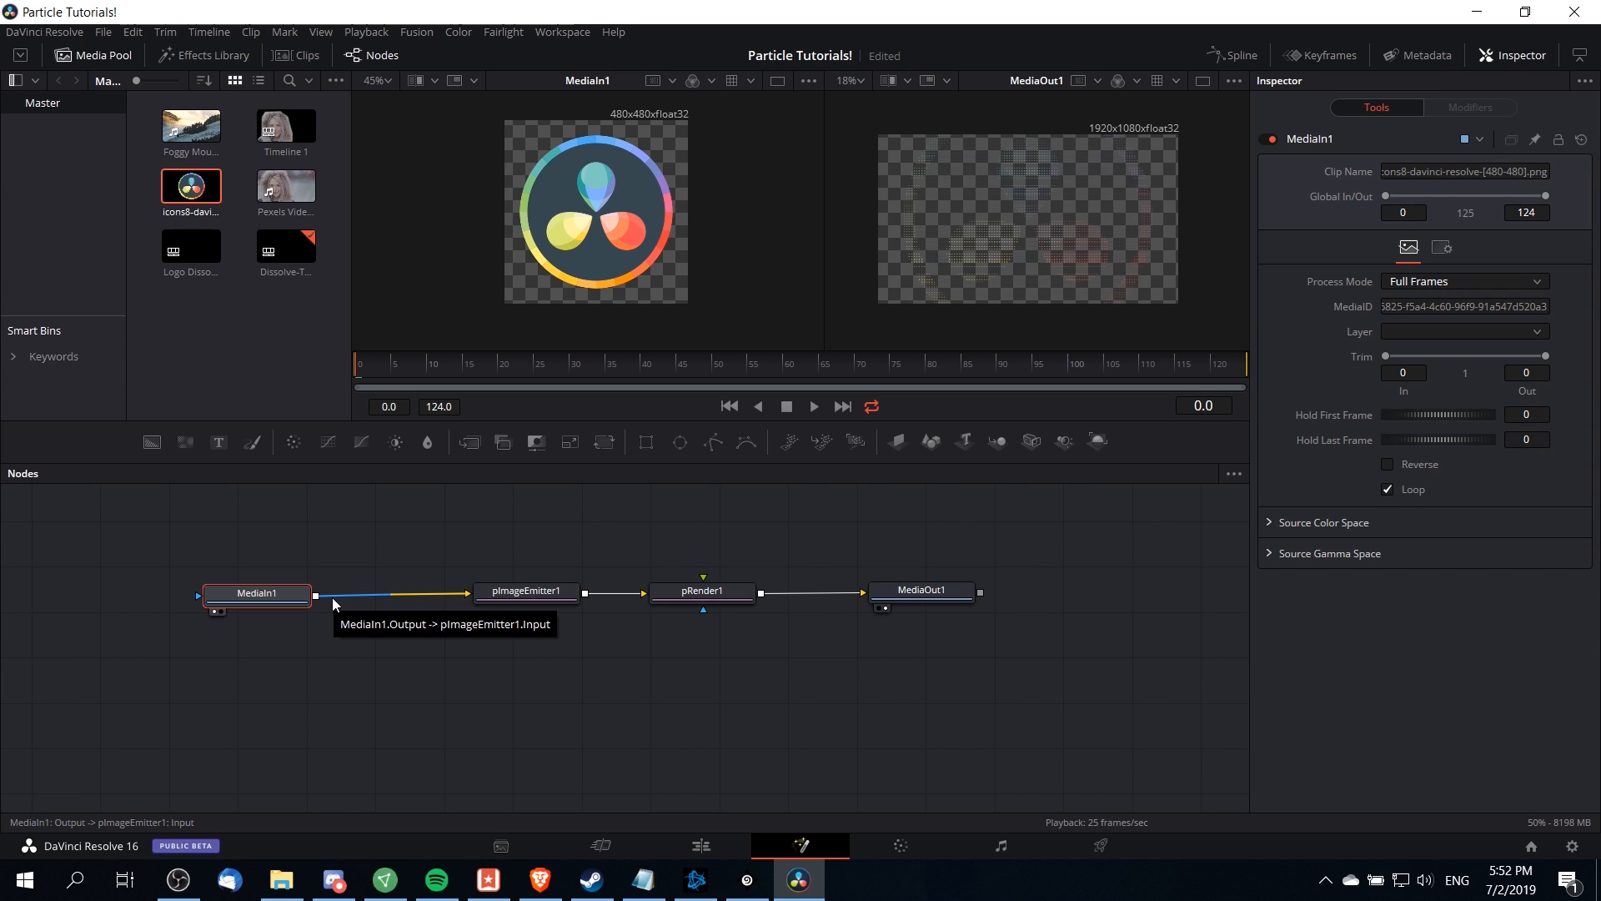
right_click(333, 606)
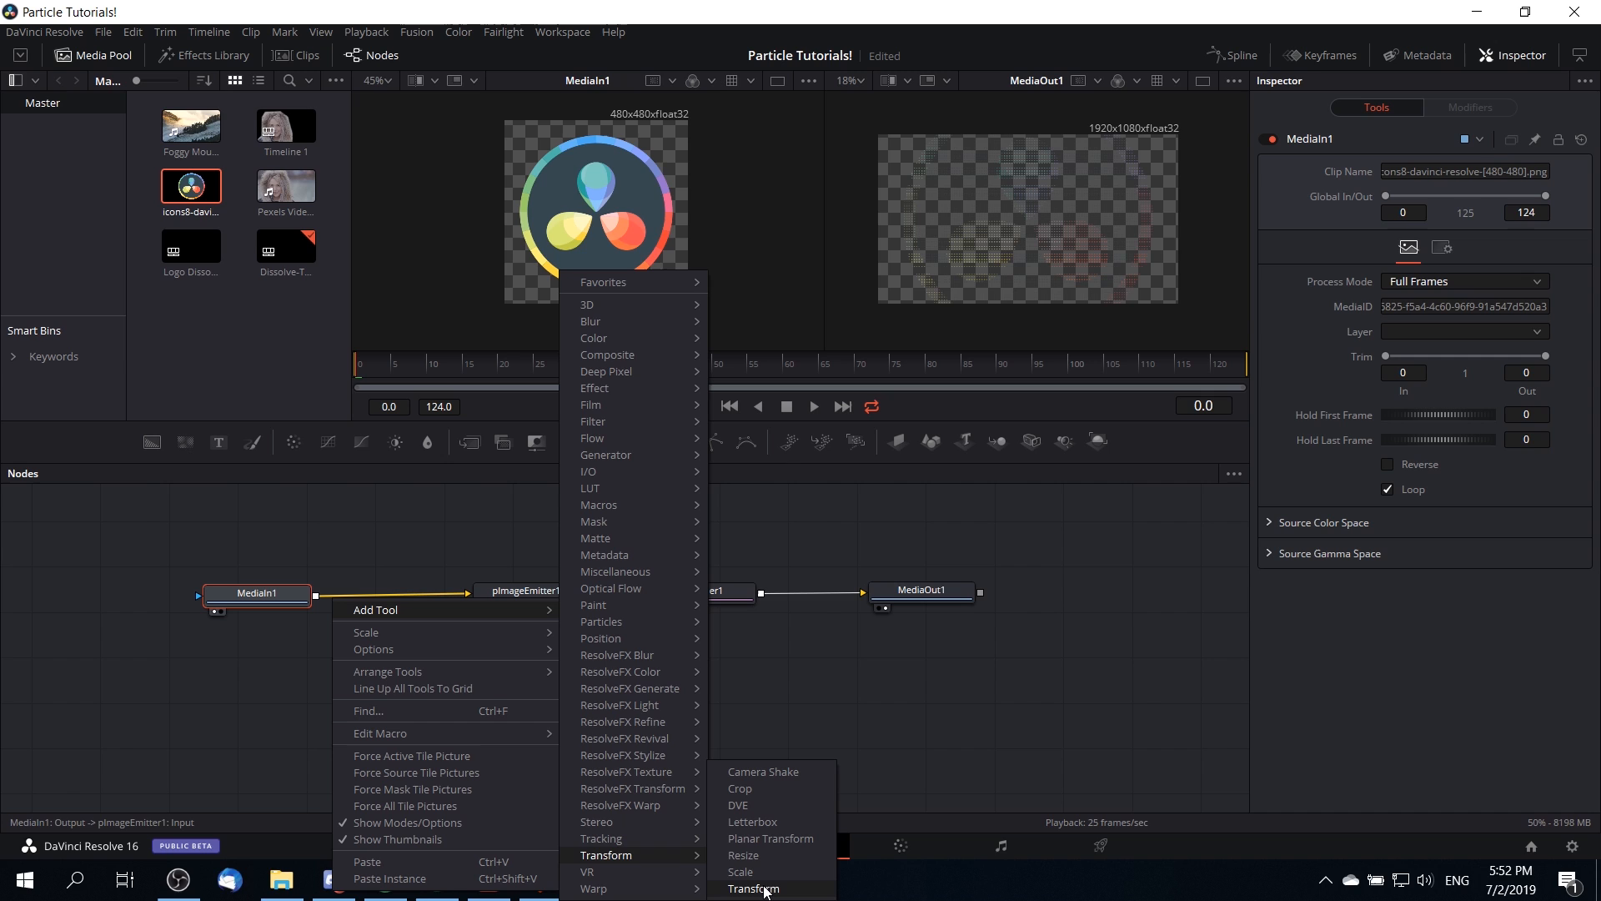
click(753, 888)
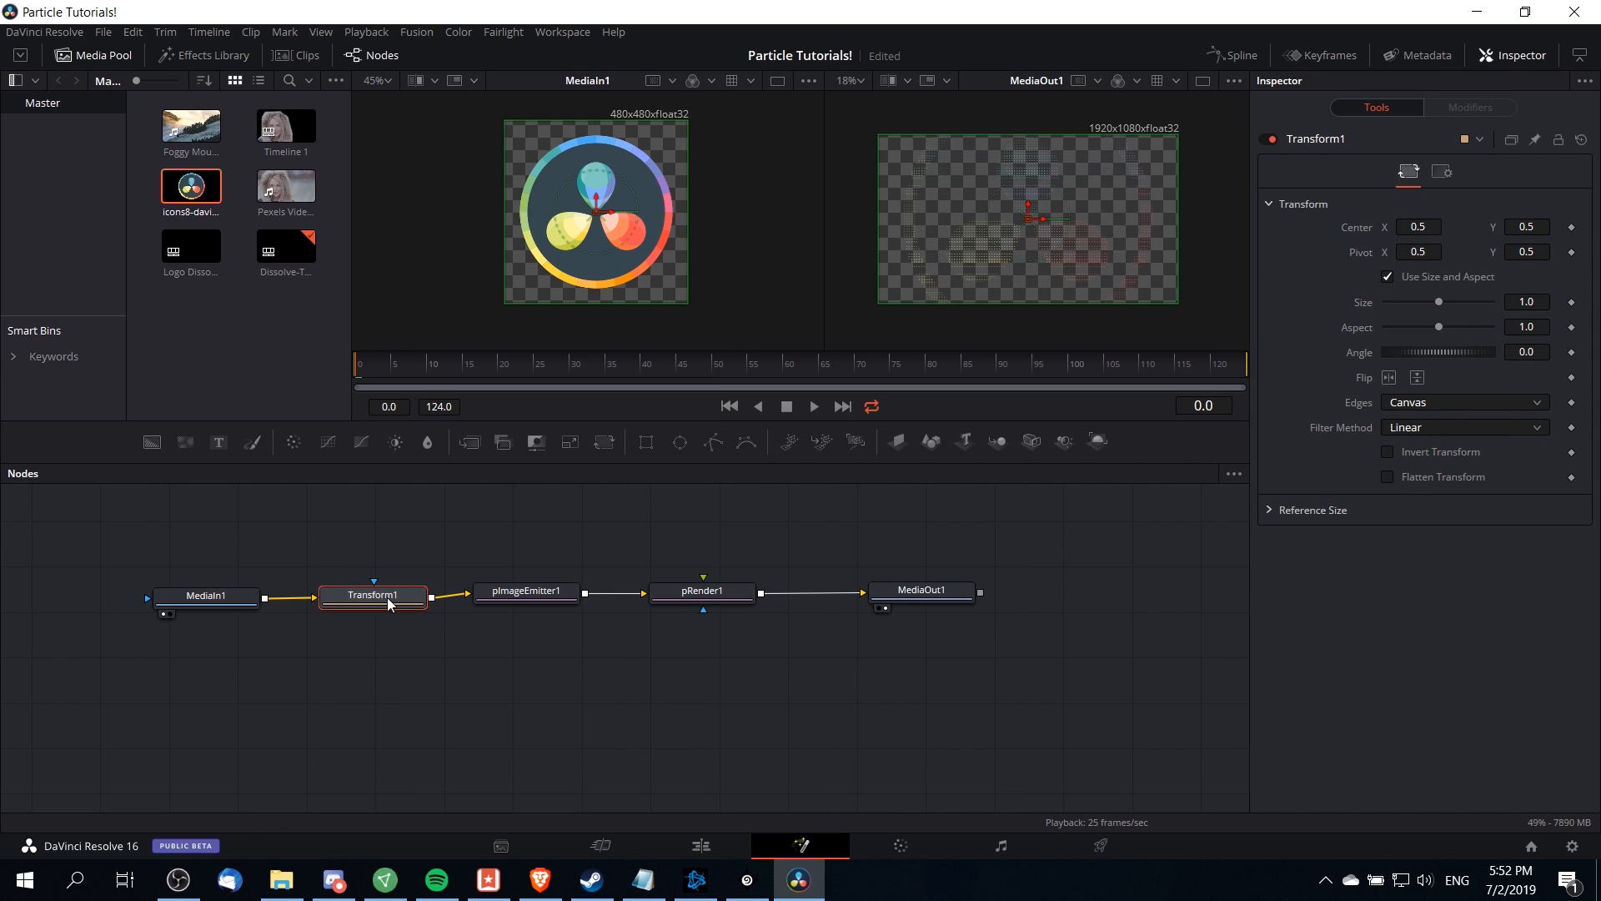
mouse_move(390, 607)
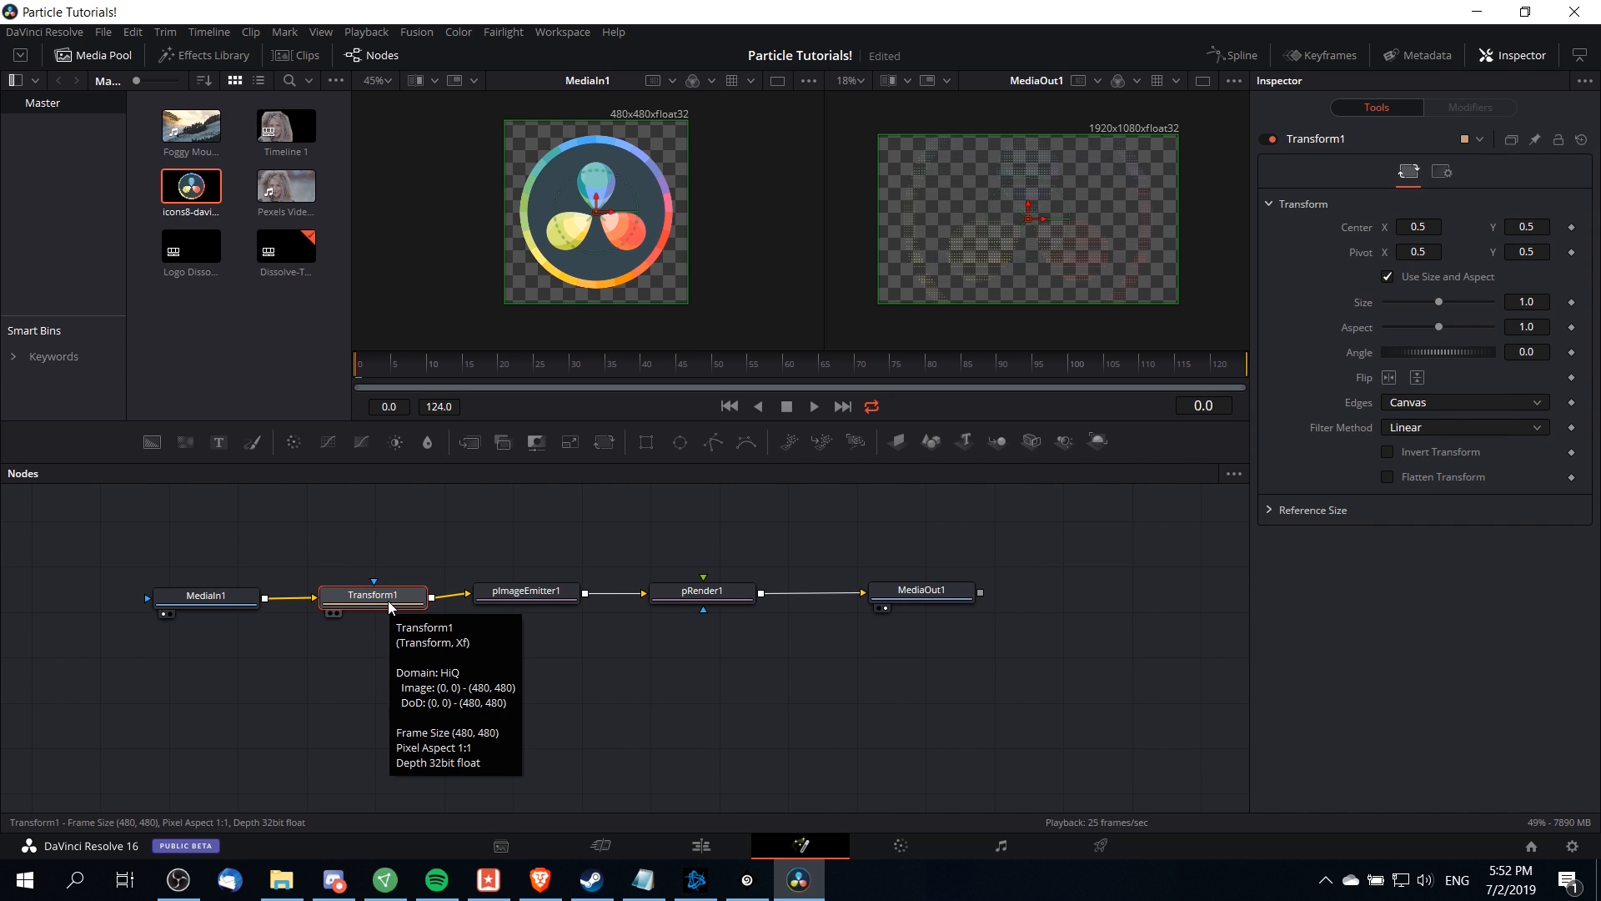
mouse_move(1327, 299)
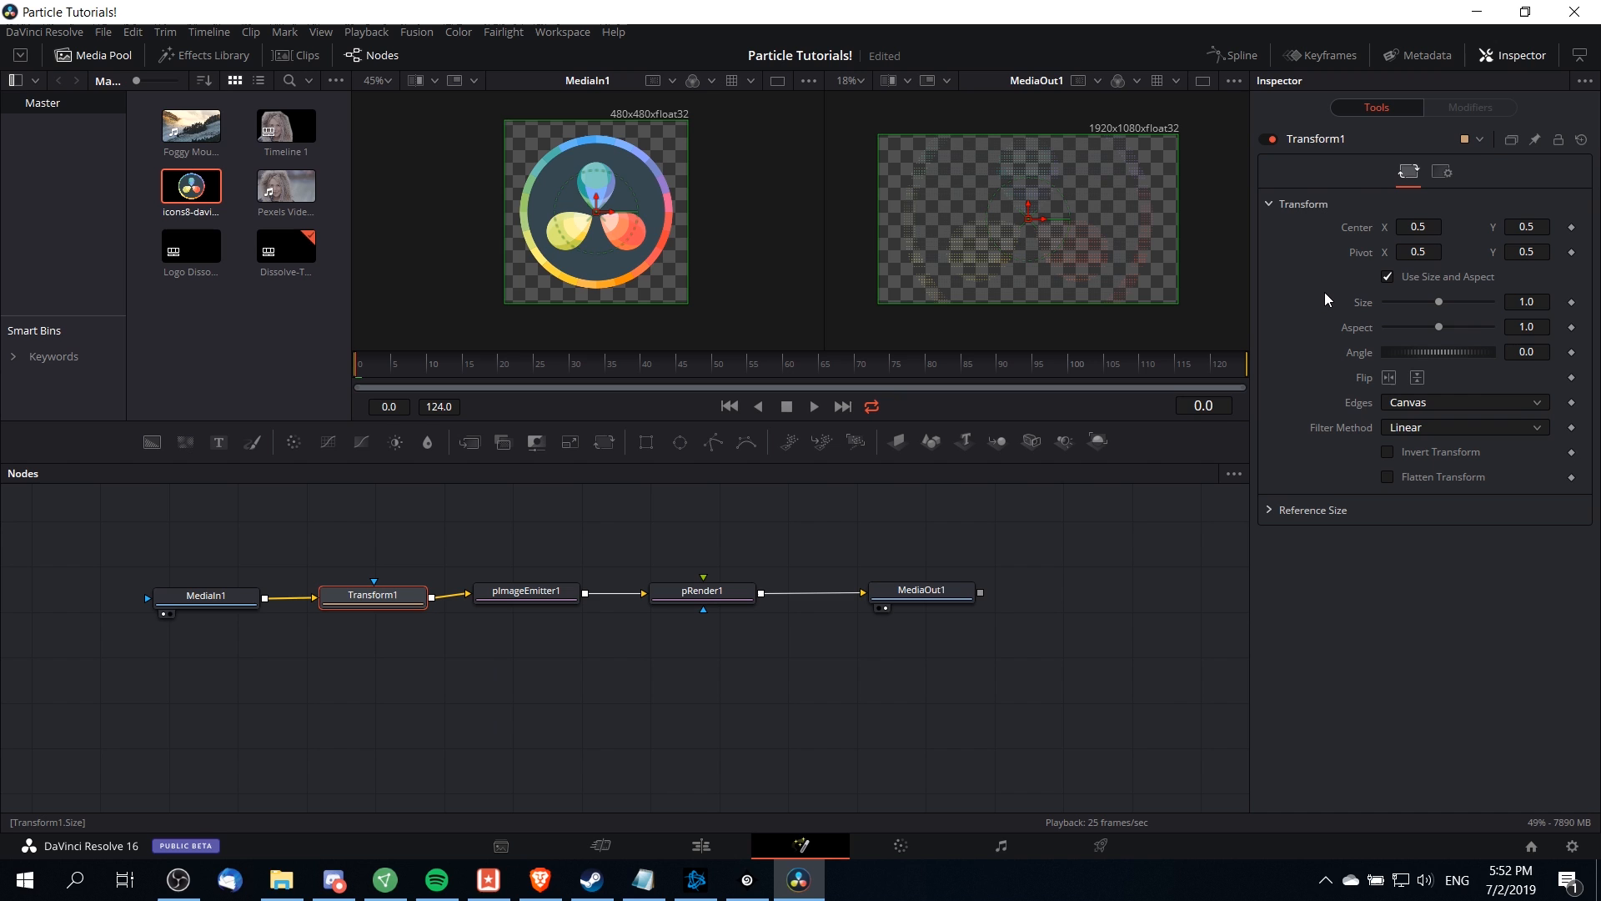
mouse_move(1438, 307)
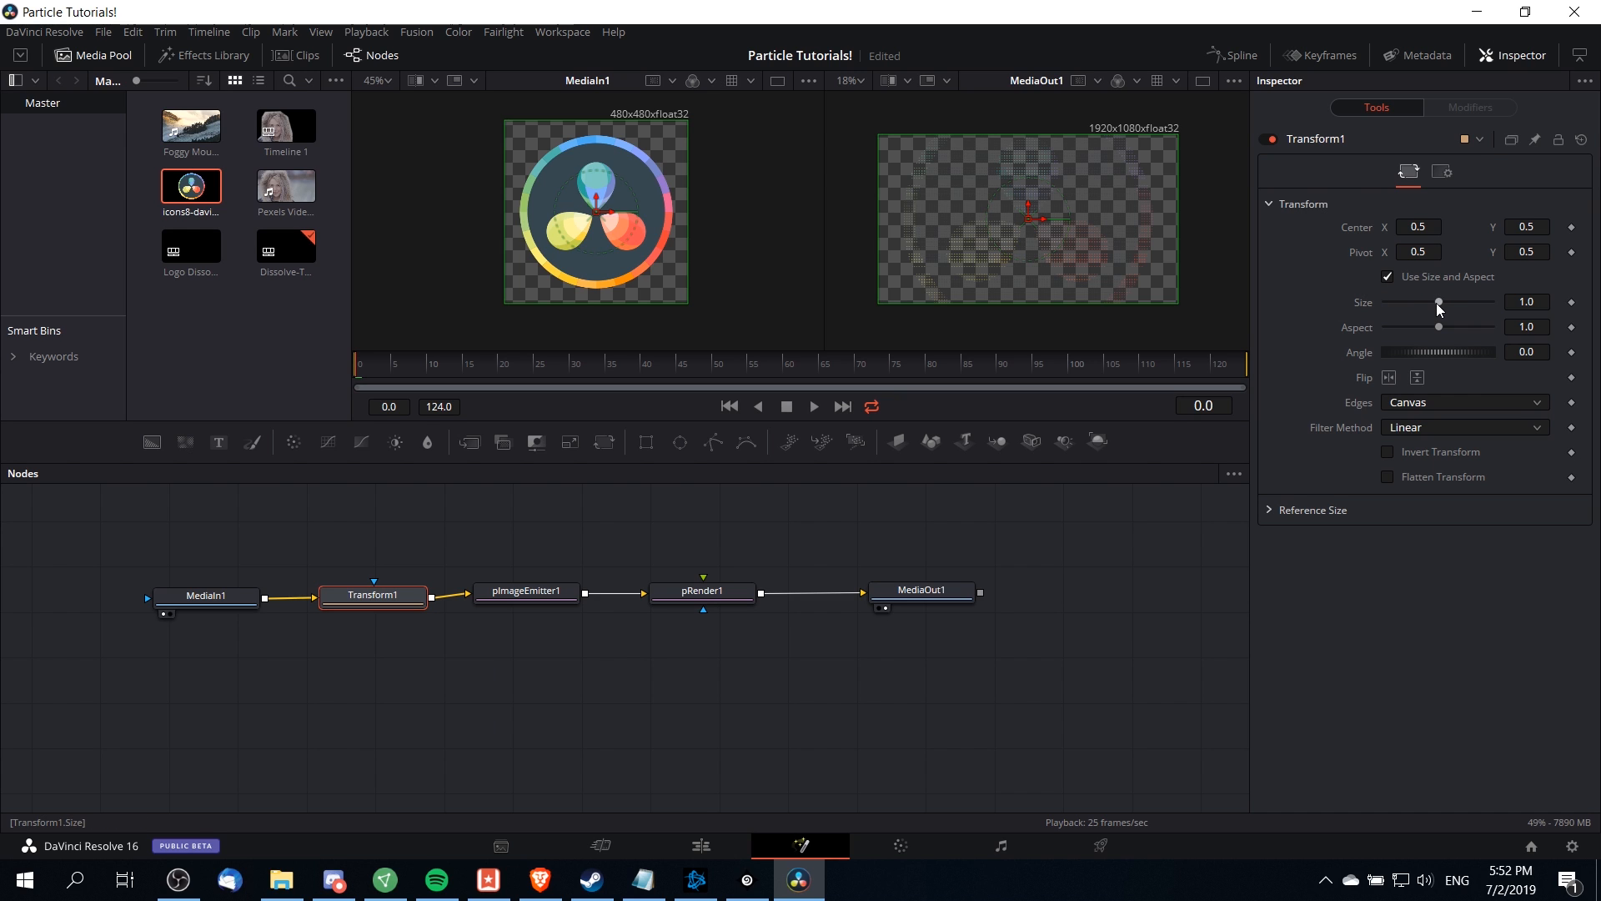
- Reduce the Transform size to 0.48 to shrink the logo
drag(1440, 302, 1423, 302)
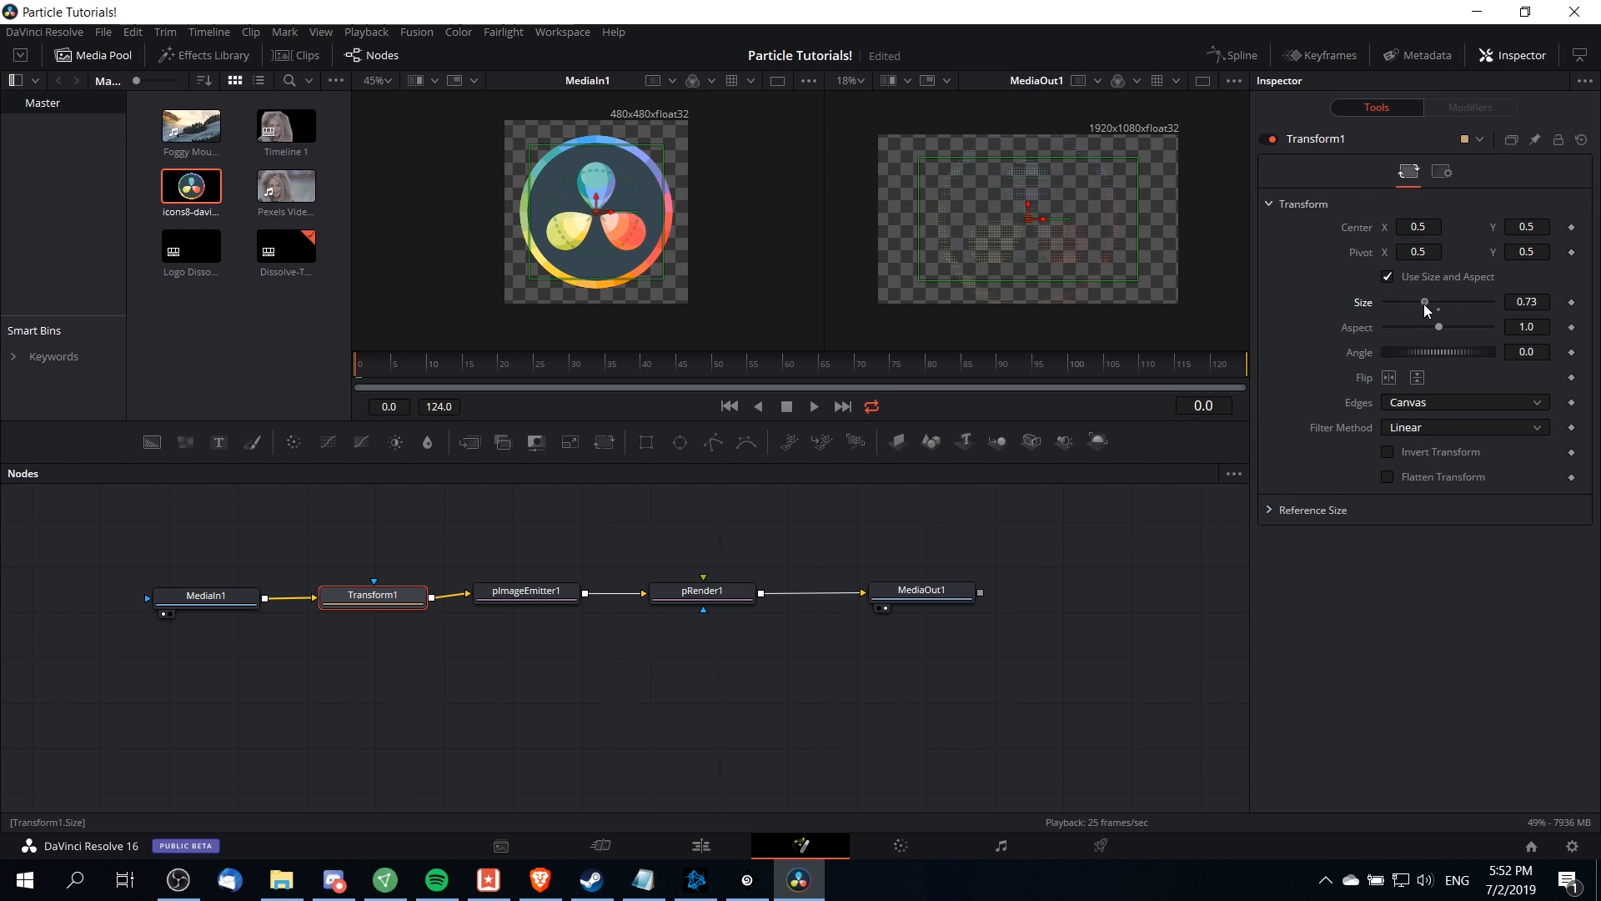
drag(1422, 302, 1417, 302)
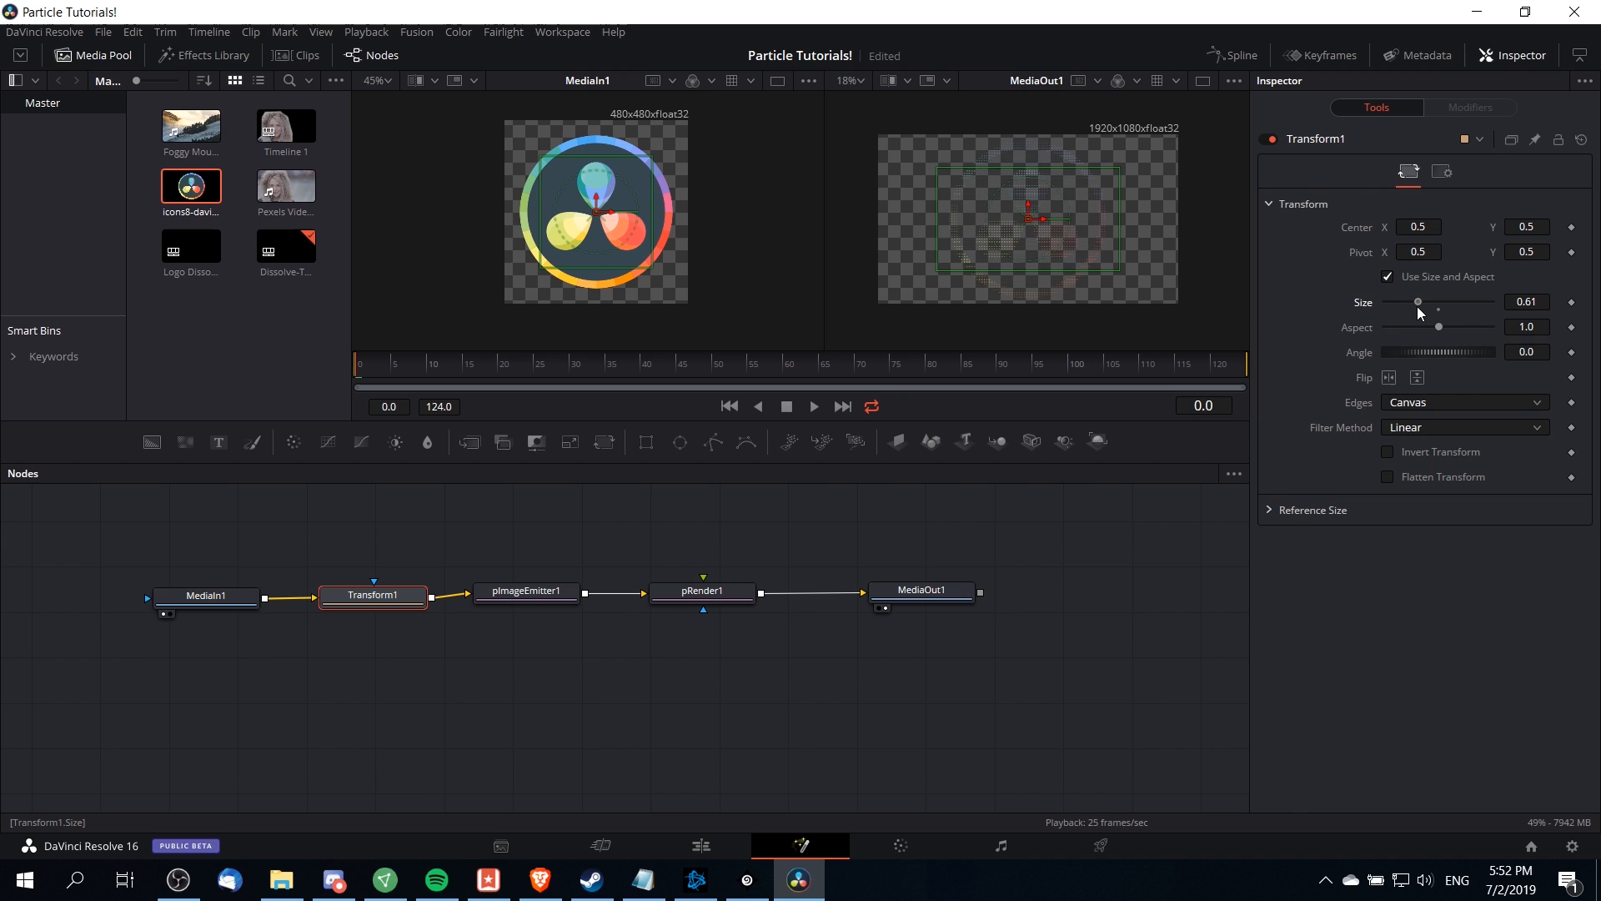
drag(1418, 302, 1413, 302)
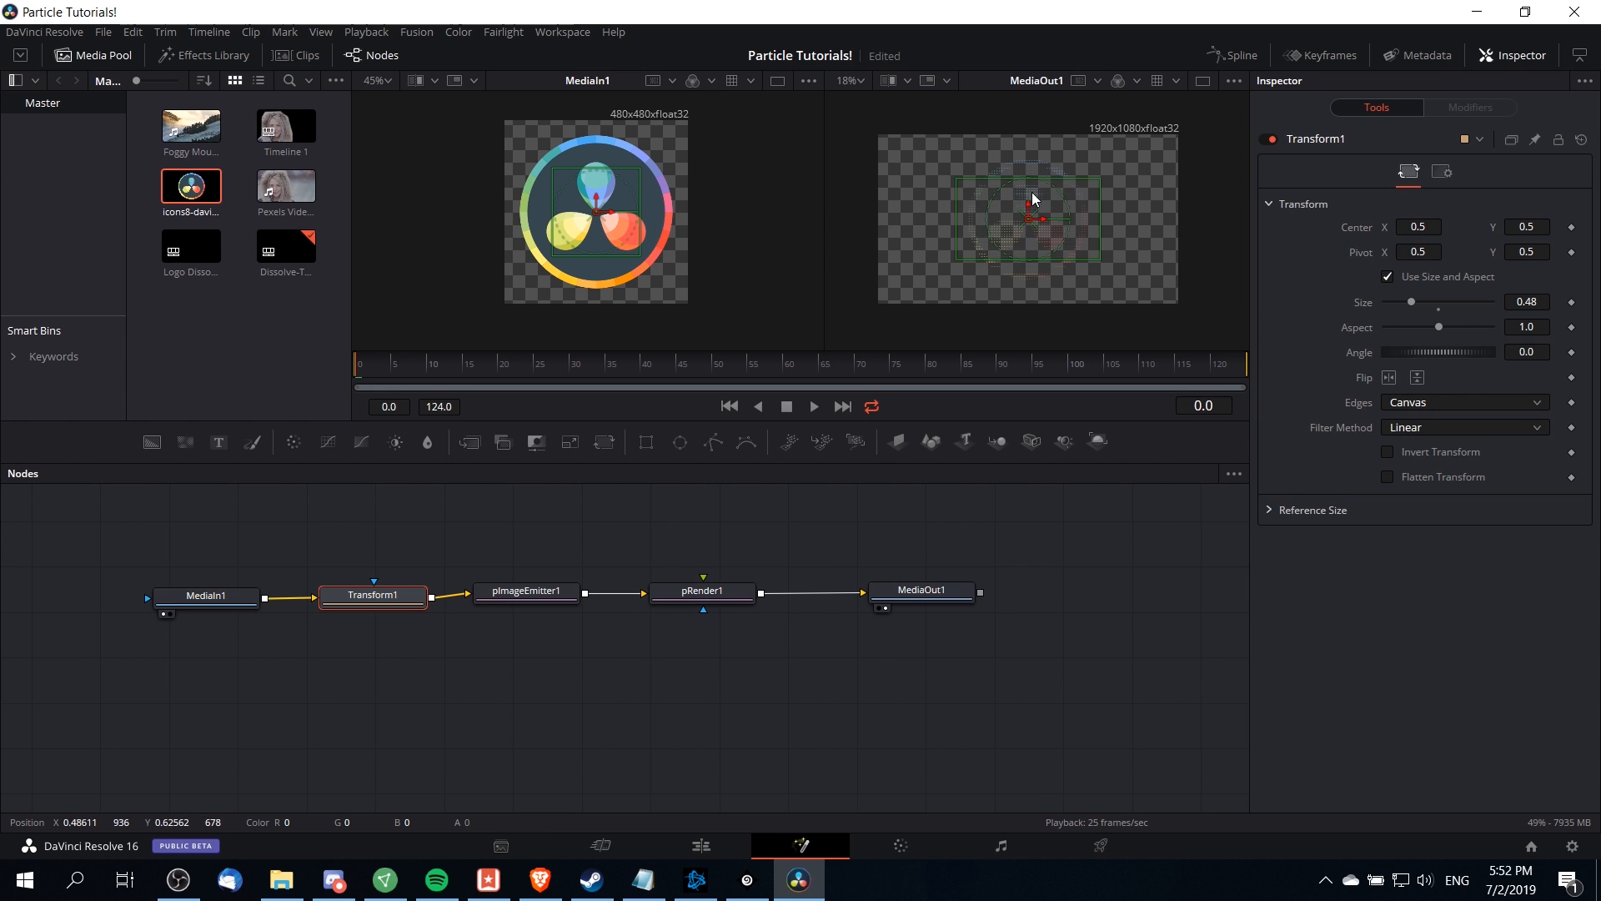
mouse_move(1044, 242)
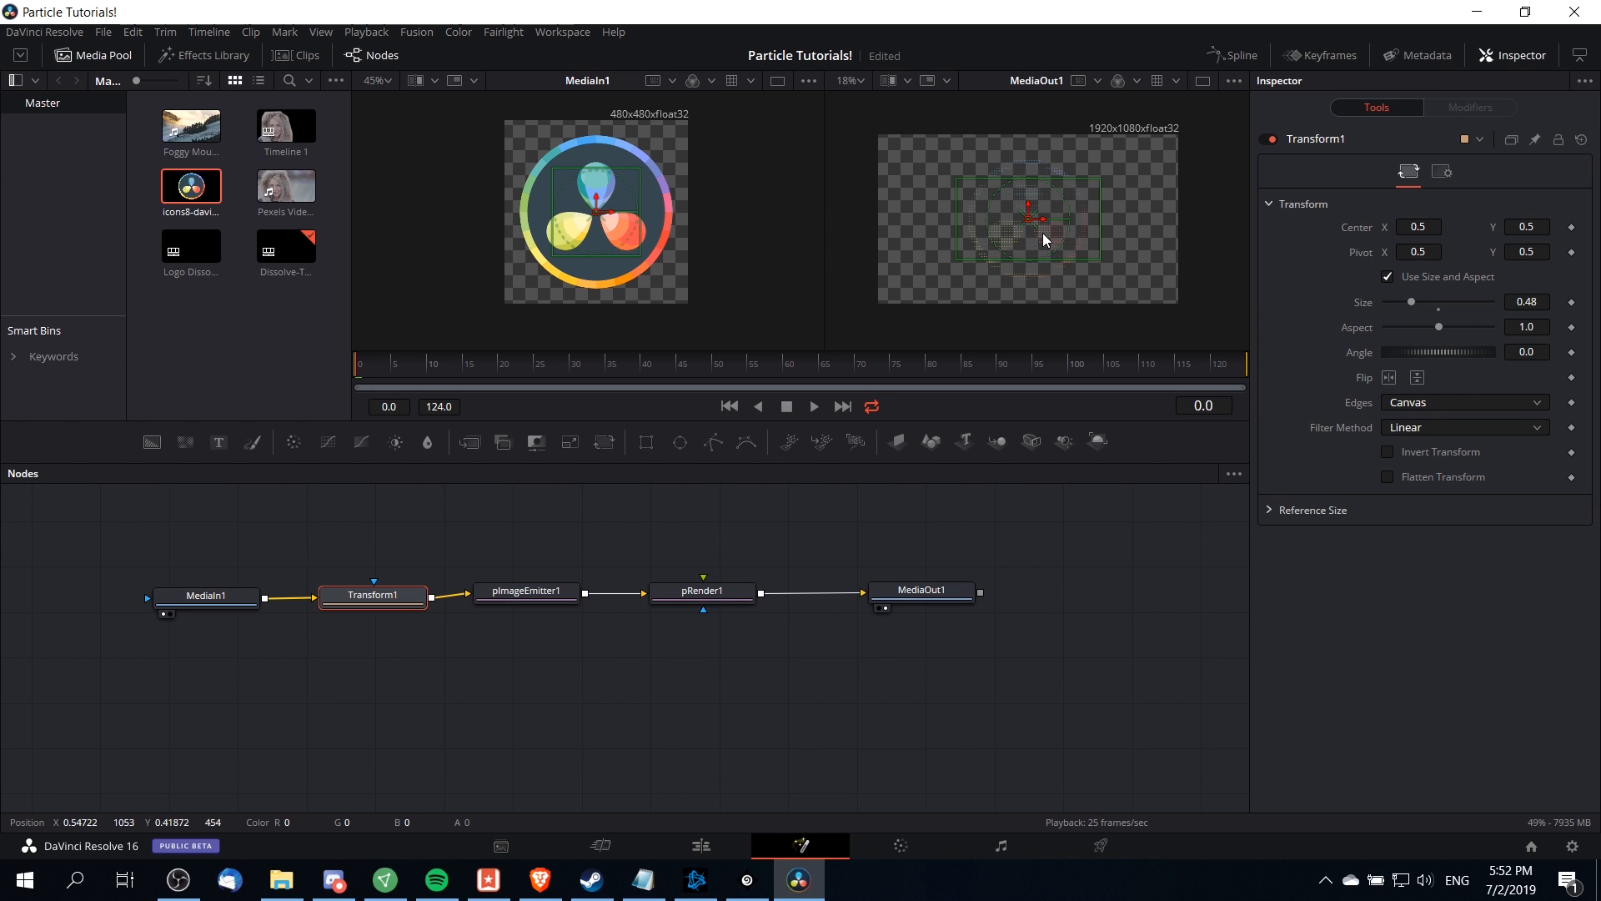
mouse_move(1004, 243)
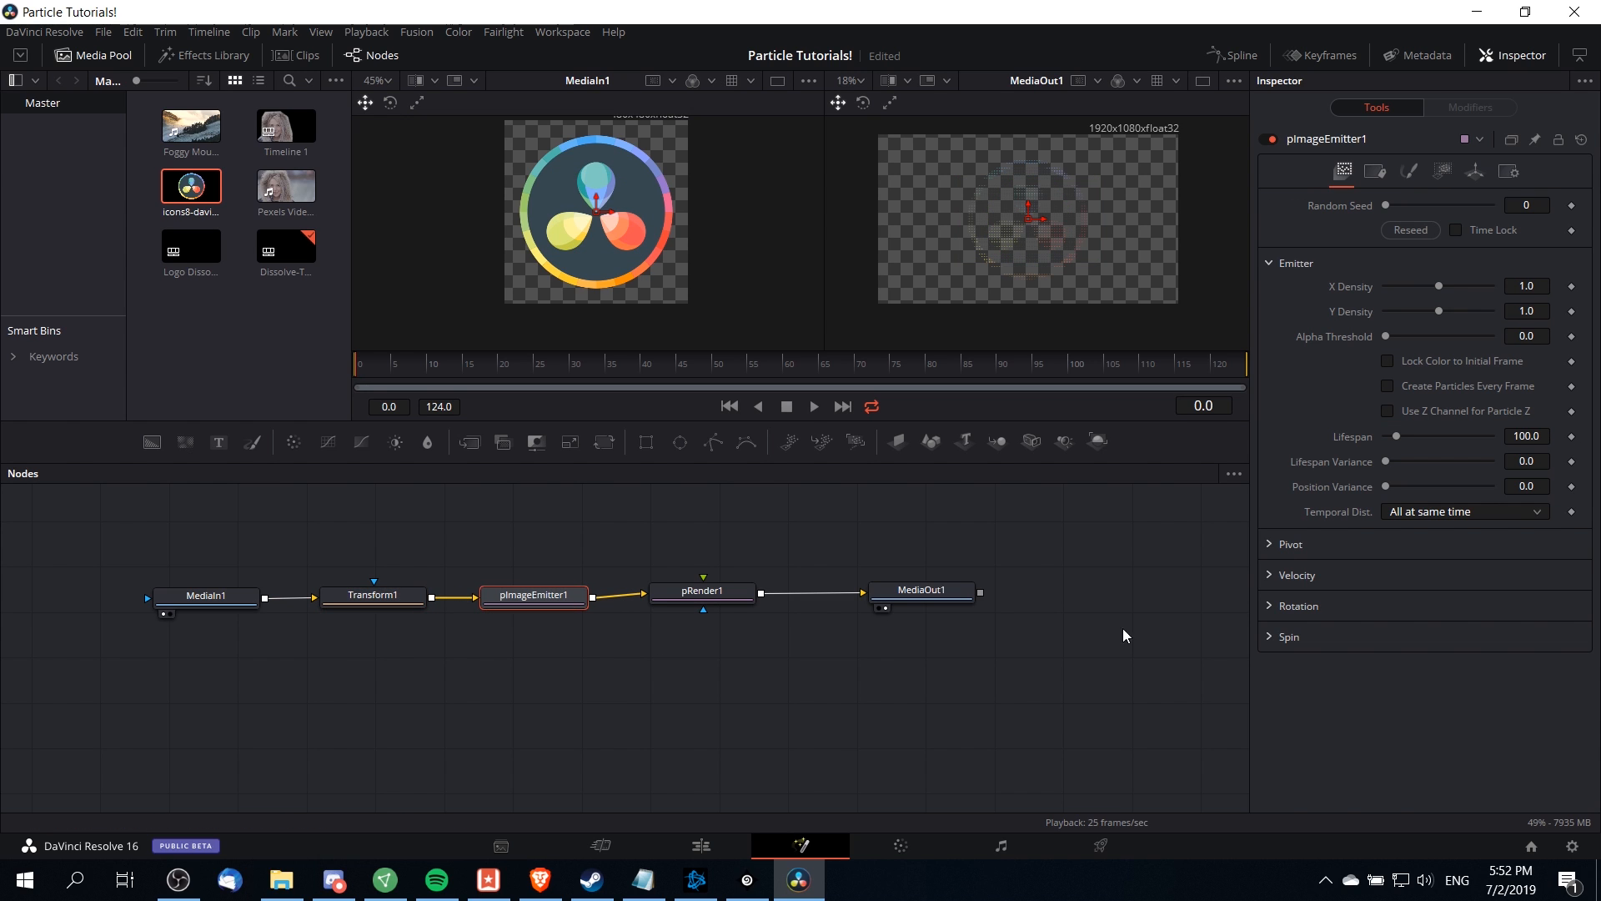
- Set pImageEmitter1 style to Blob with particle size 0.5
click(1408, 170)
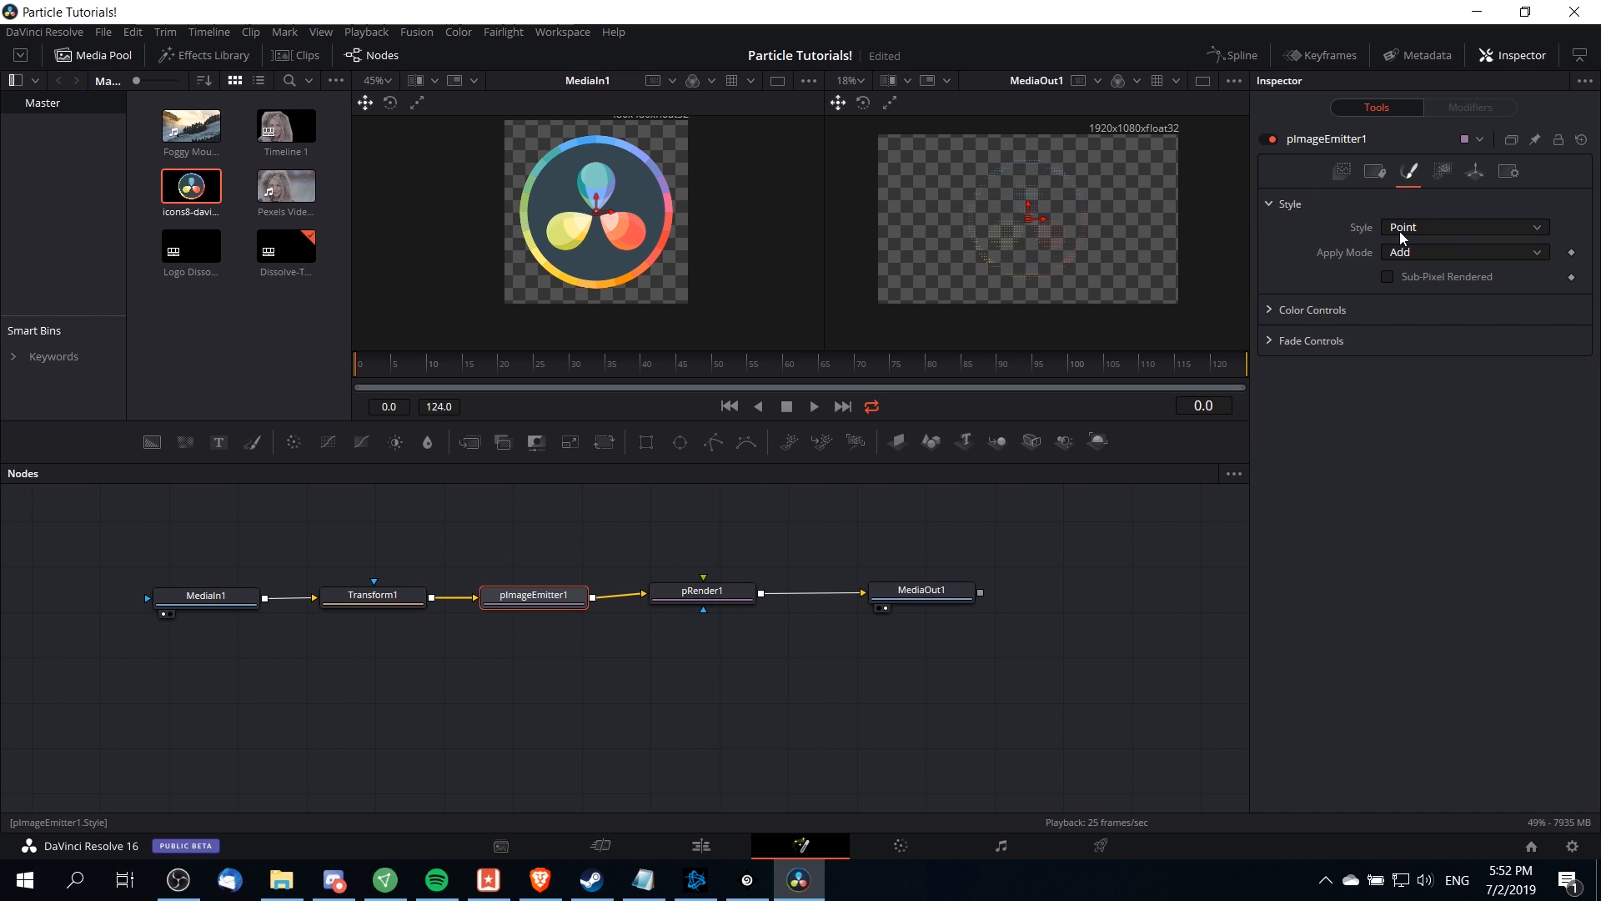
click(1465, 227)
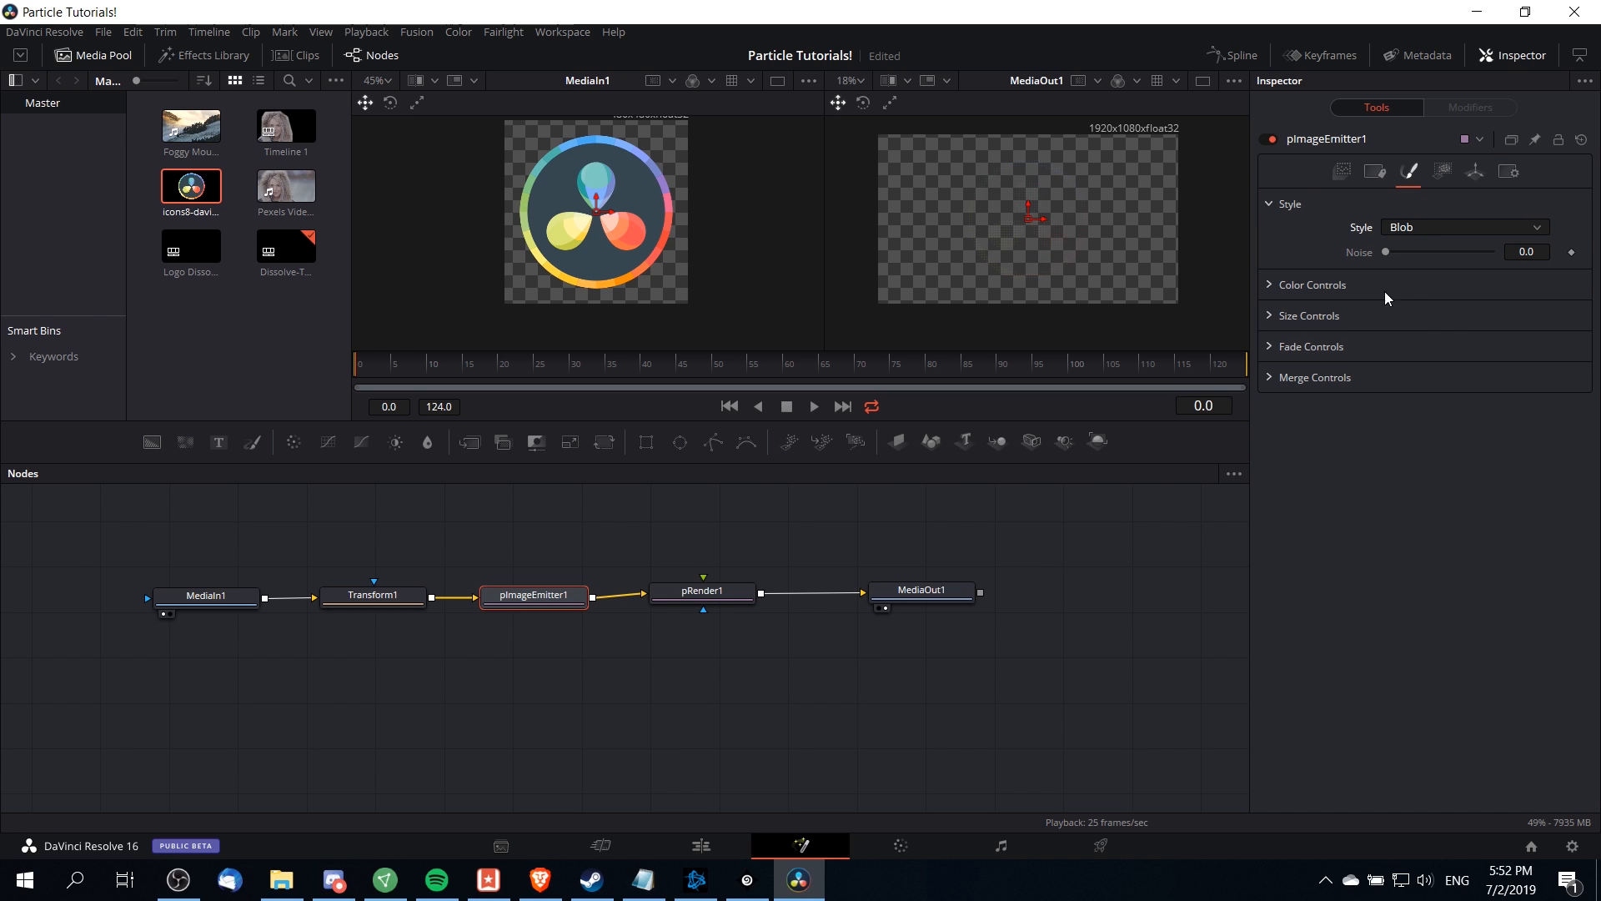
click(1271, 316)
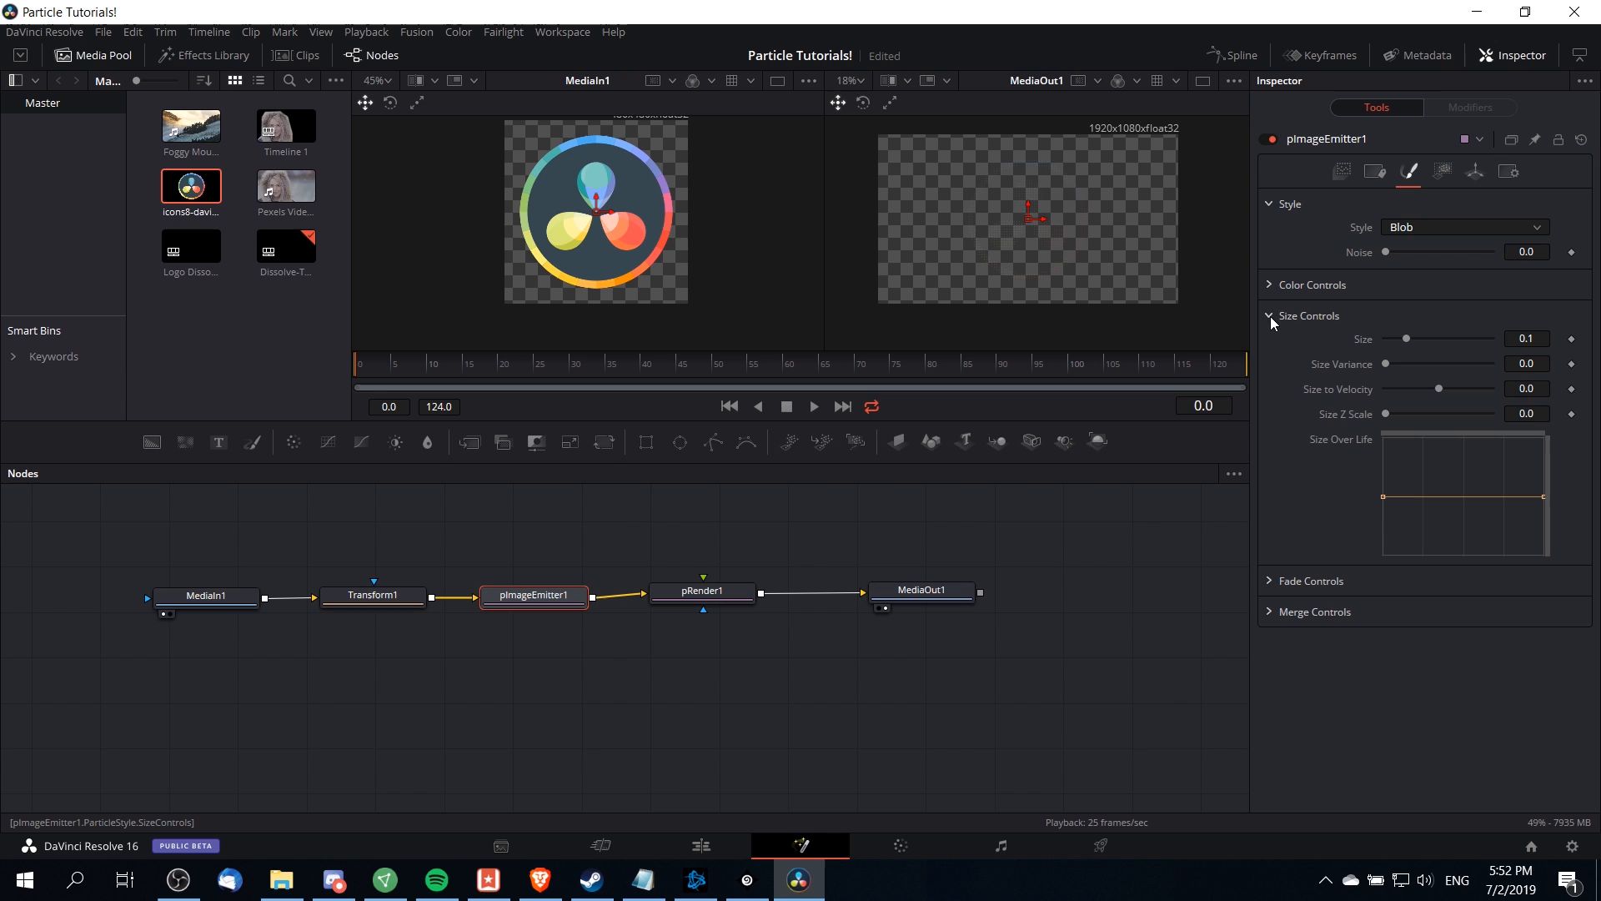
drag(1404, 339, 1444, 338)
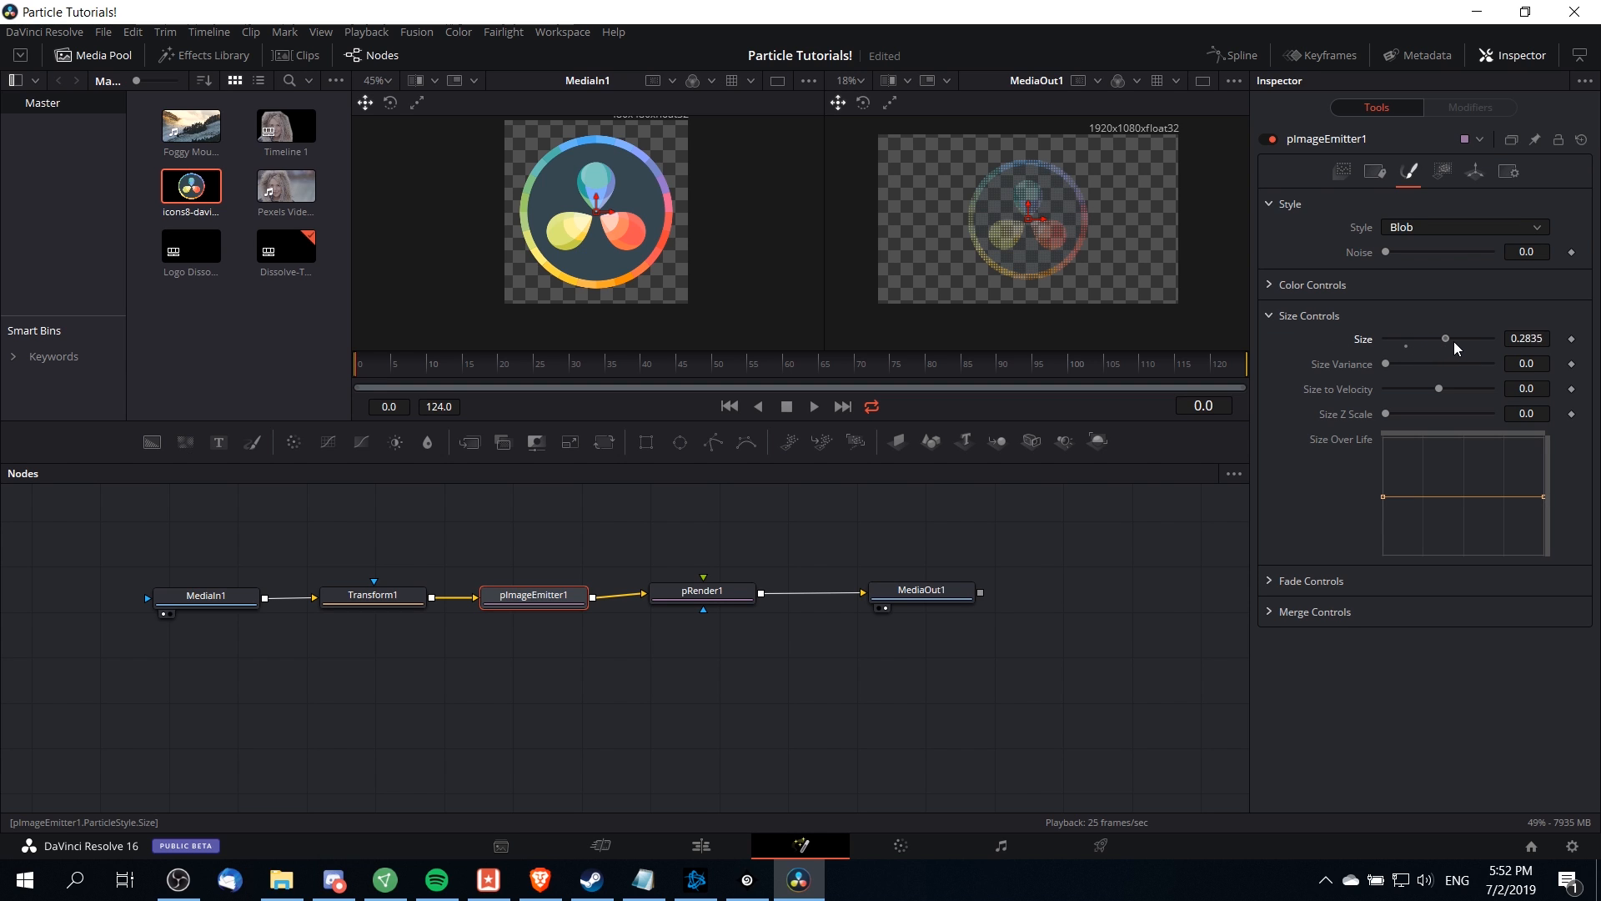
drag(1444, 339, 1484, 339)
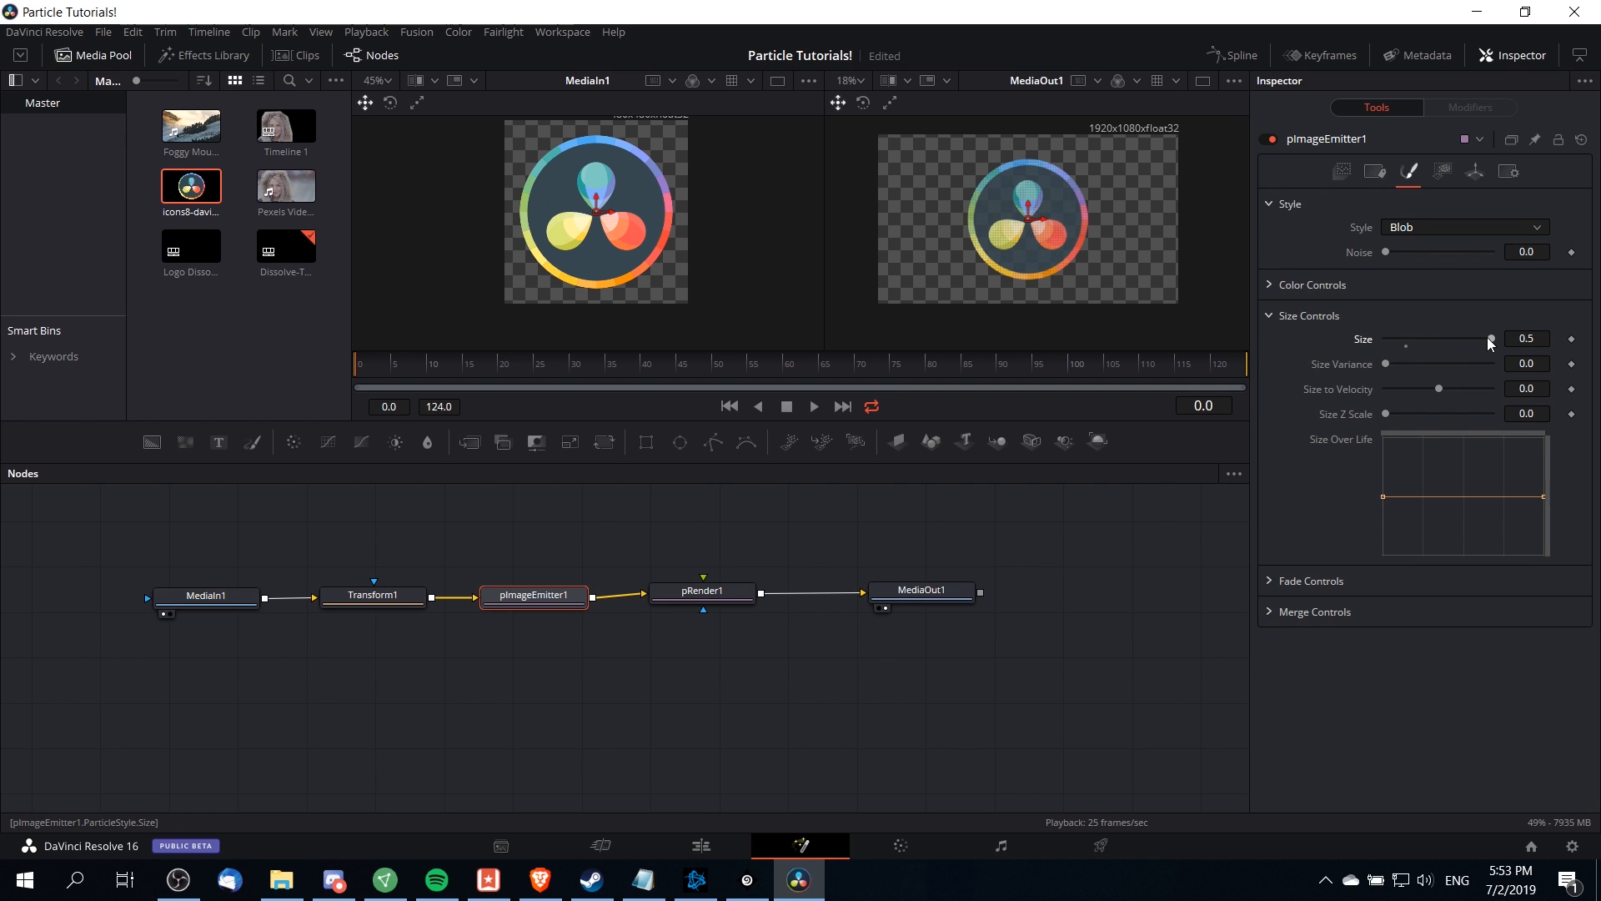
mouse_move(1037, 227)
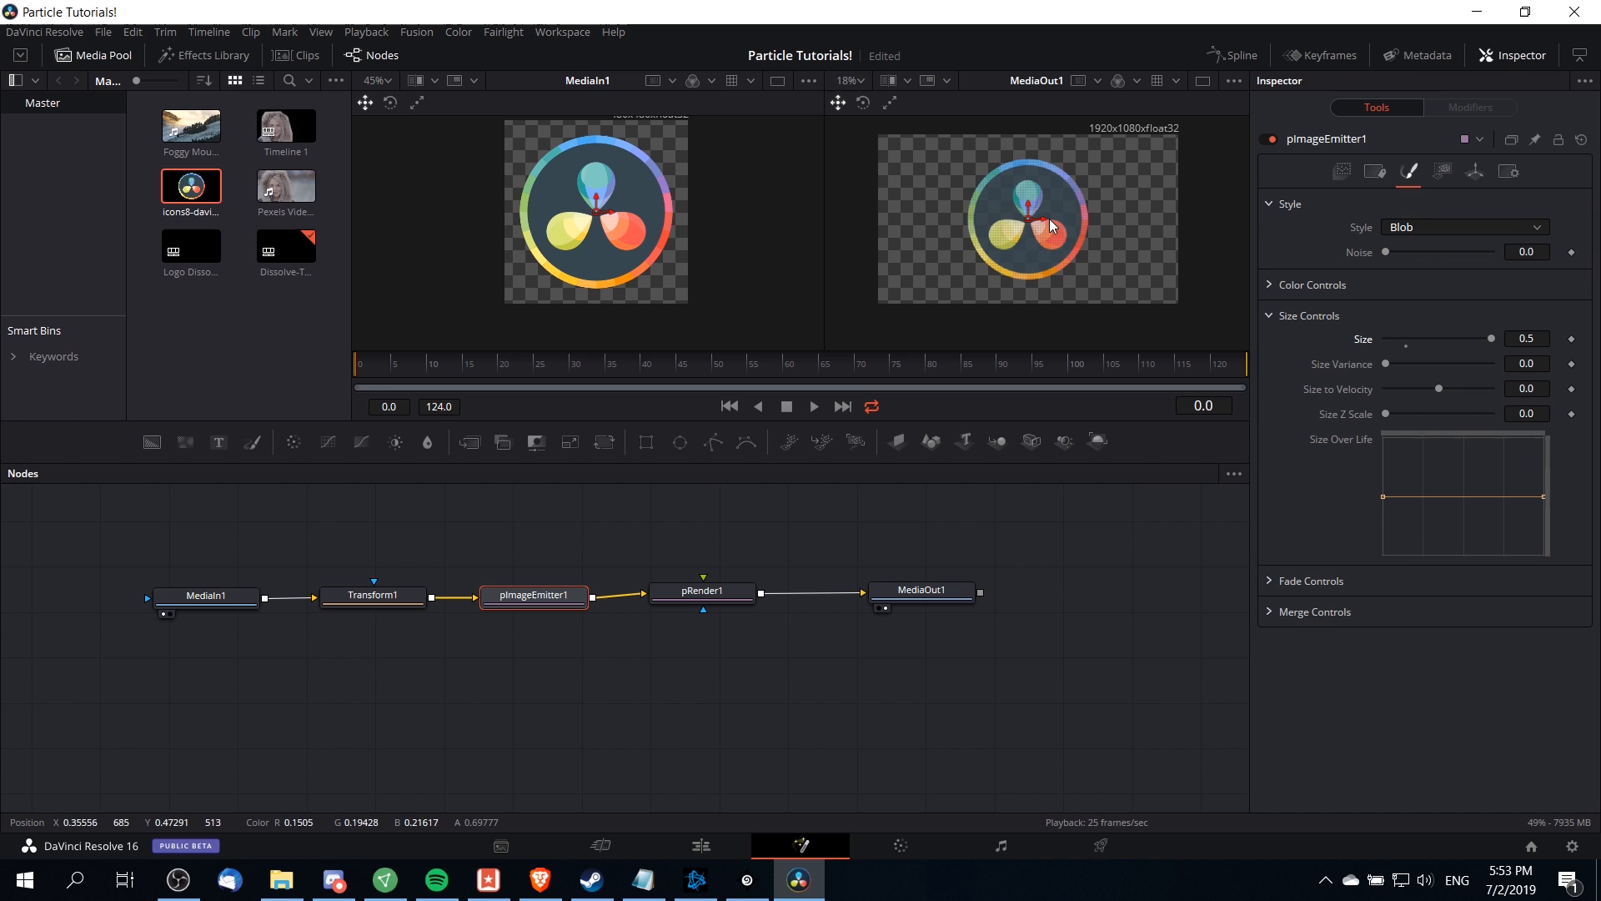
mouse_move(1124, 269)
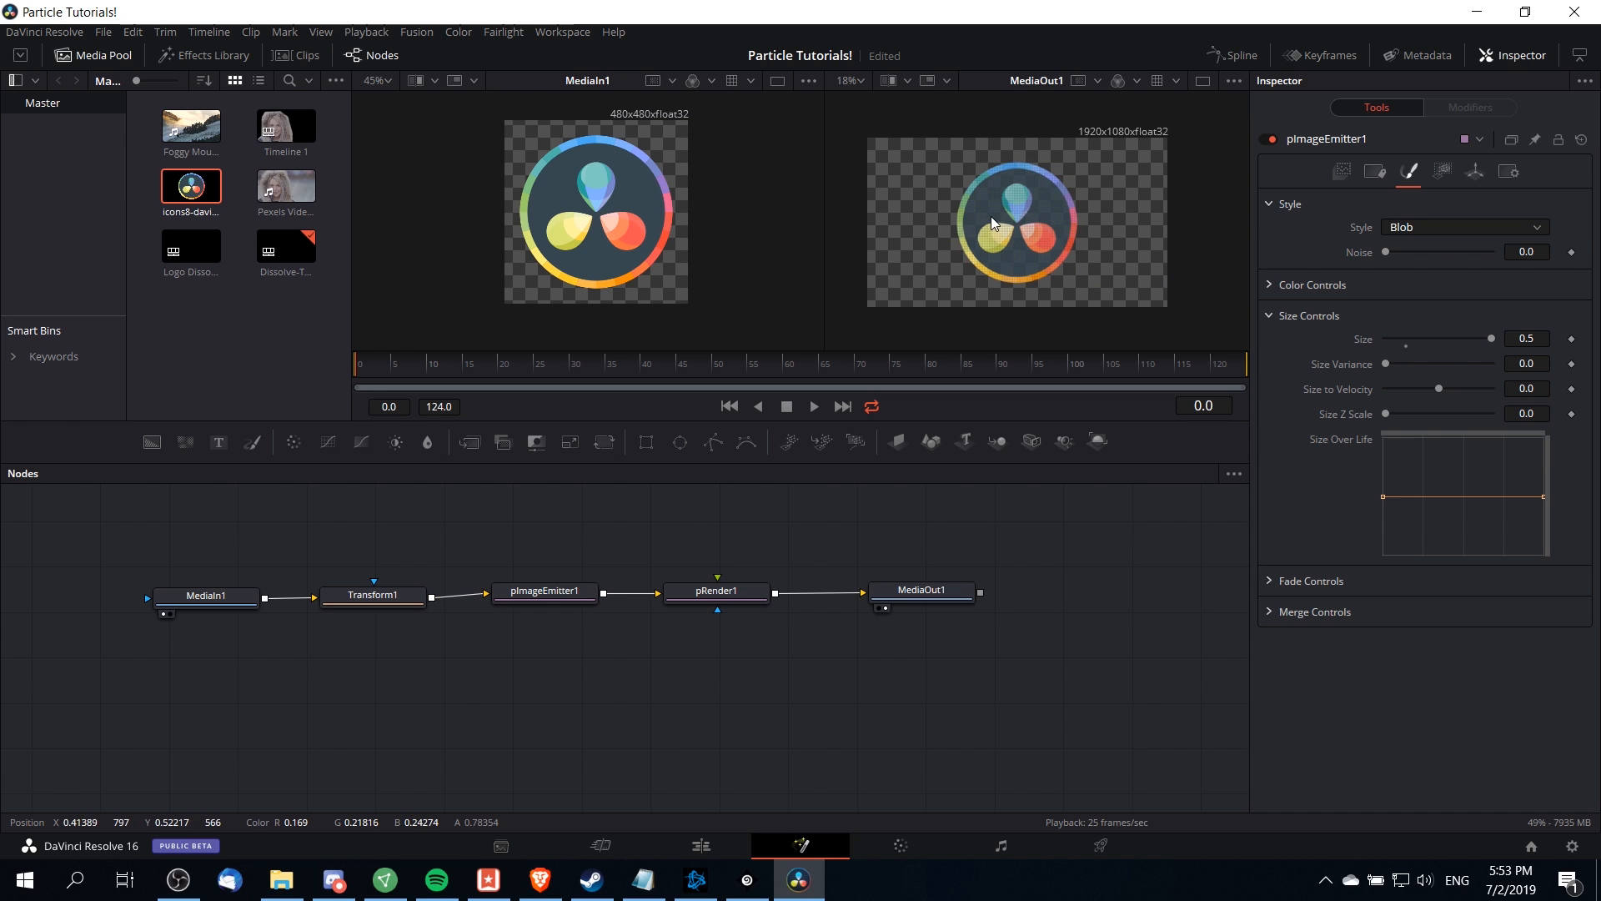
mouse_move(1004, 207)
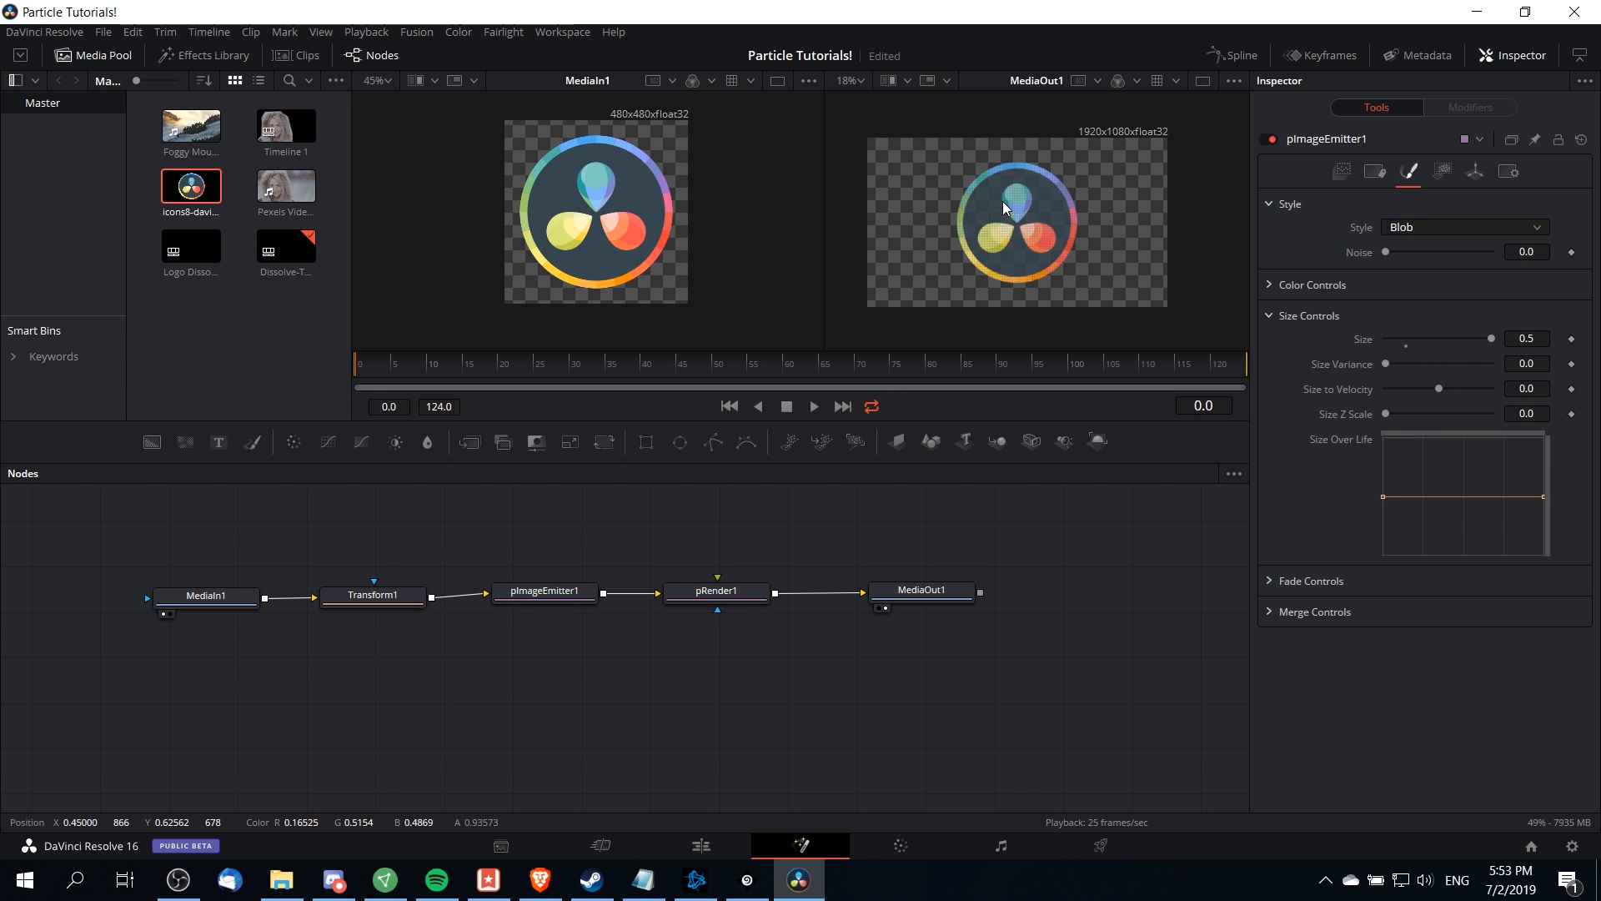
- Select pImageEmitter1 and show its main Controls settings
click(544, 590)
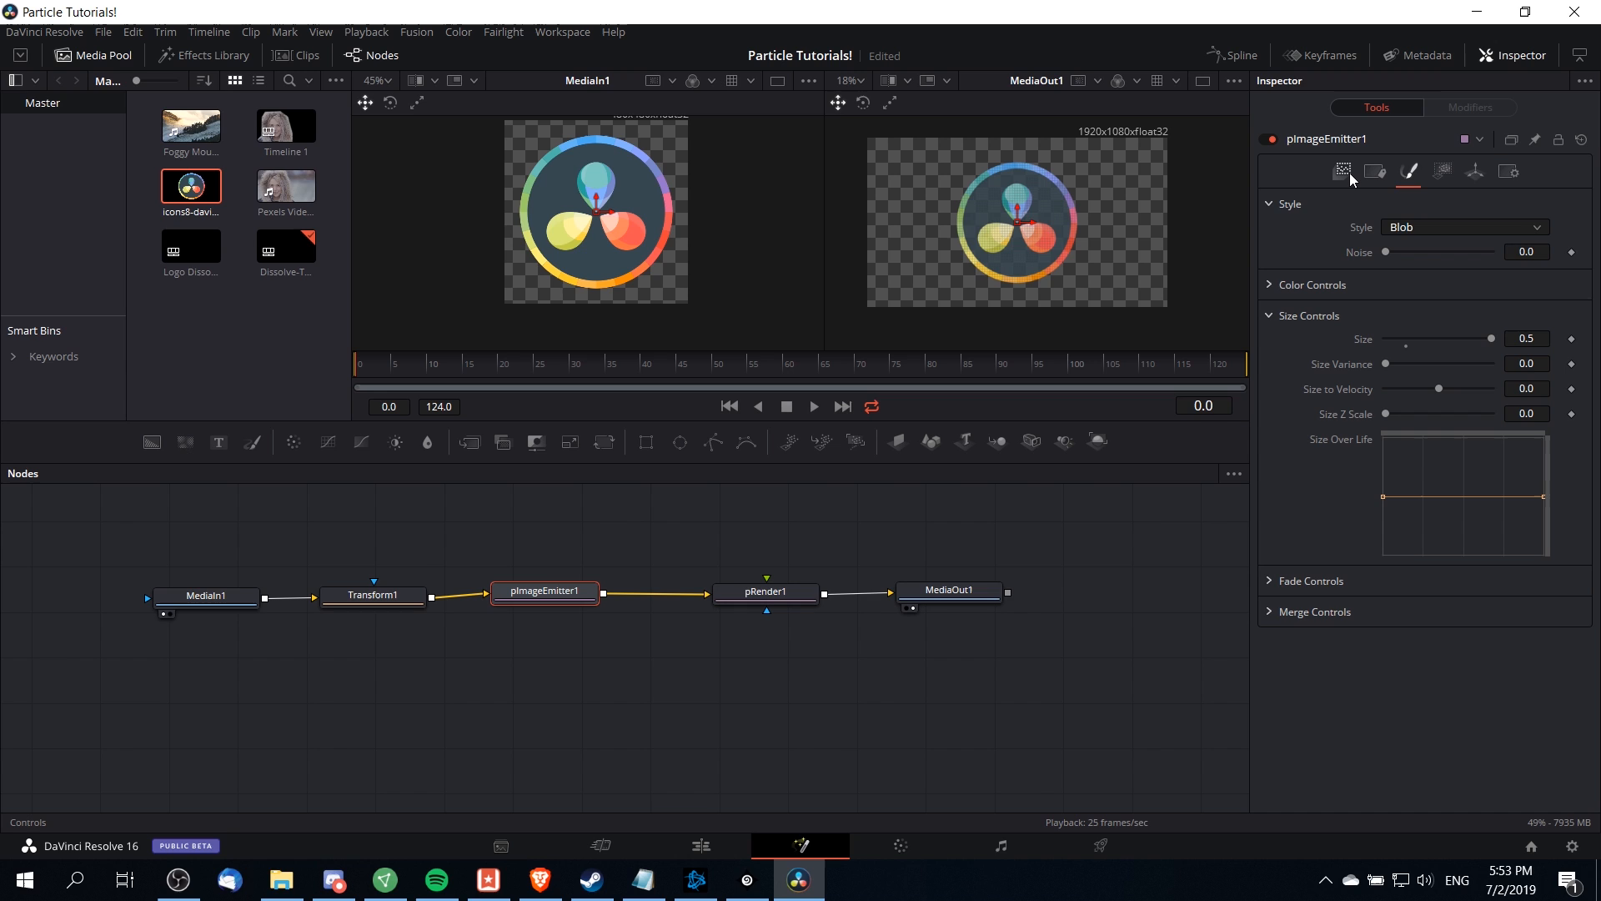
click(1343, 170)
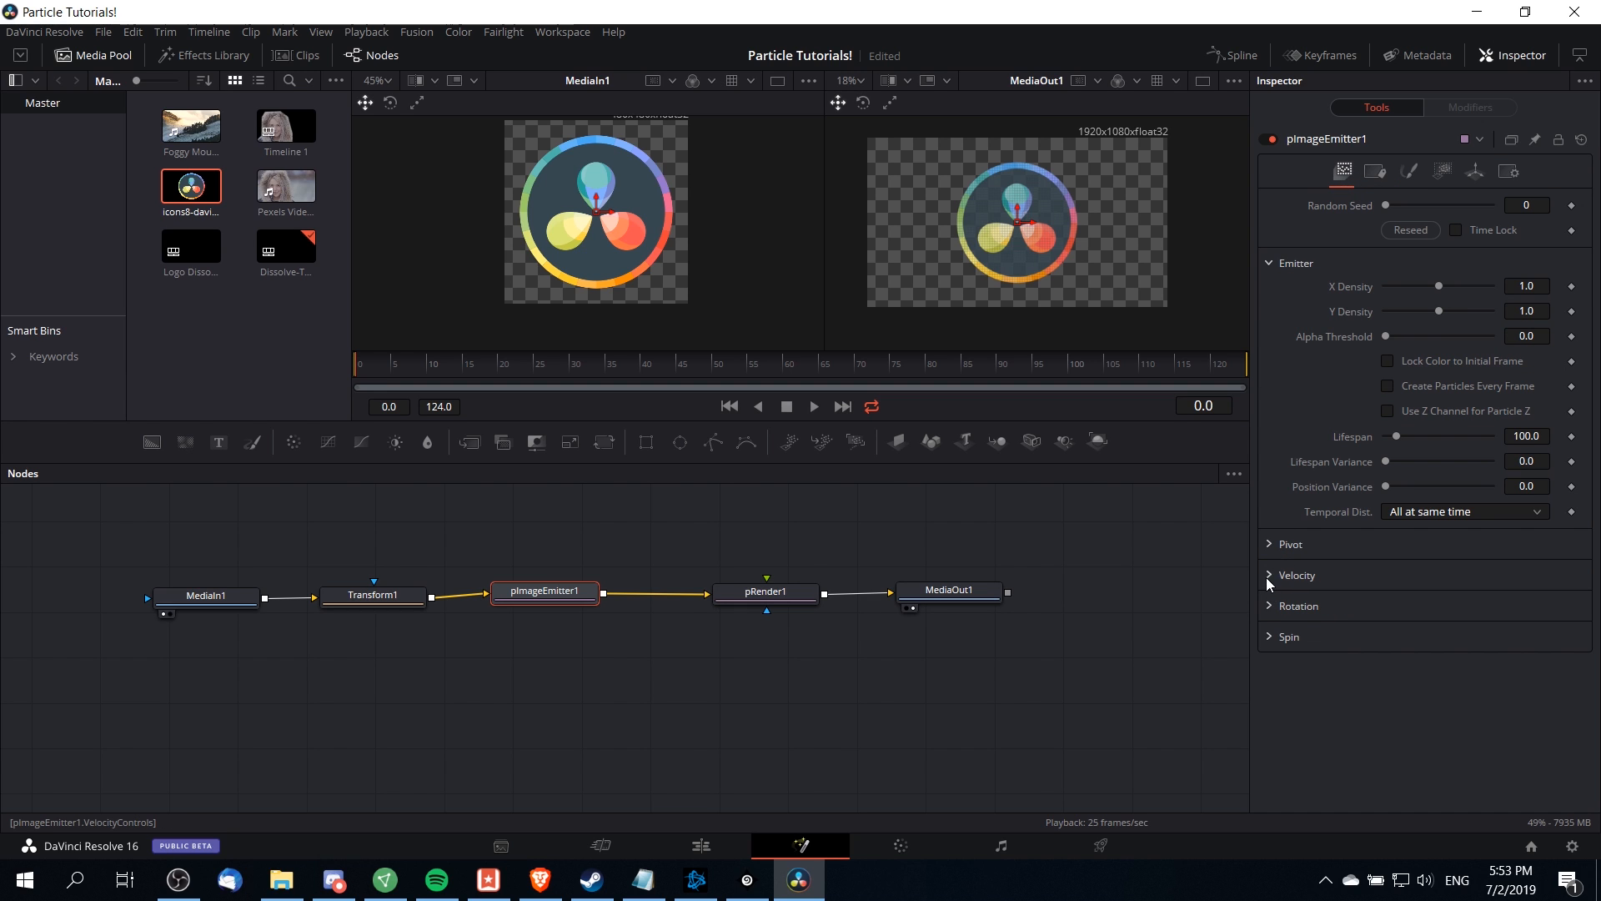
- Expand the emitter's Velocity section in the Inspector
click(1271, 573)
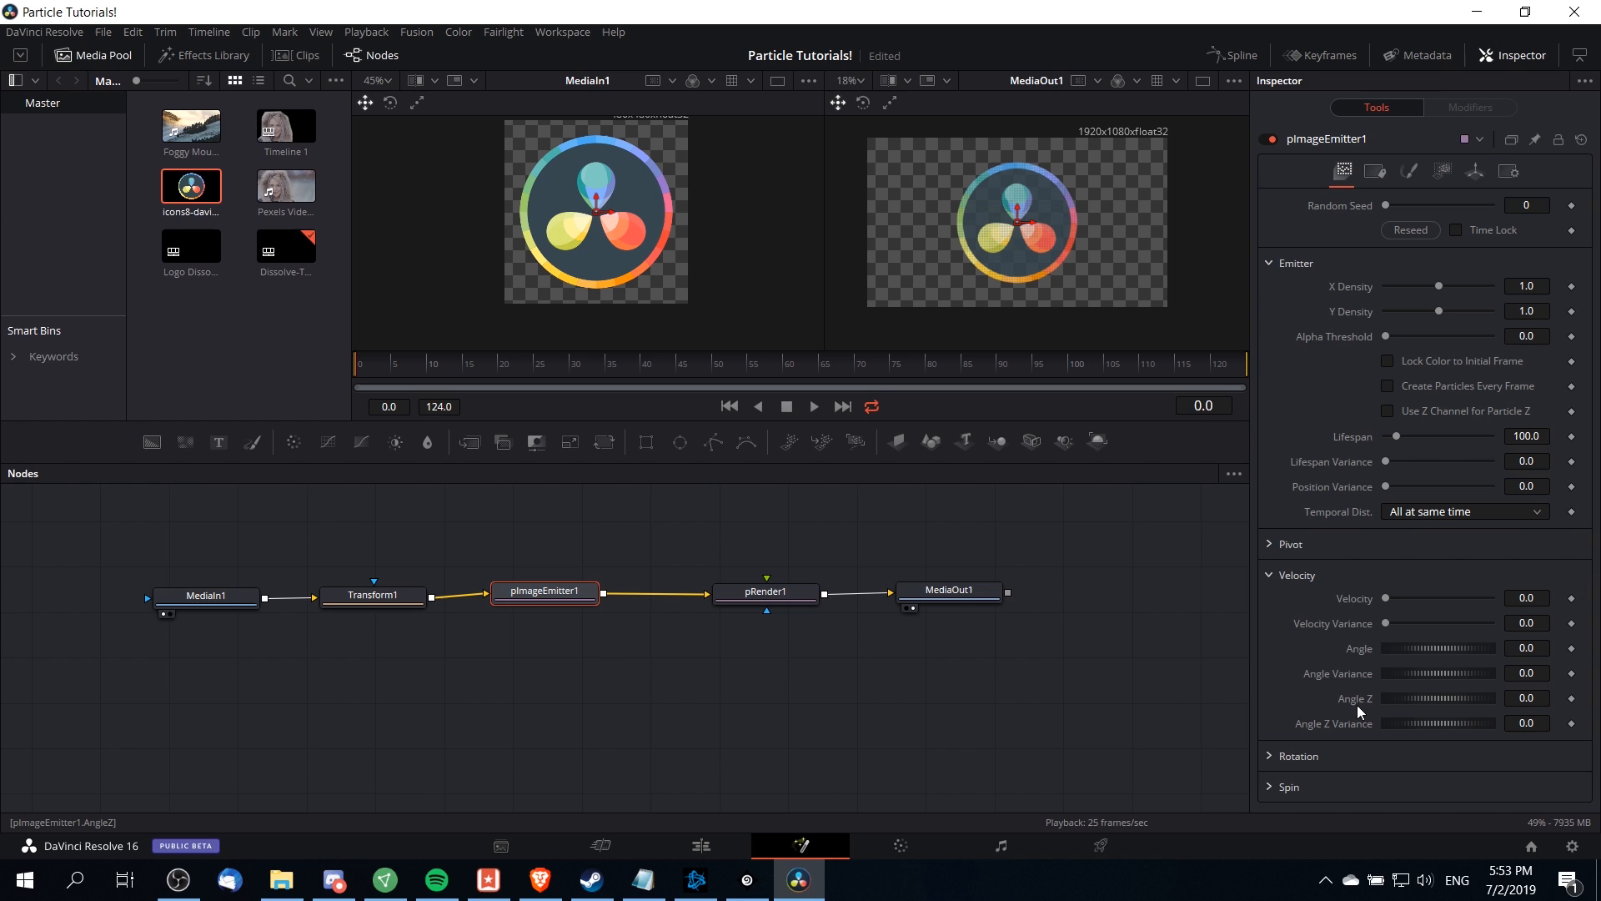
mouse_move(1351, 690)
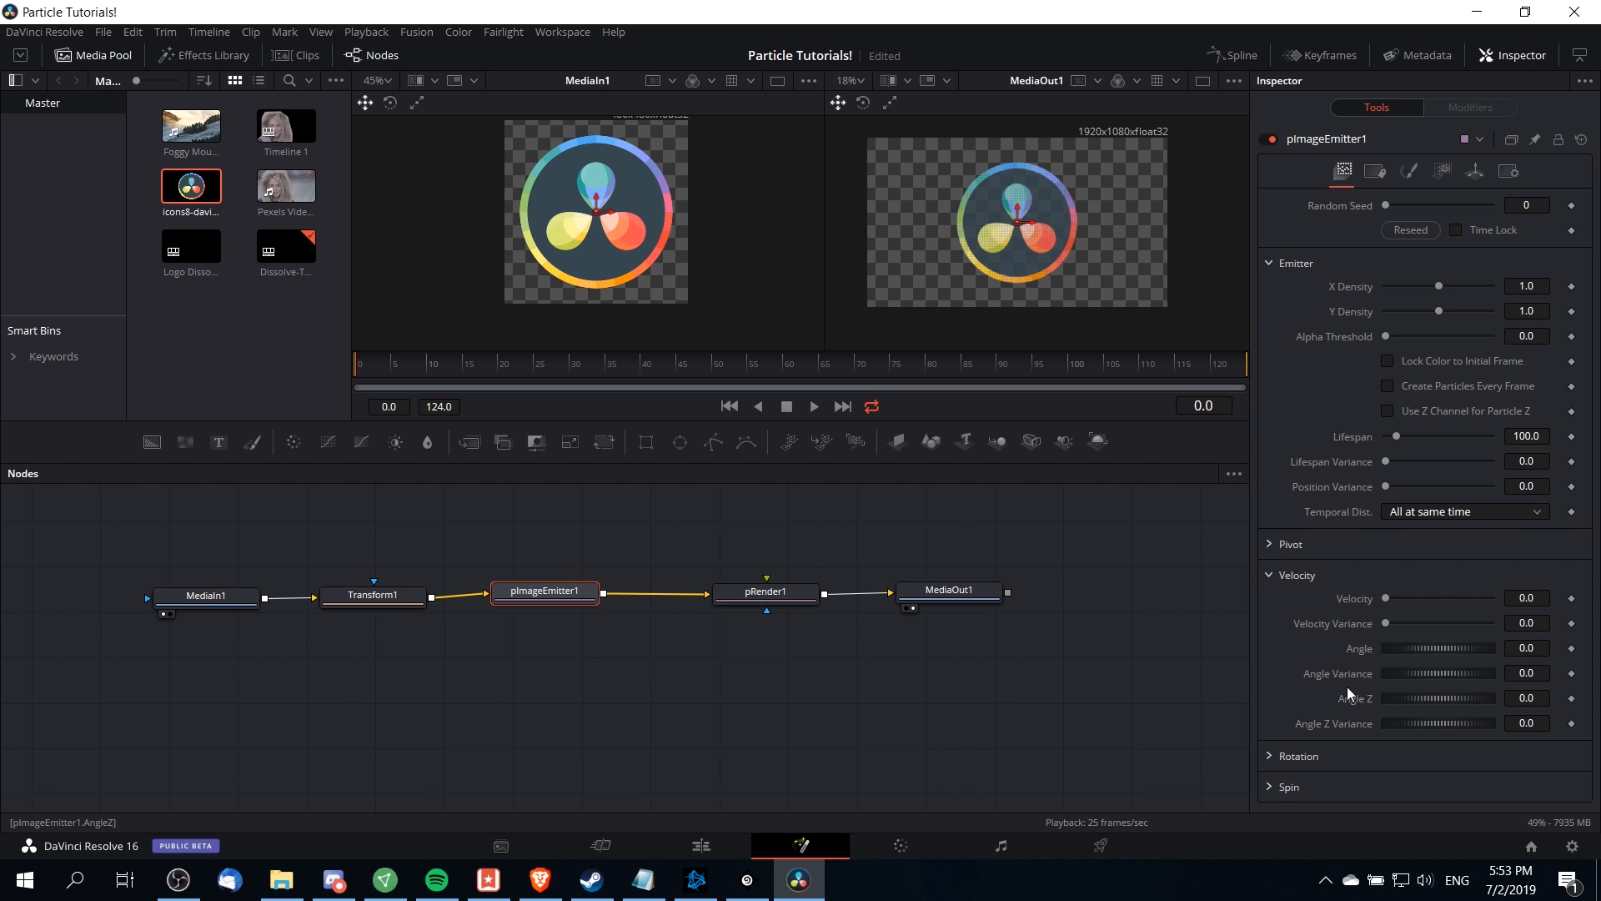
mouse_move(1007, 214)
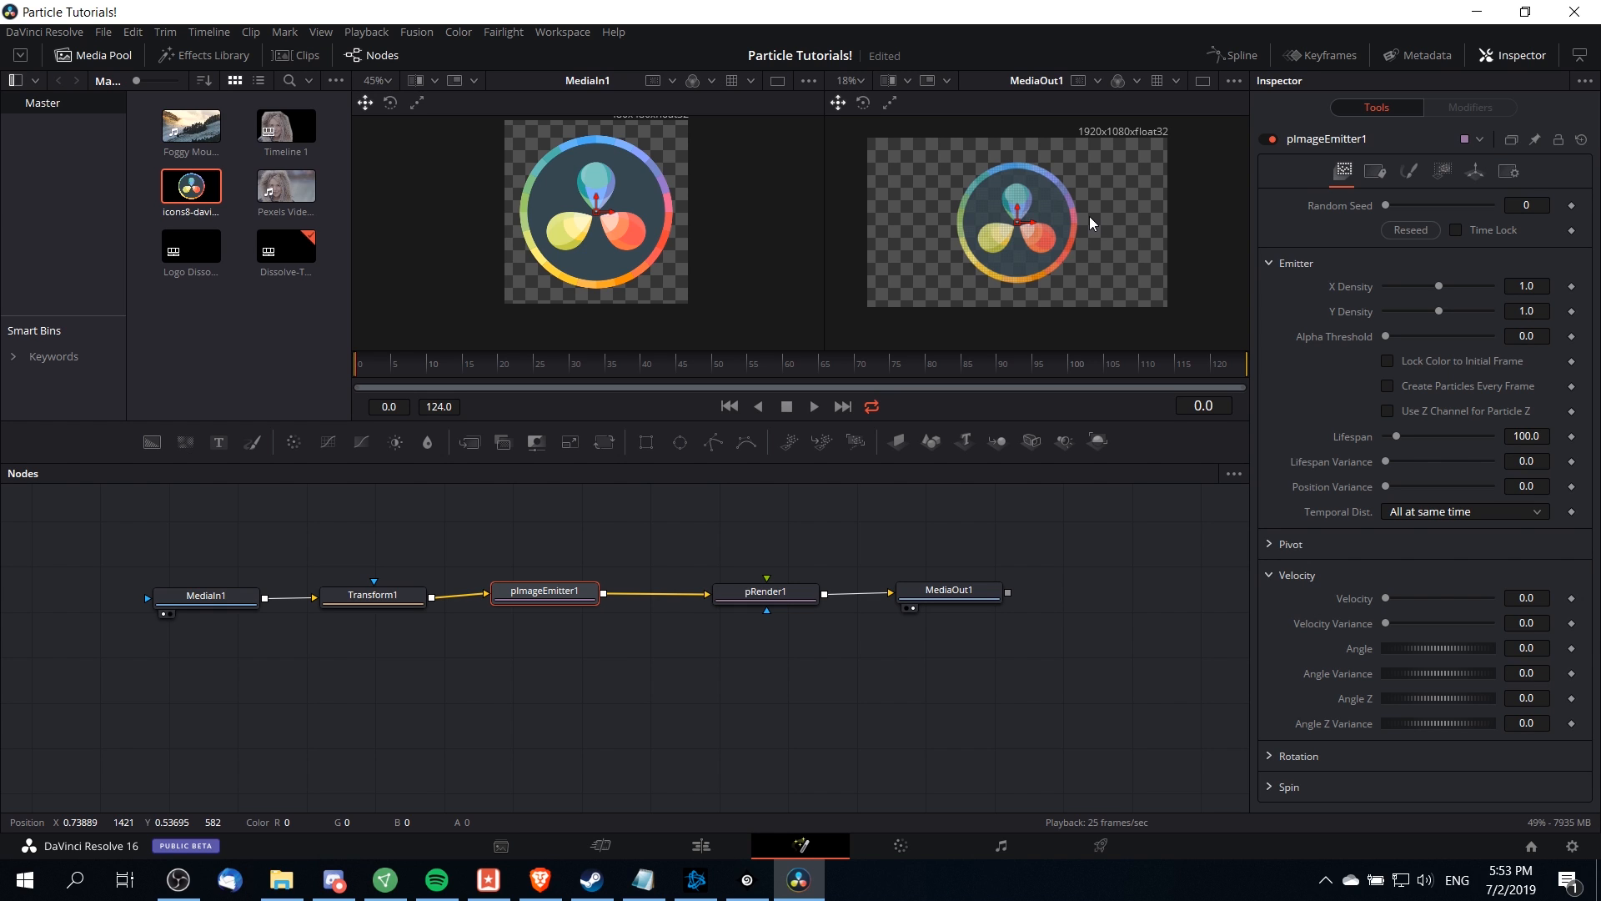
mouse_move(1052, 205)
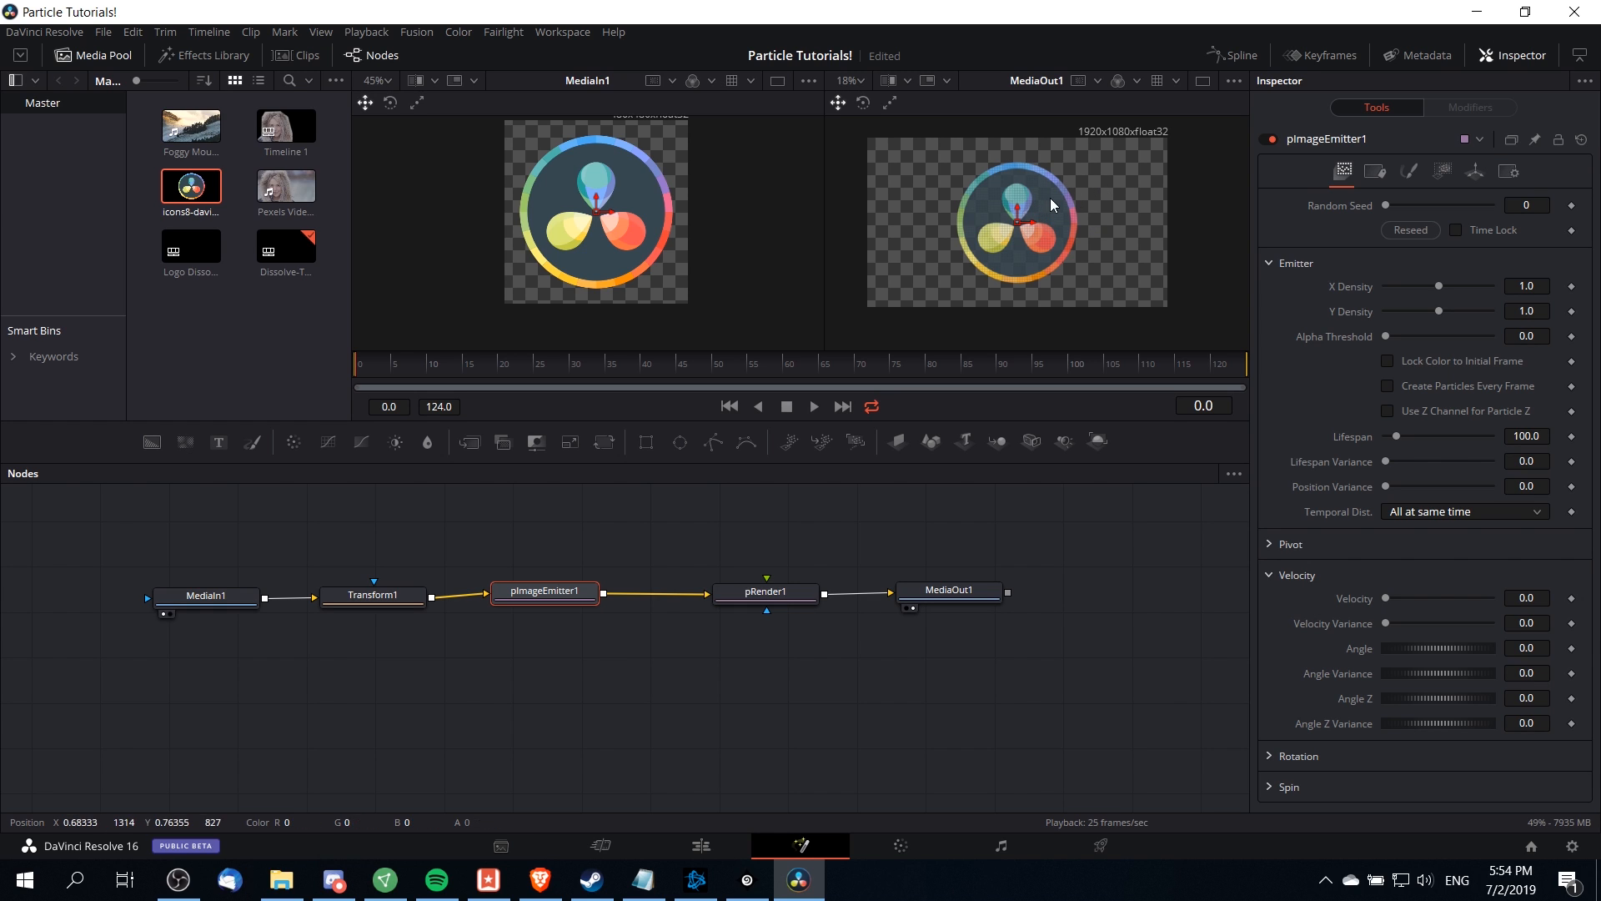
- Set Velocity to about 0.102 and Velocity Variance to about 0.039, then preview
drag(1386, 597, 1389, 597)
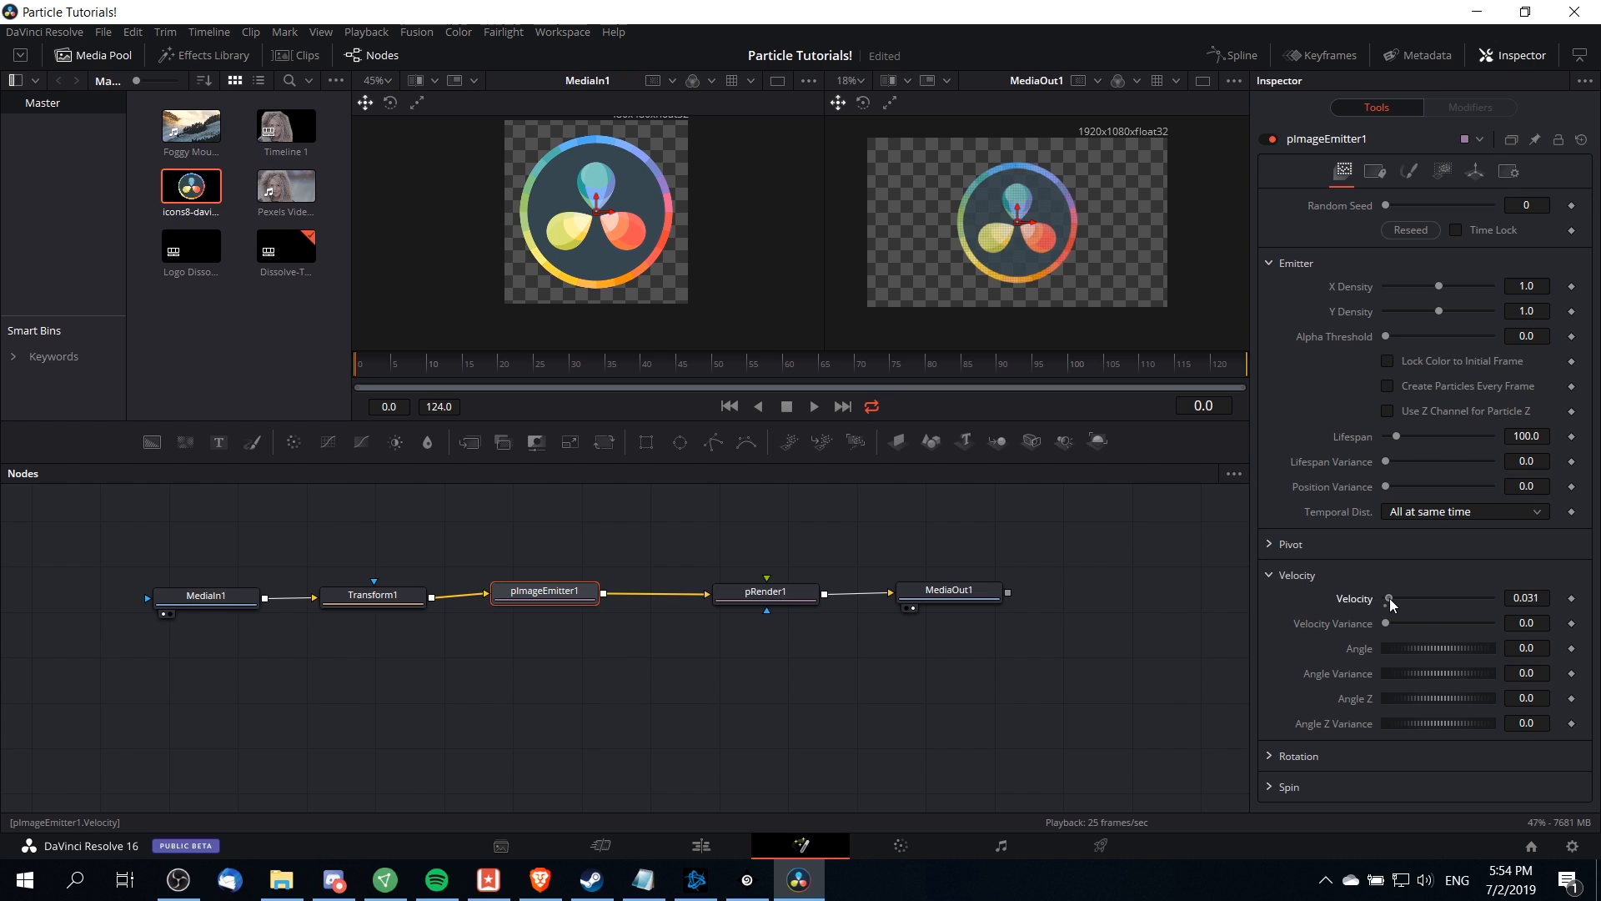
drag(1386, 622, 1389, 622)
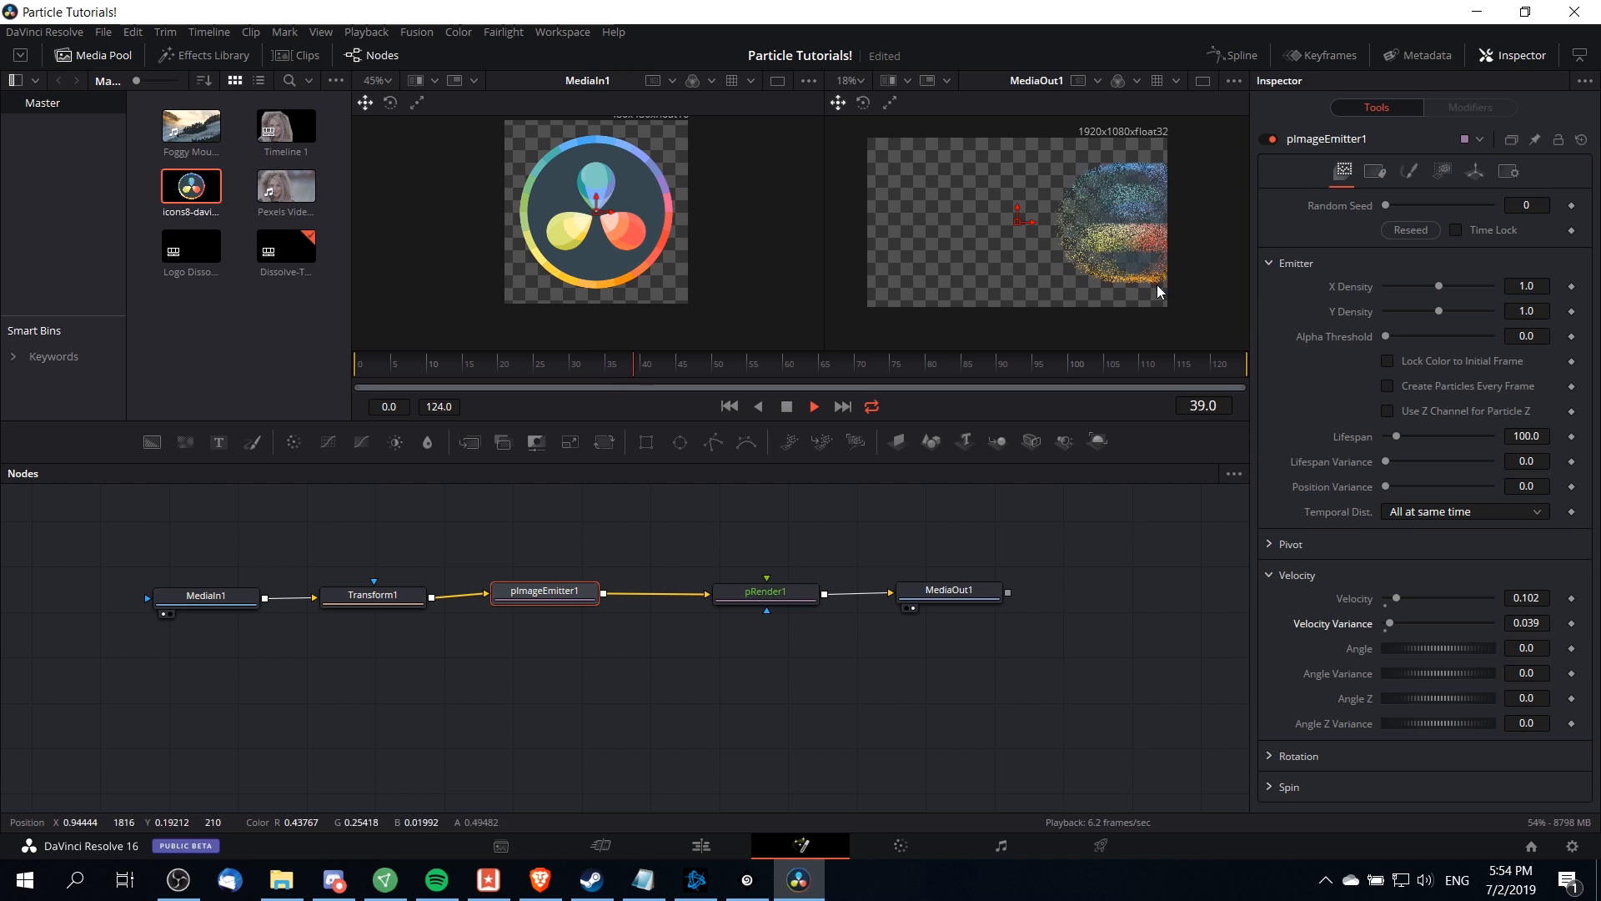
click(786, 405)
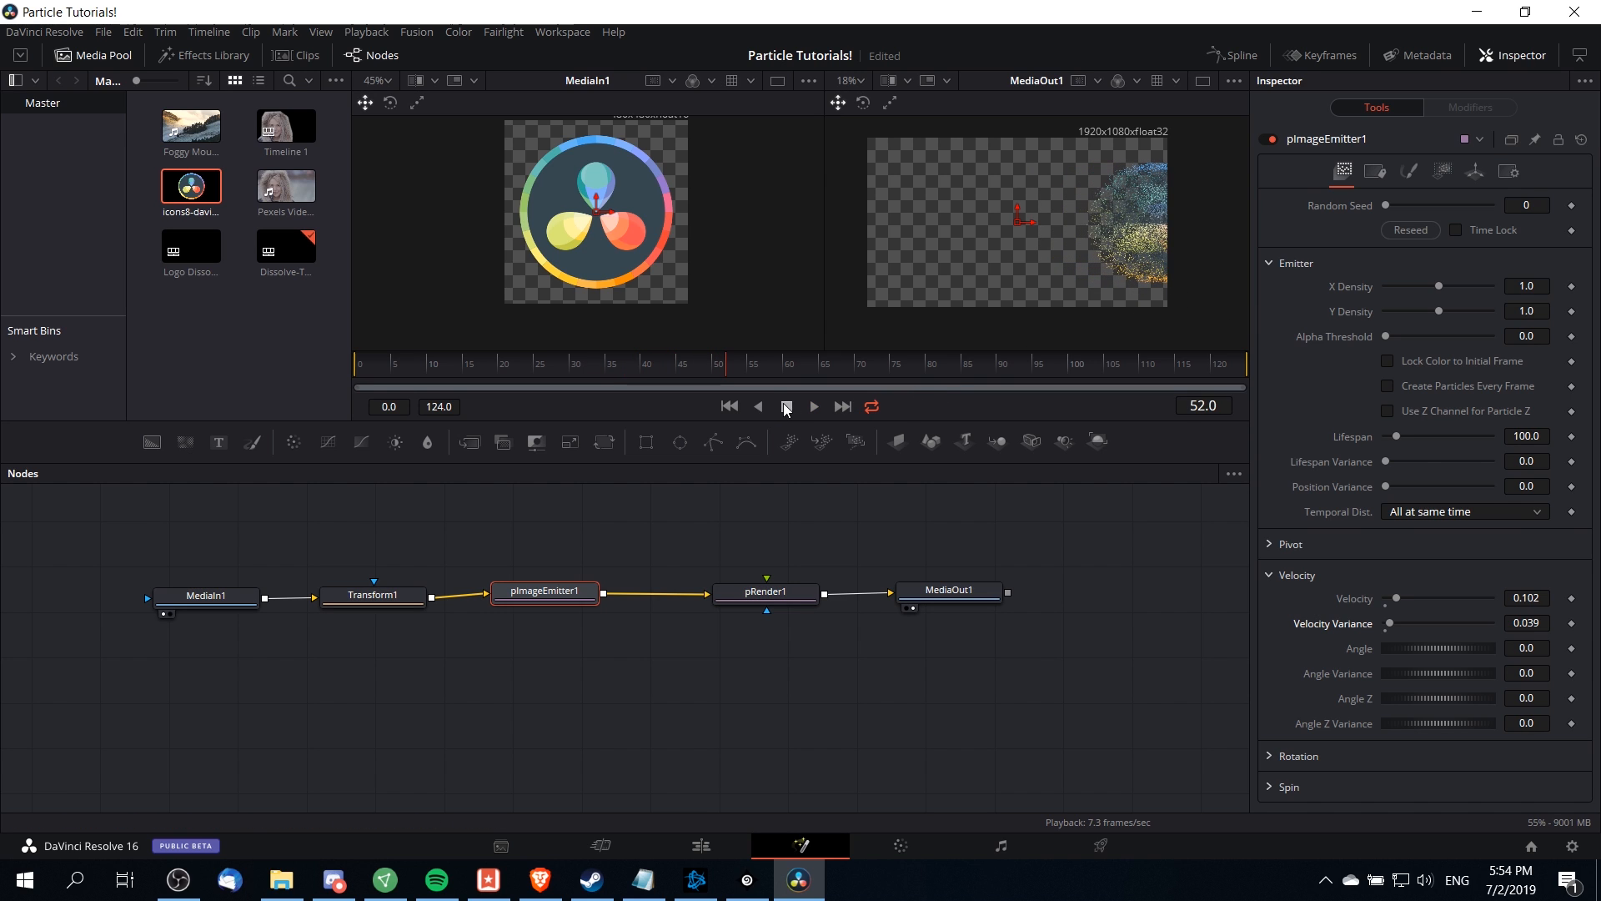
click(814, 405)
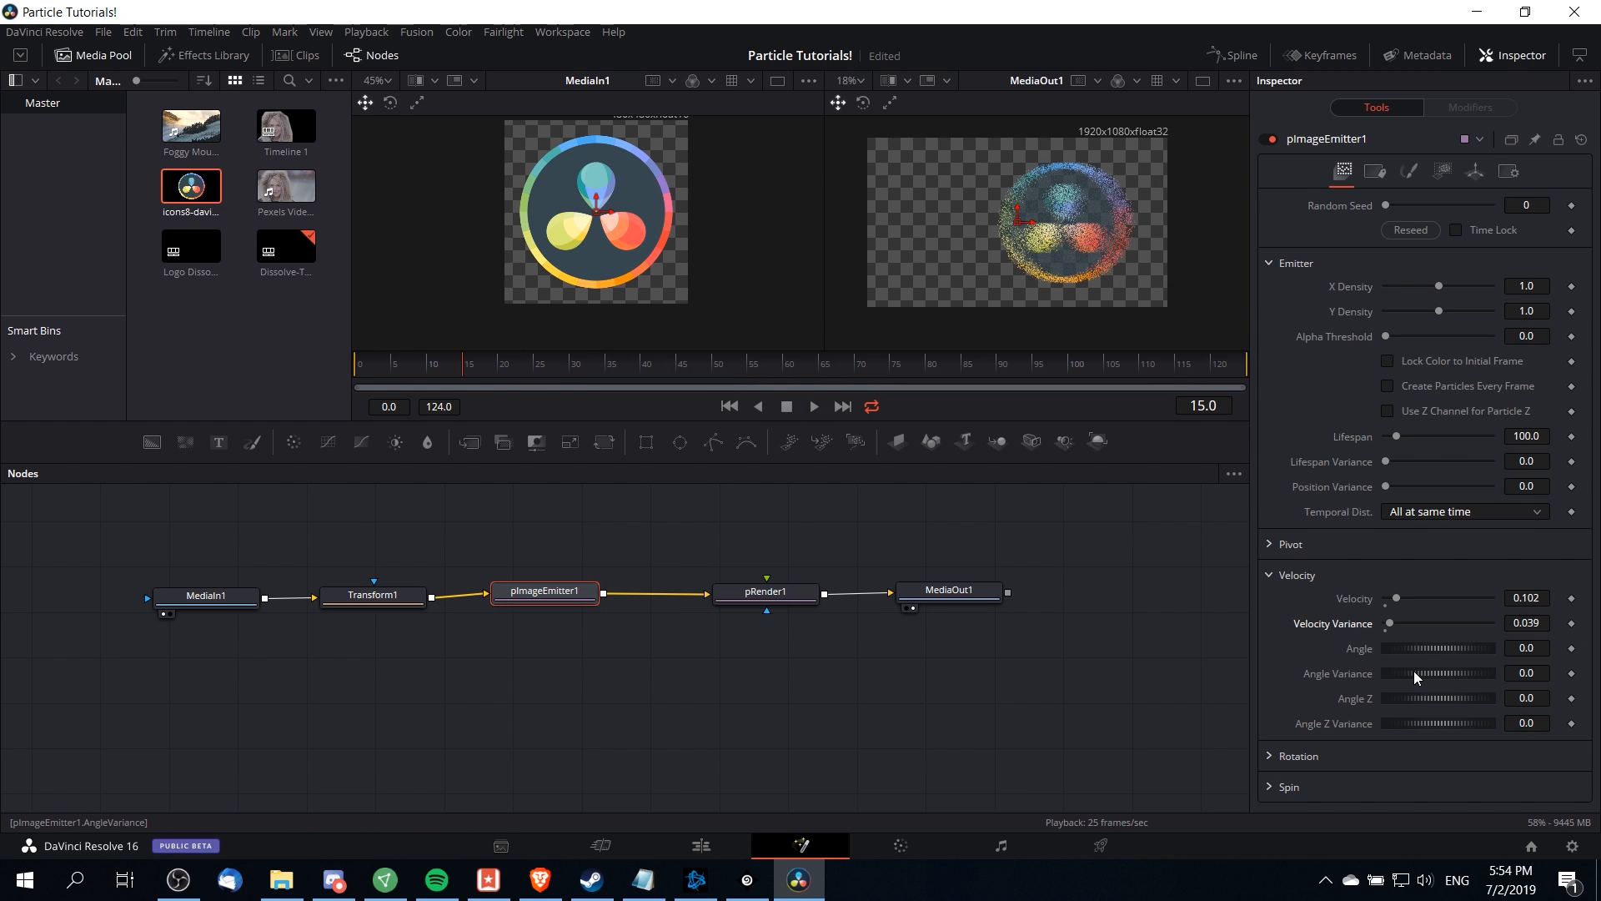
- Set Angle Variance to 7.8 and Angle Z Variance to 13.0, then preview the scatter
drag(1414, 672, 1463, 672)
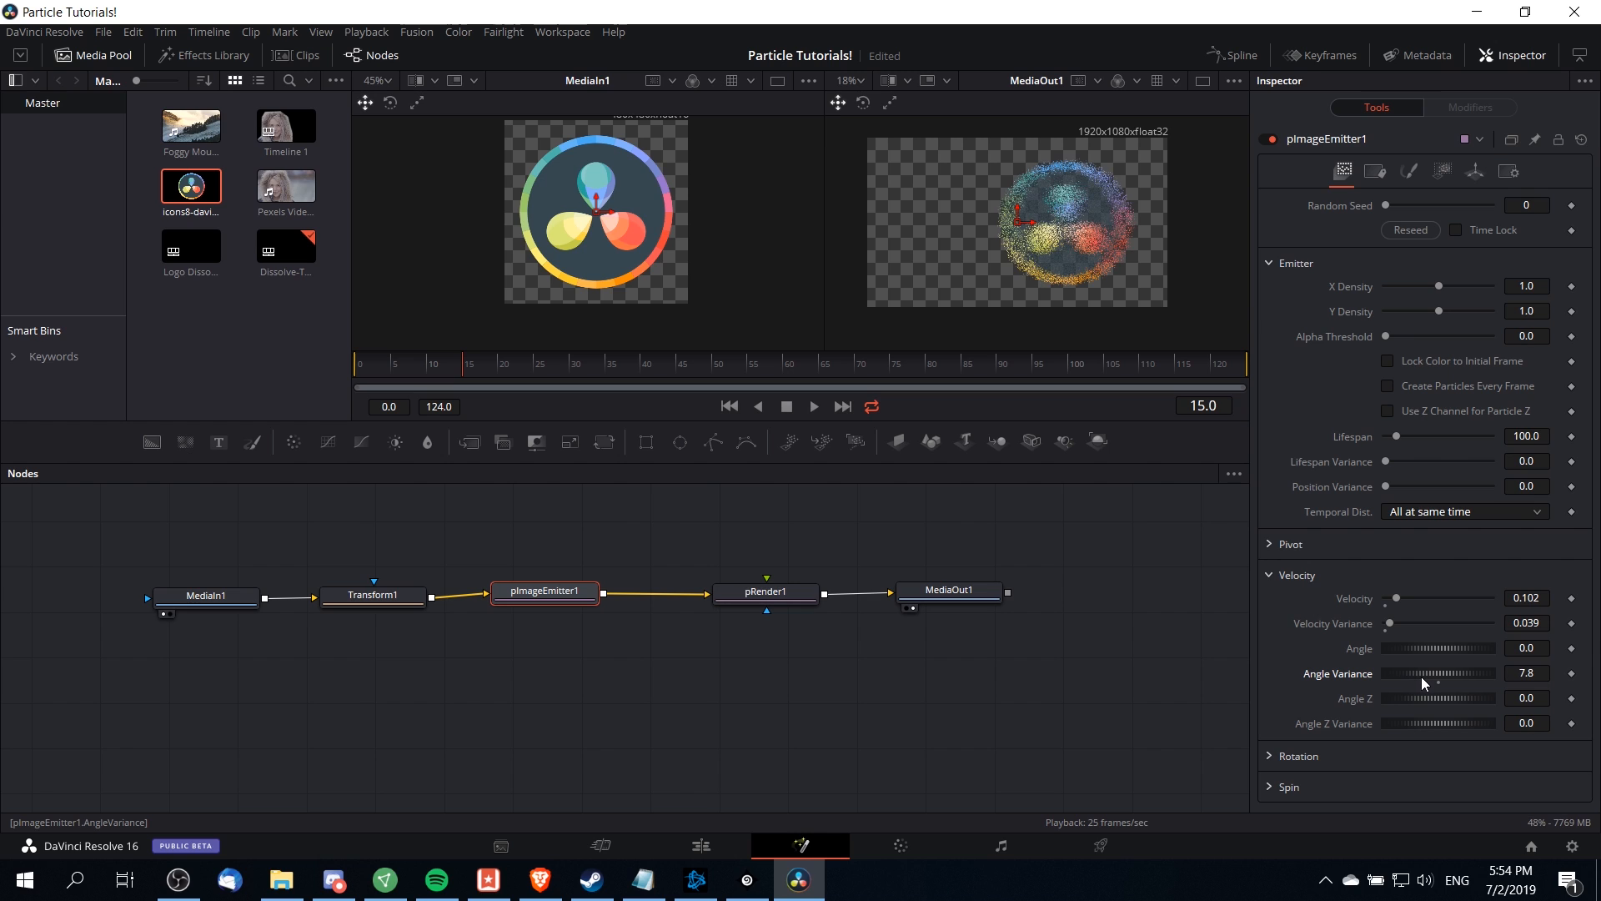
drag(1409, 722, 1439, 722)
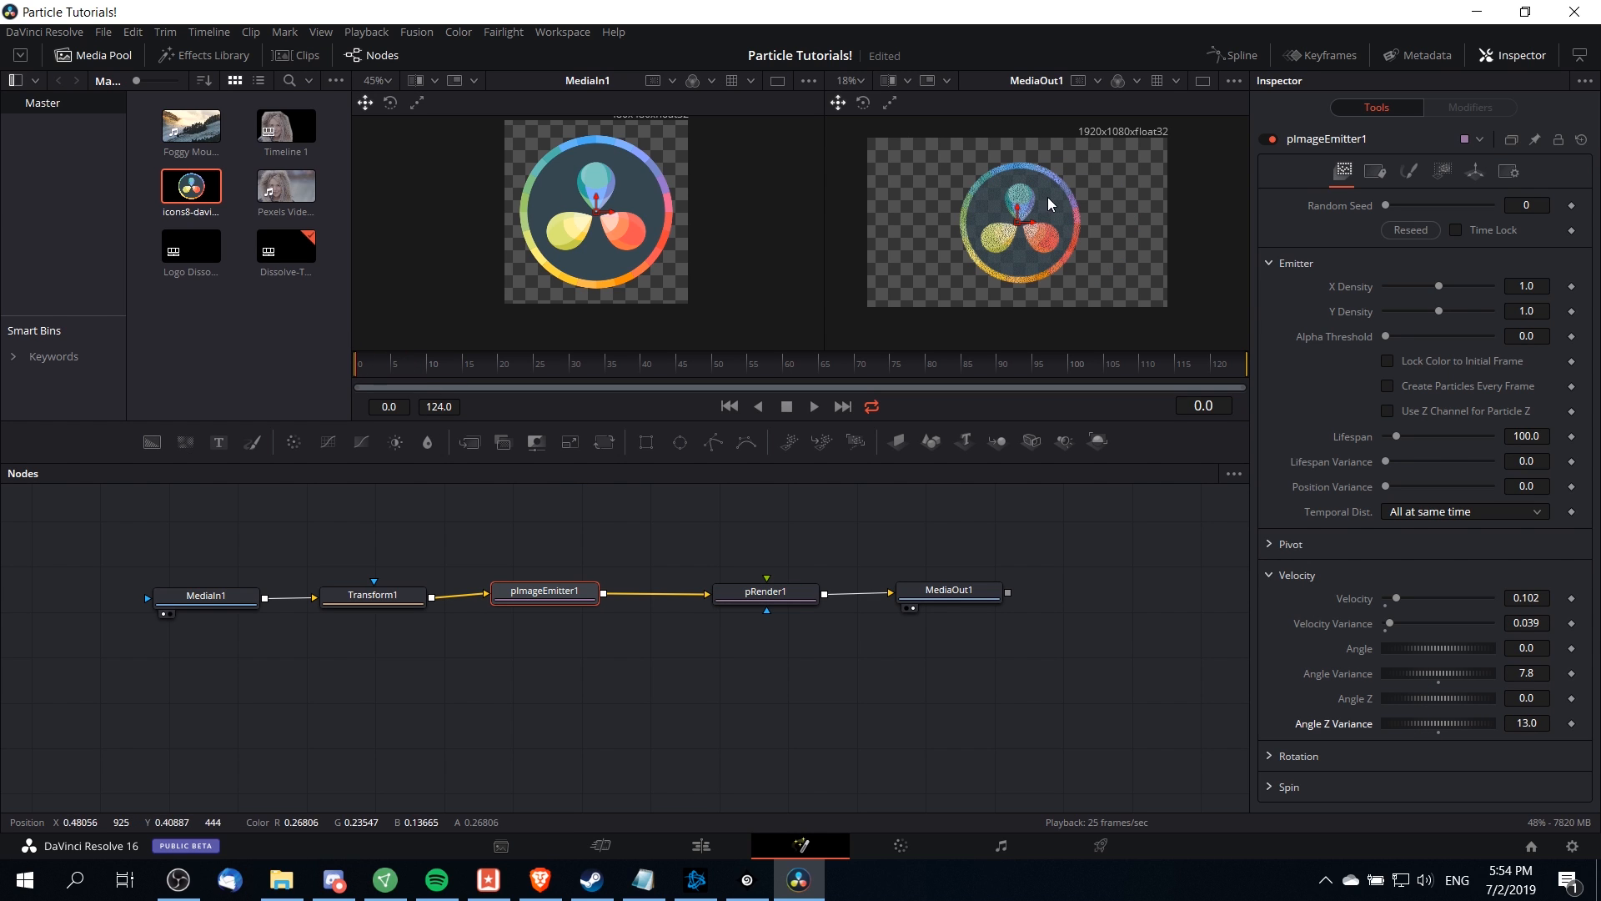
click(814, 406)
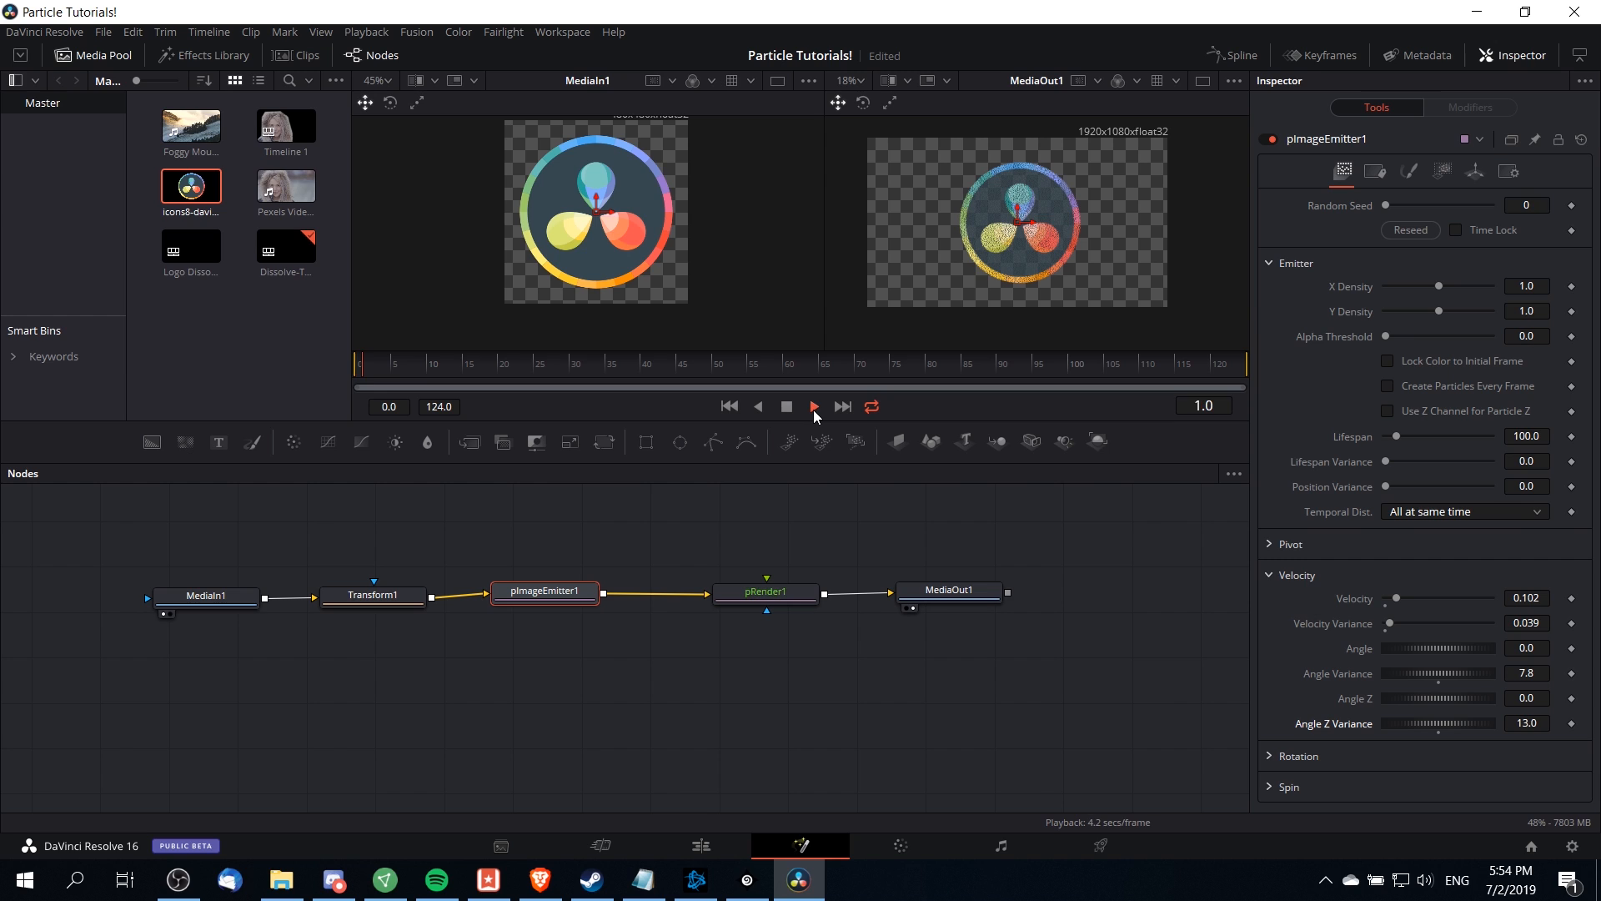
click(814, 406)
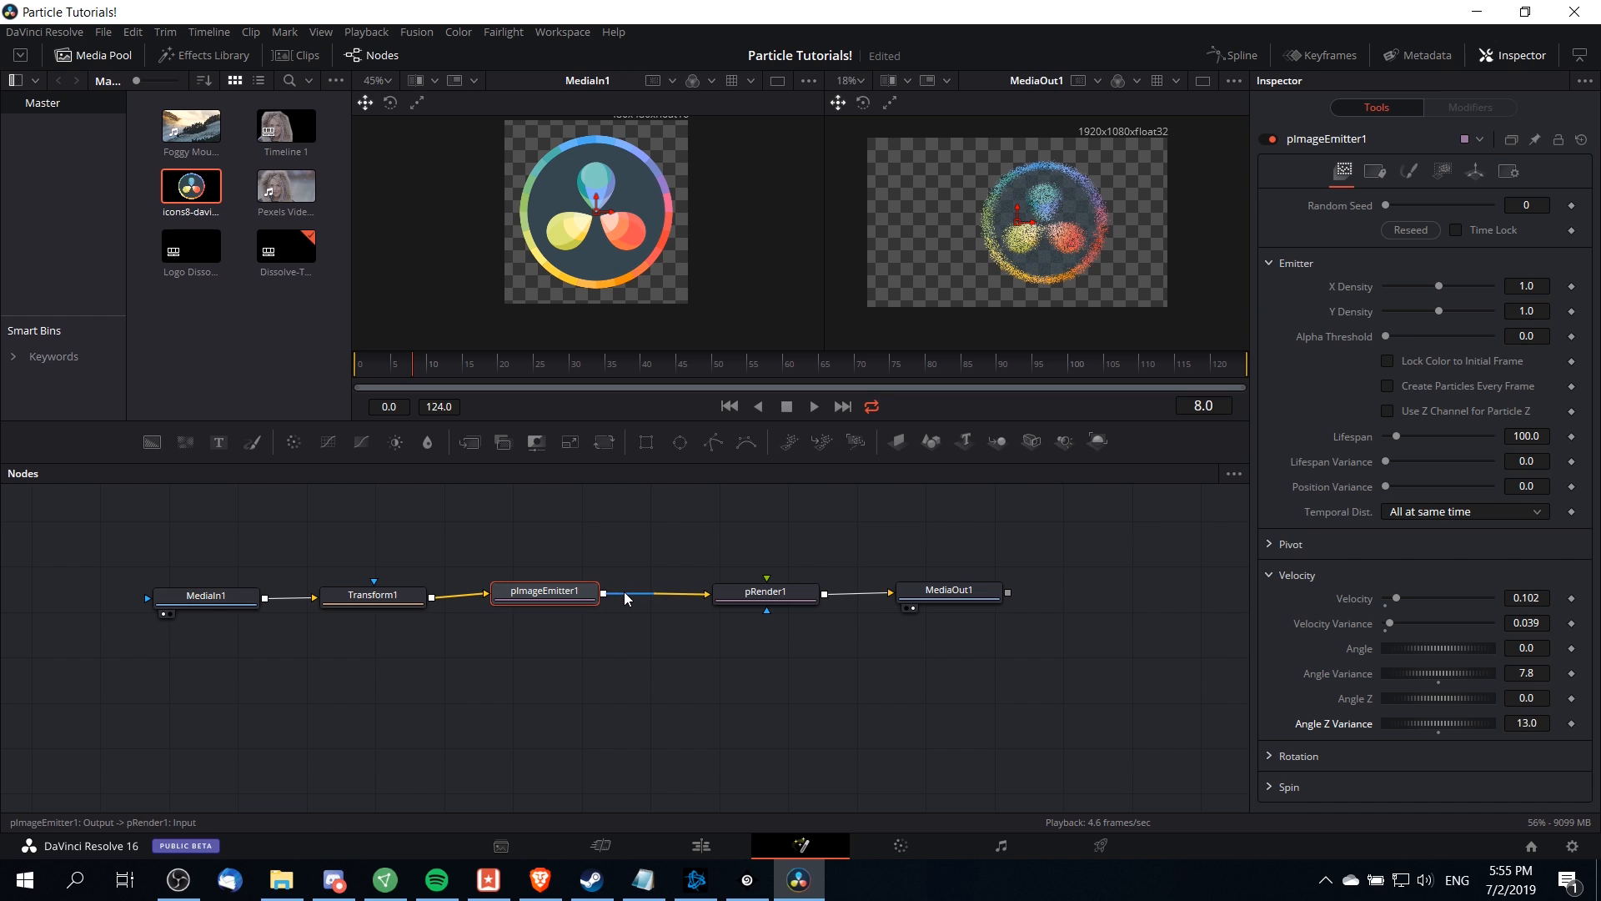
- Add a pDirectionalForce node onto the link between pImageEmitter1 and pRender1
right_click(627, 597)
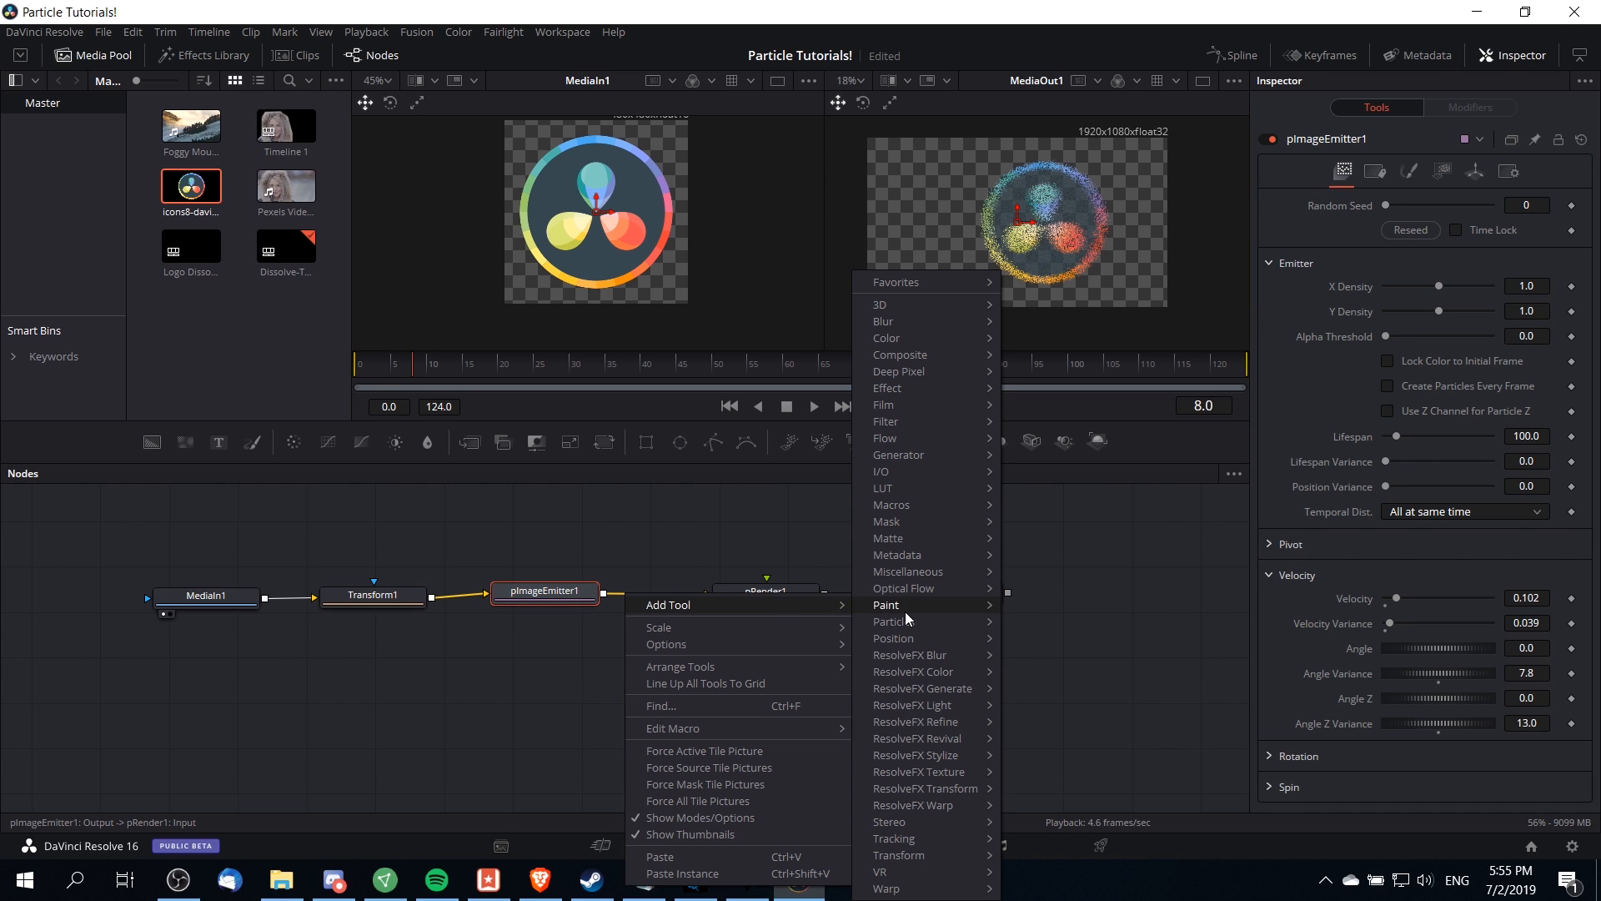
mouse_move(894, 621)
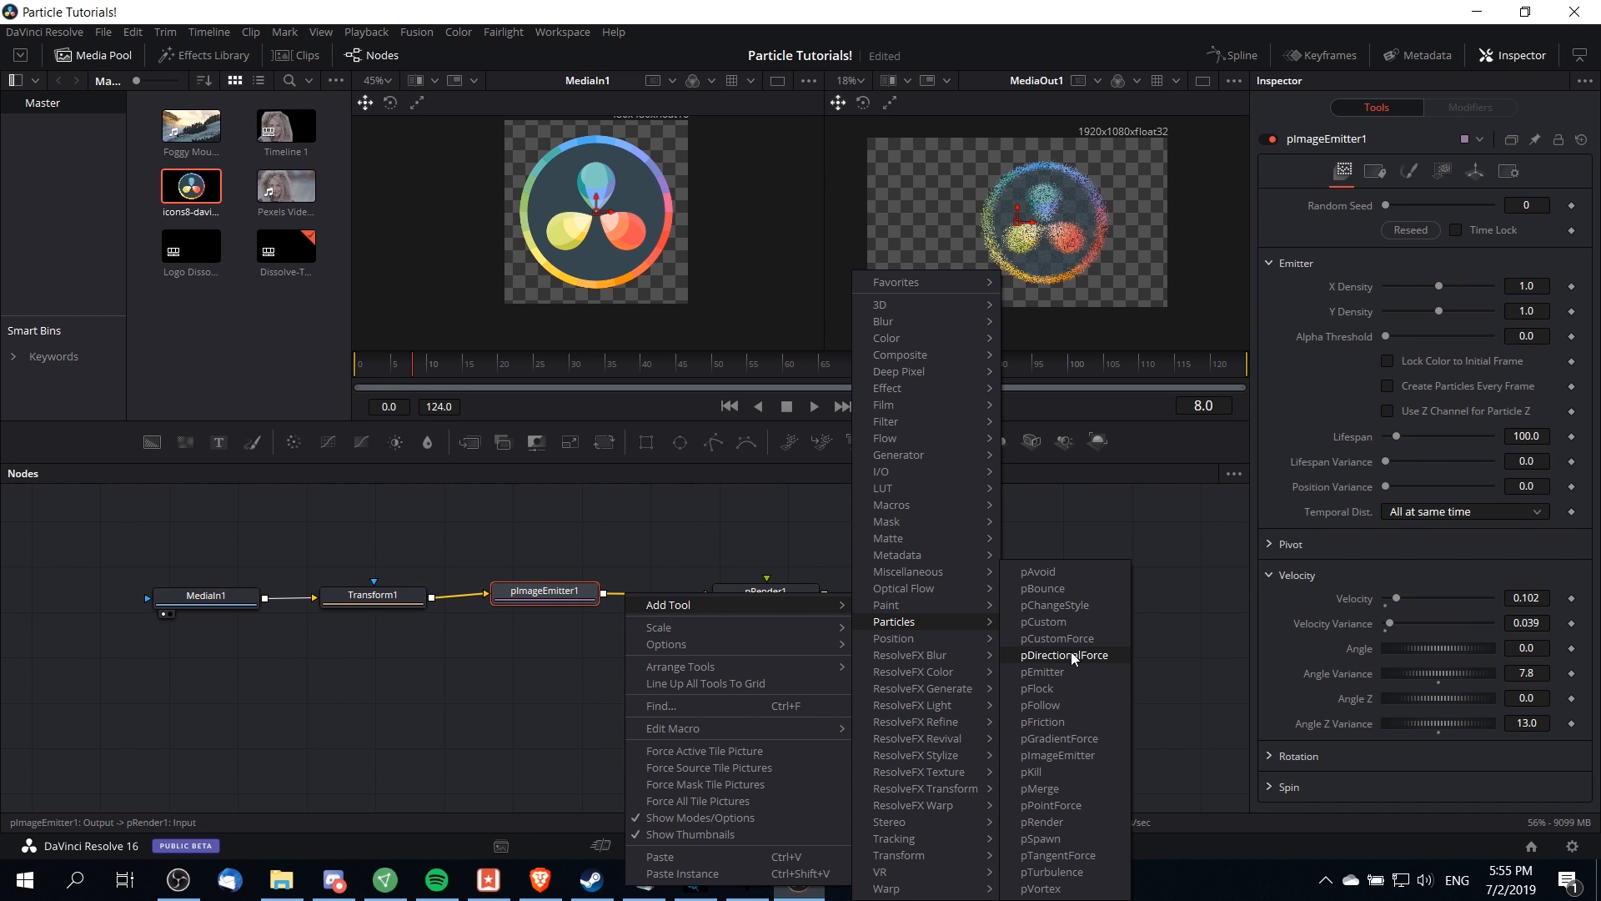
click(1064, 654)
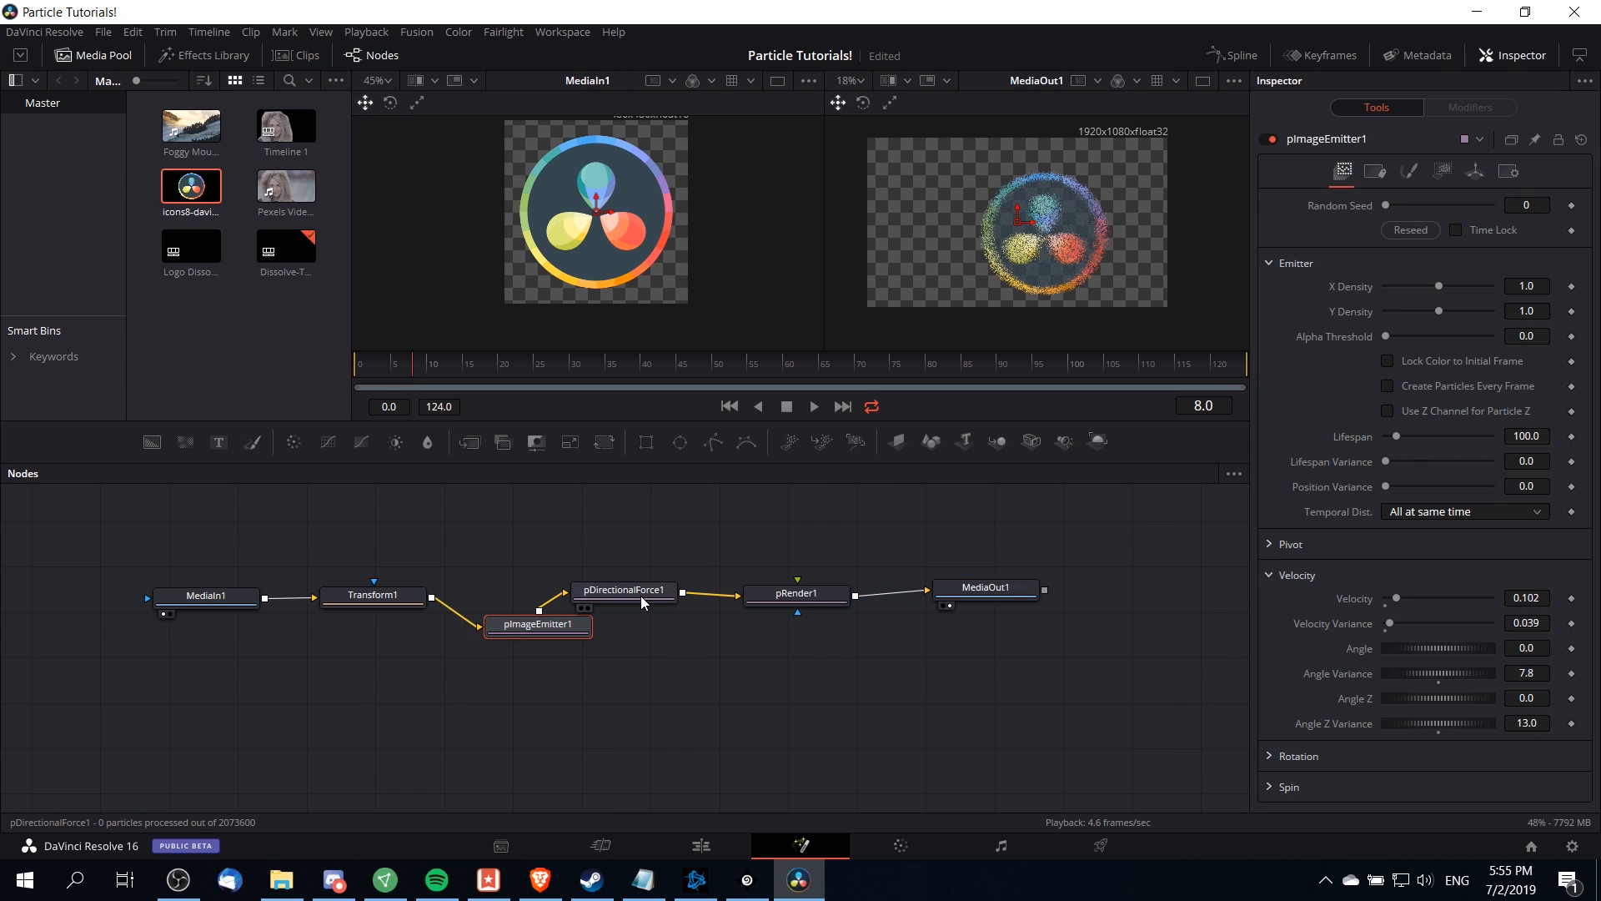
drag(539, 623, 517, 603)
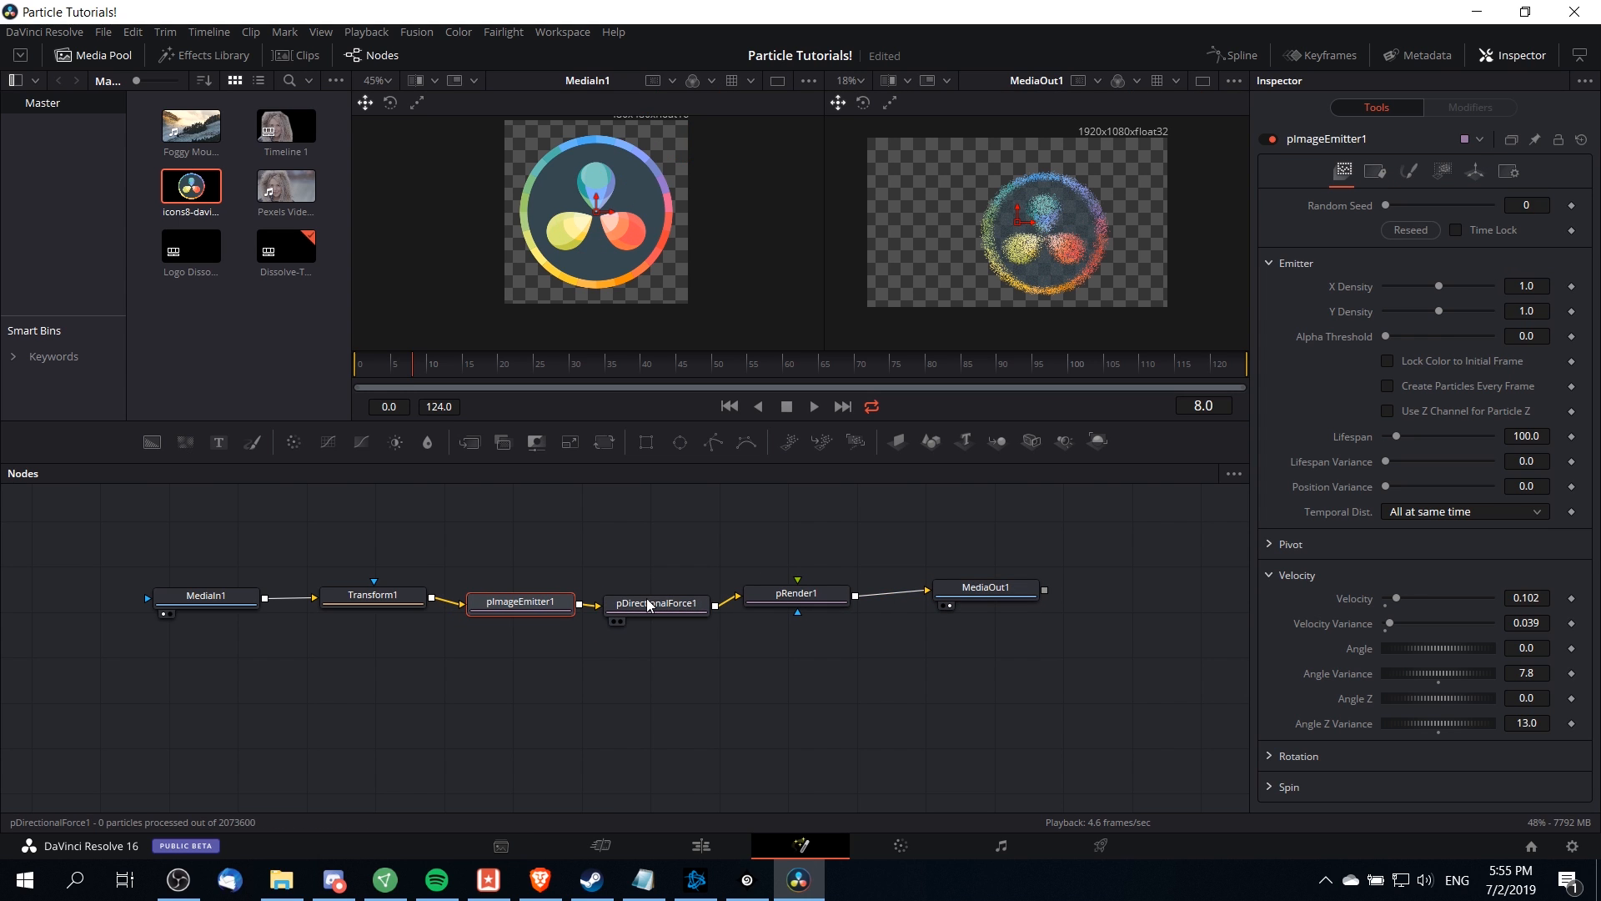
click(654, 604)
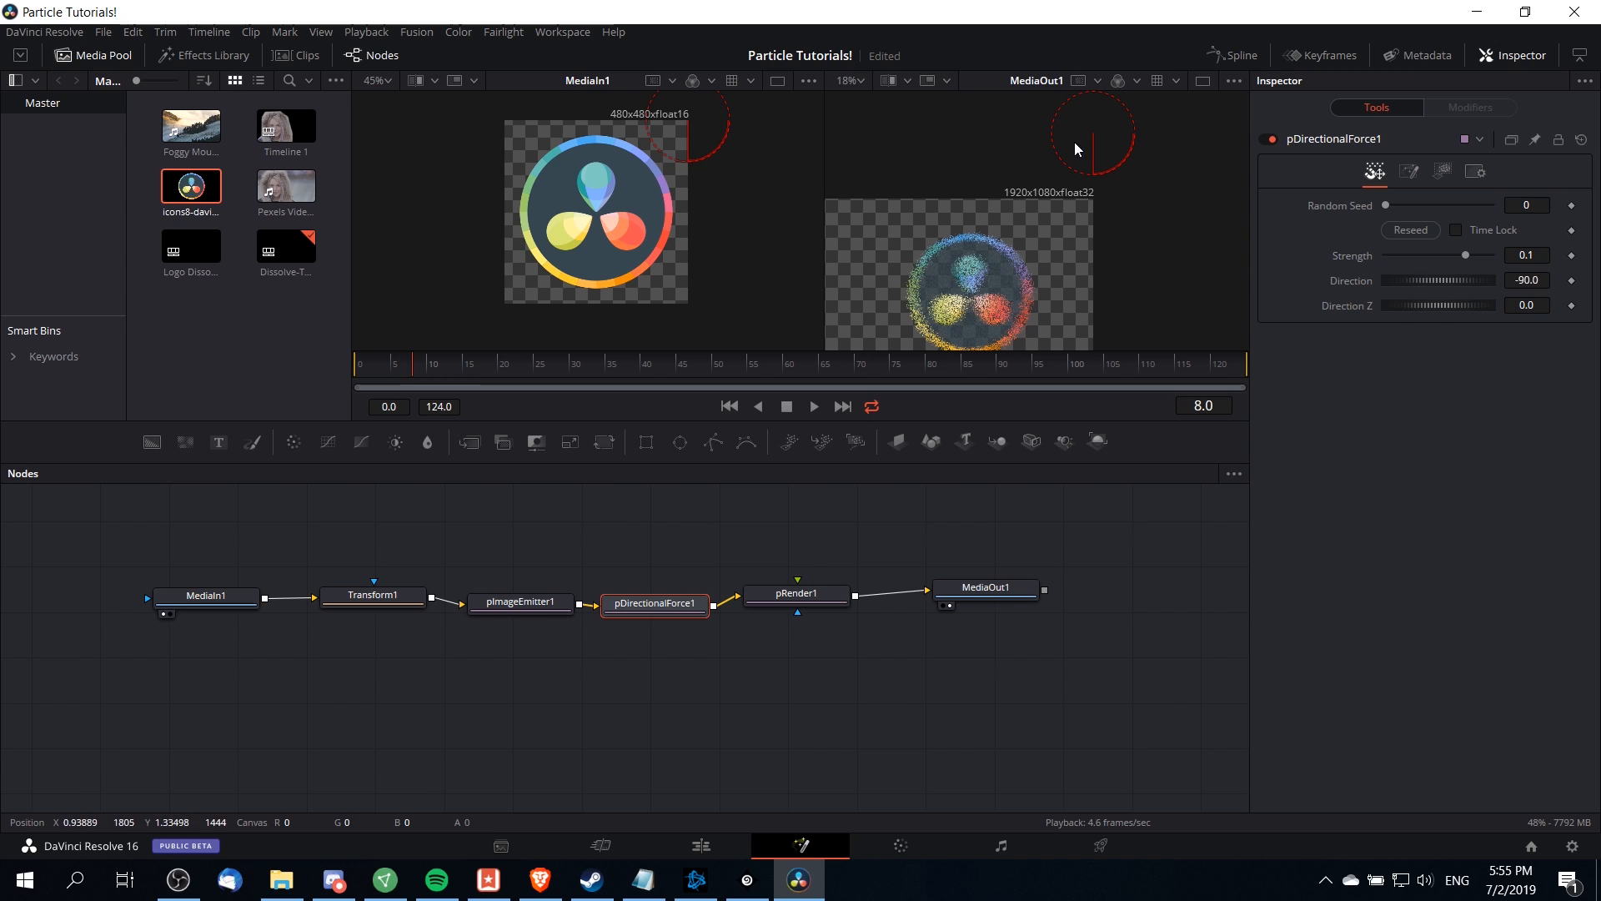
- Test different force Direction angles, then delete pDirectionalForce1
drag(1440, 280, 1420, 287)
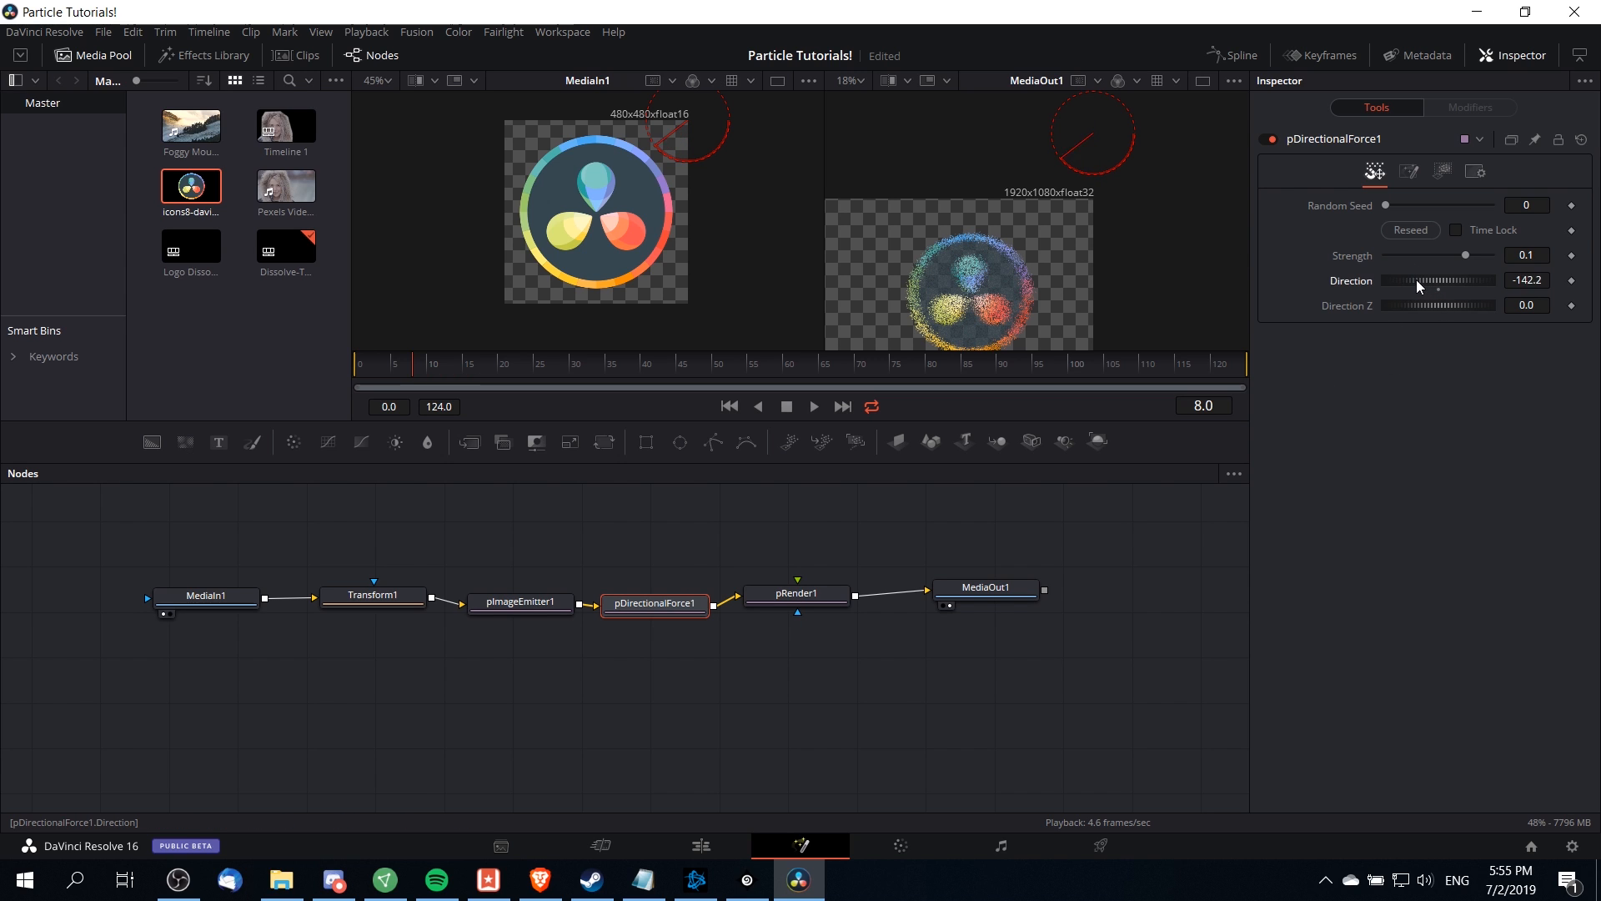
drag(1415, 280, 1429, 280)
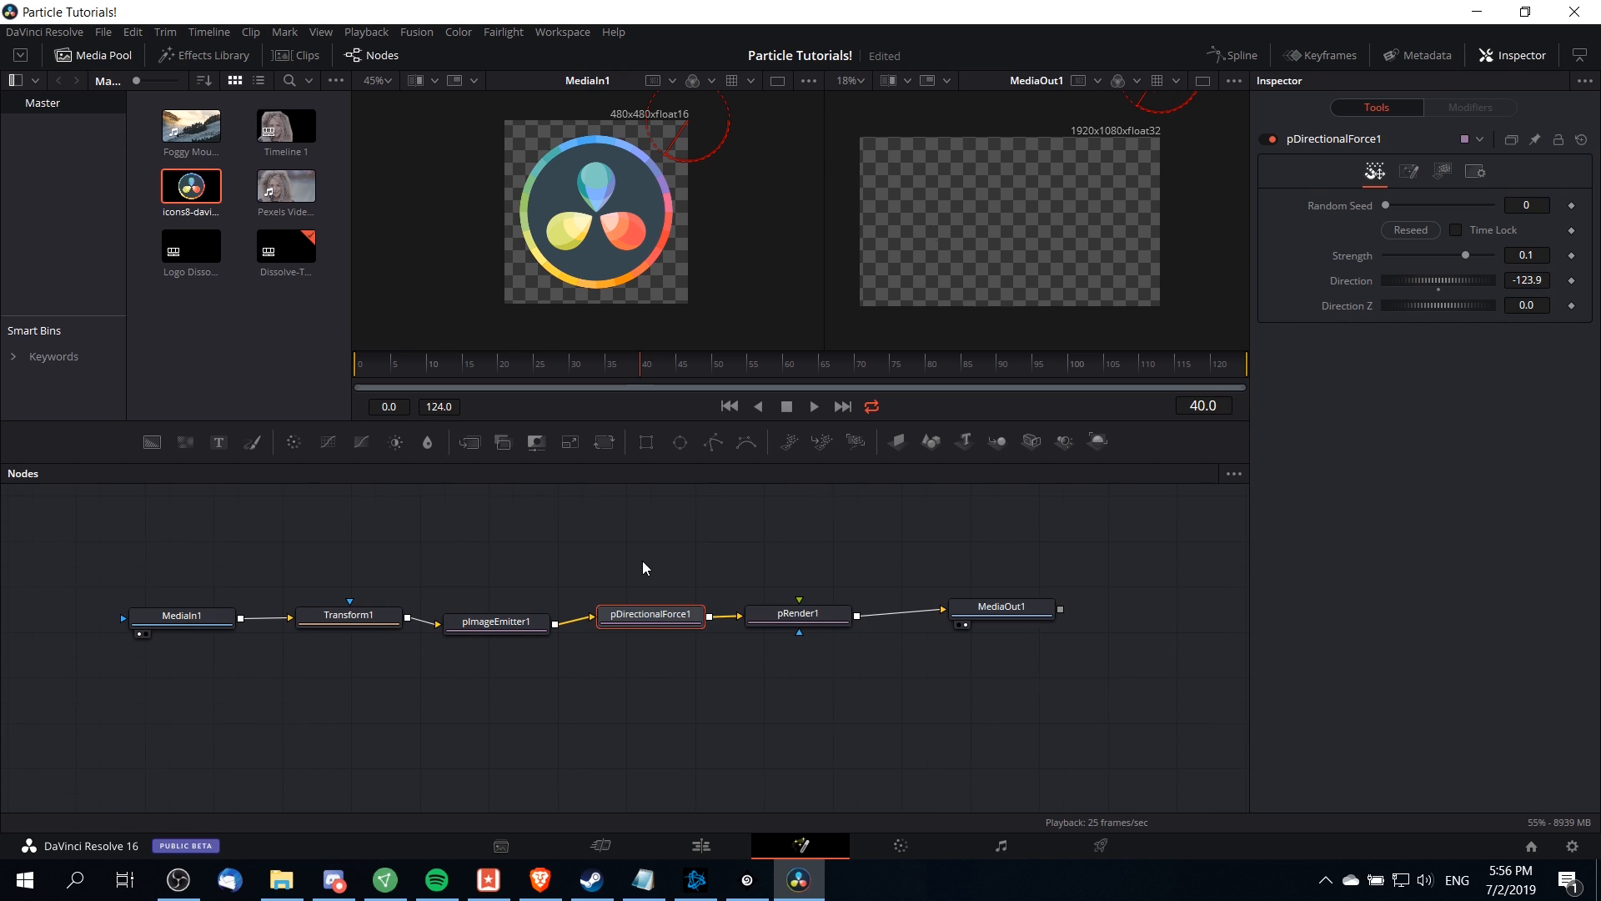
click(497, 617)
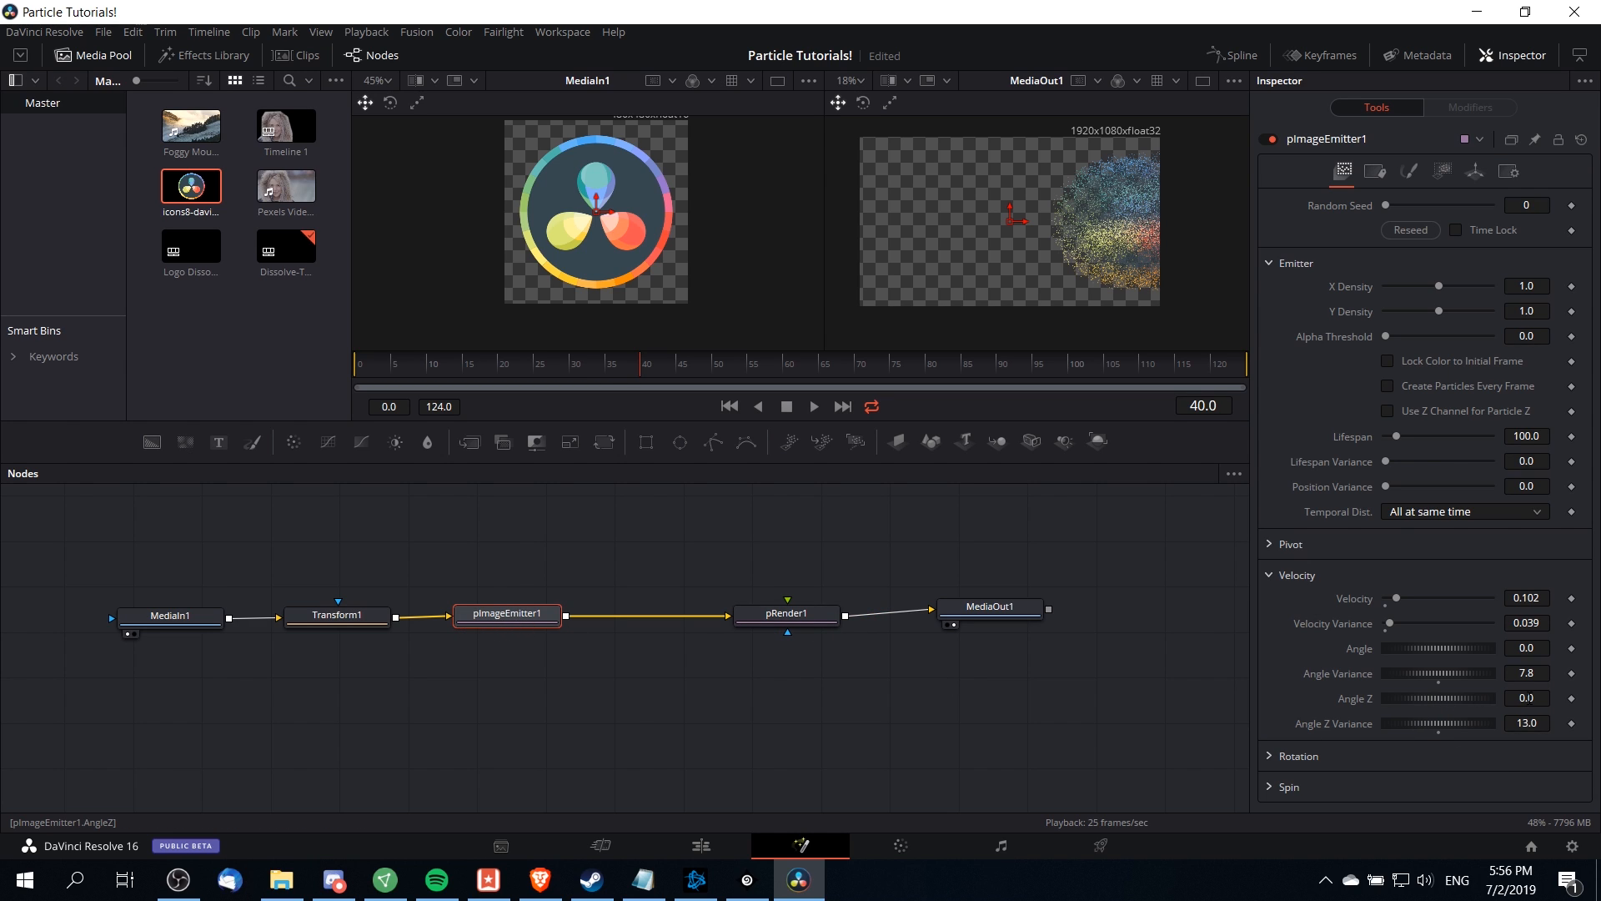
- Give pImageEmitter1 an Angle Z of -90 so particles fly toward the camera
click(1526, 697)
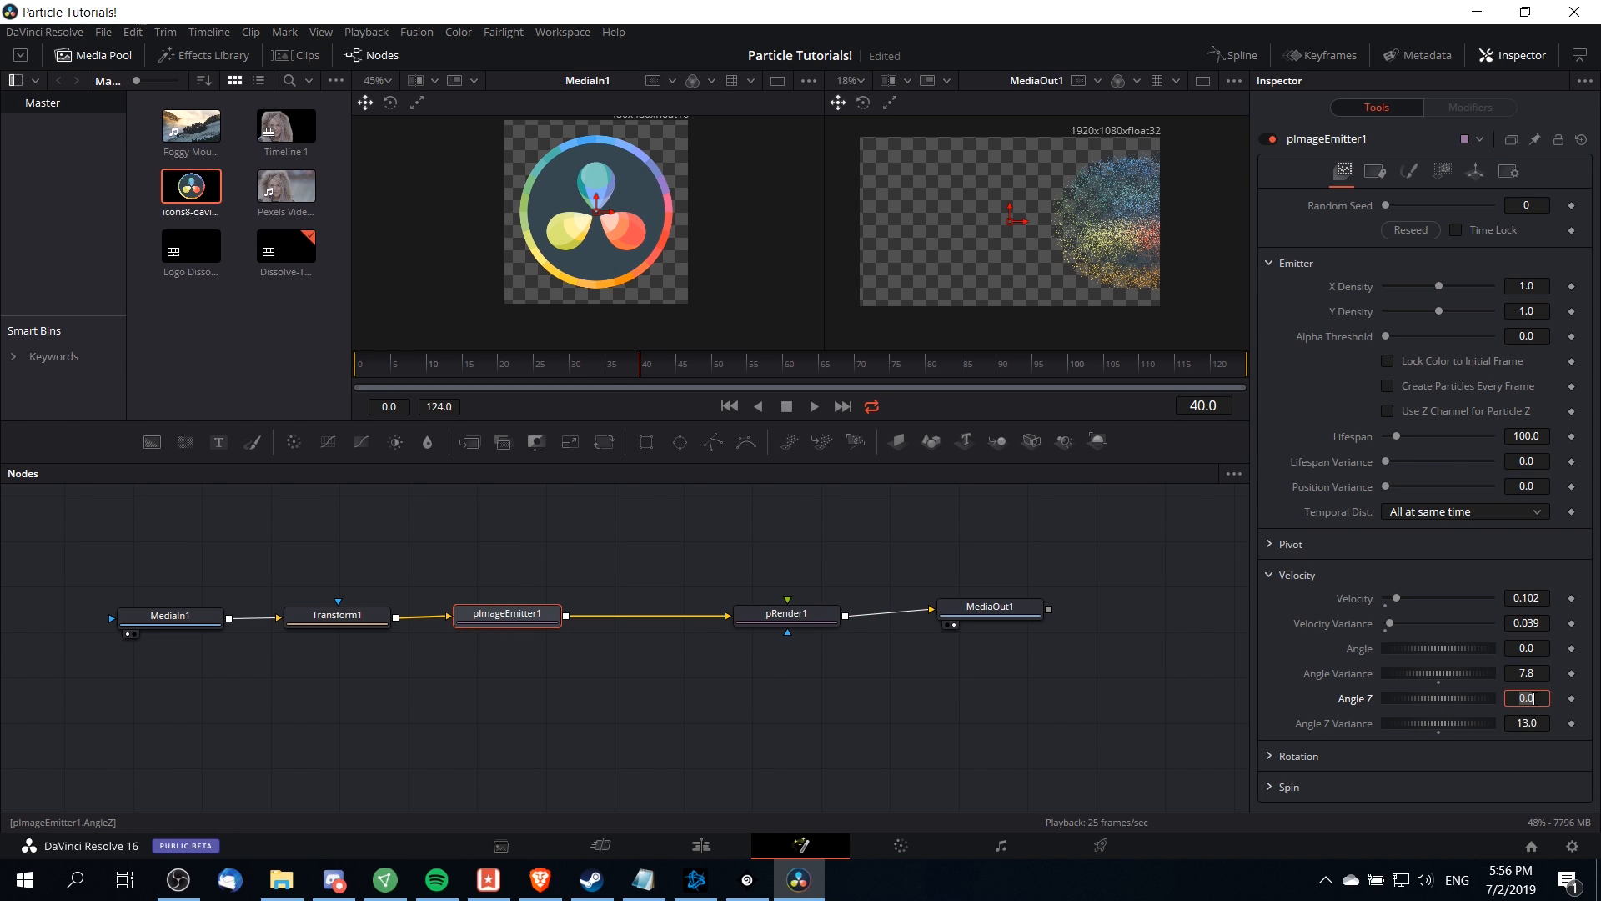
text(-90)
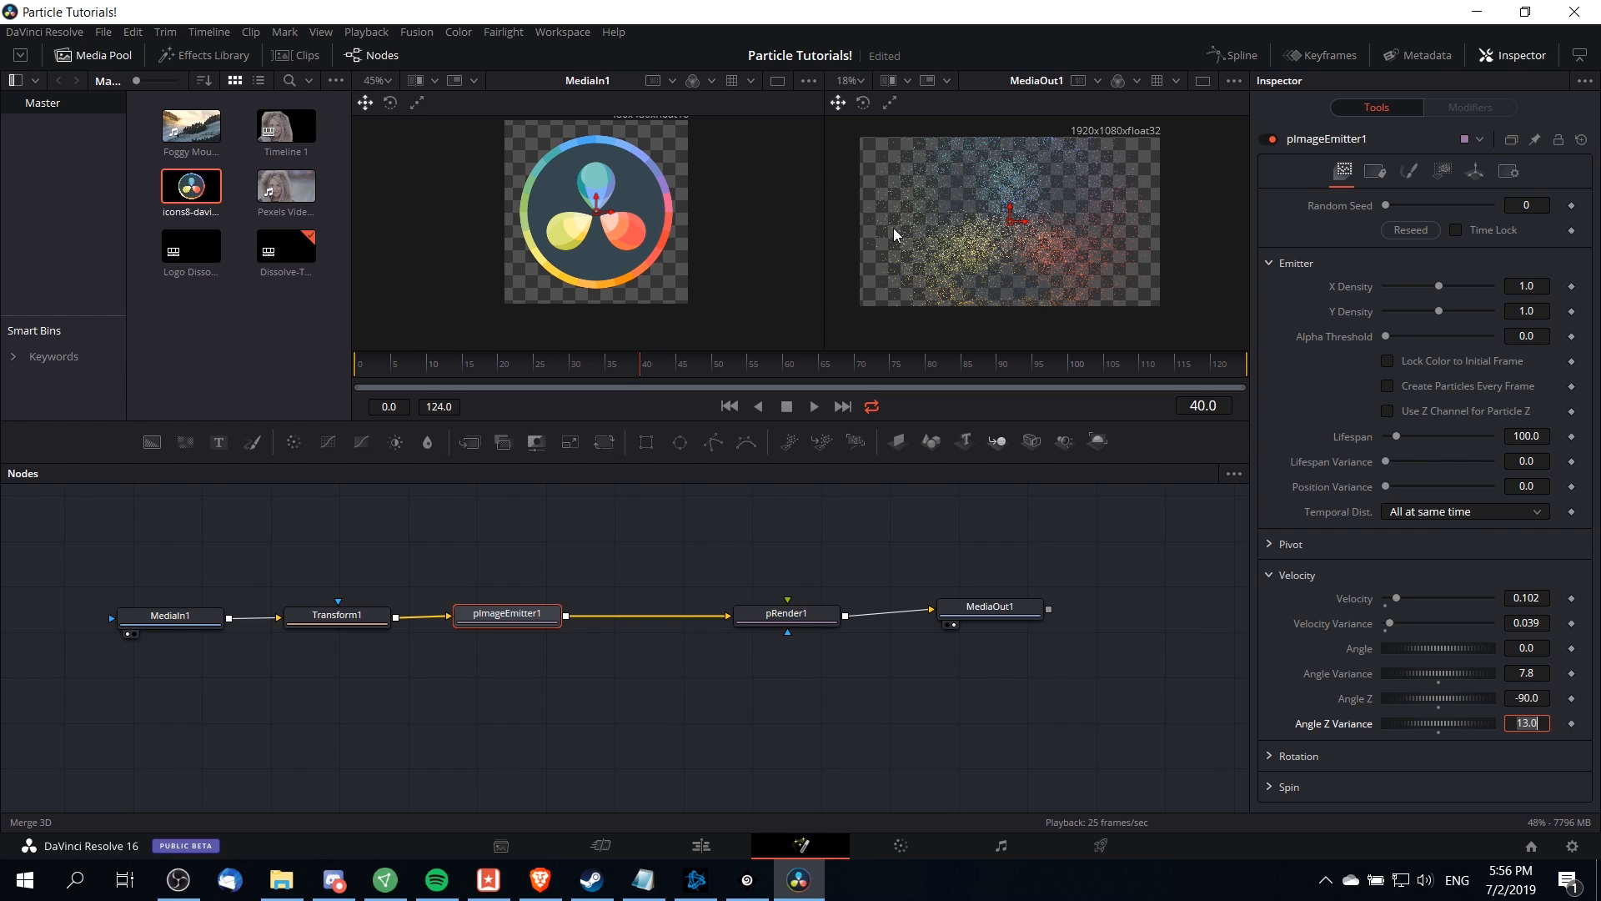
mouse_move(907, 297)
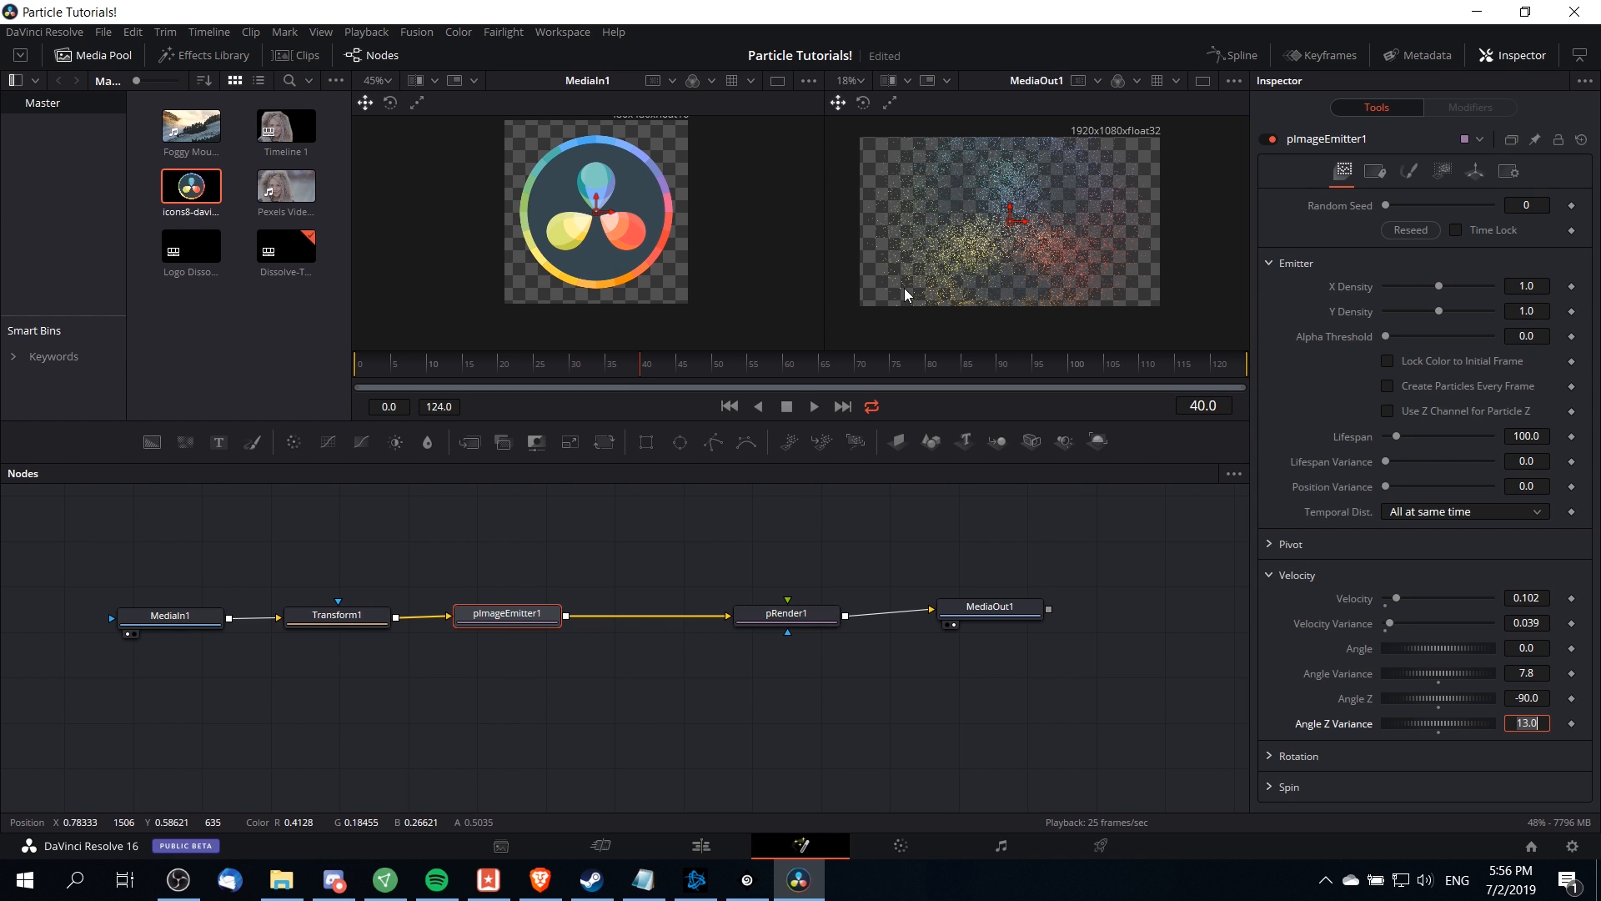
mouse_move(423, 374)
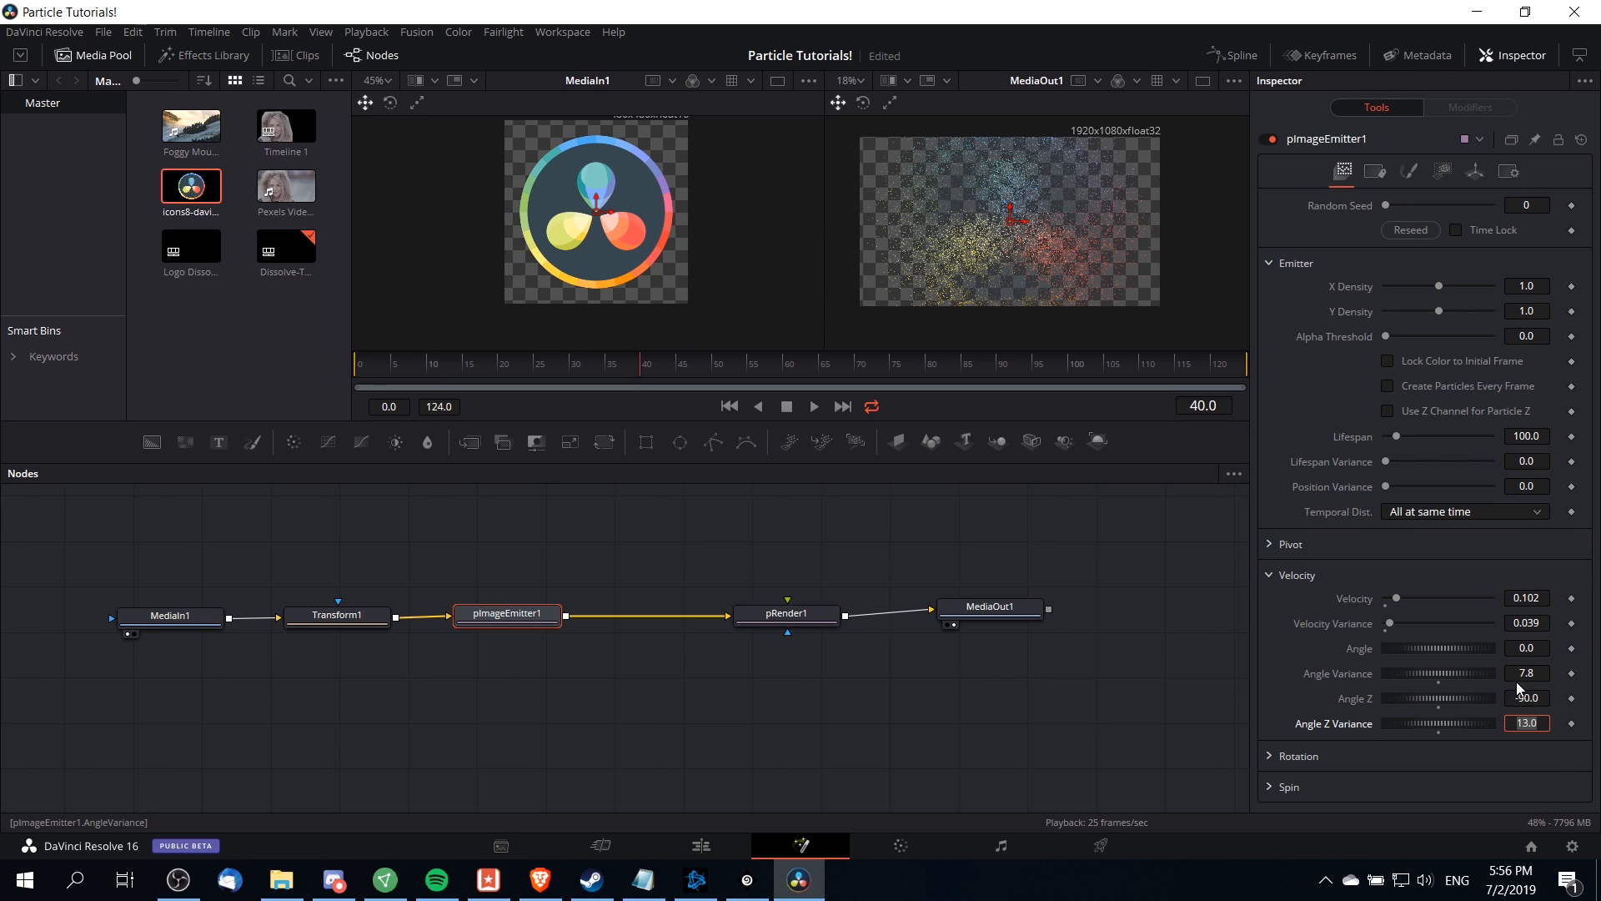
click(364, 363)
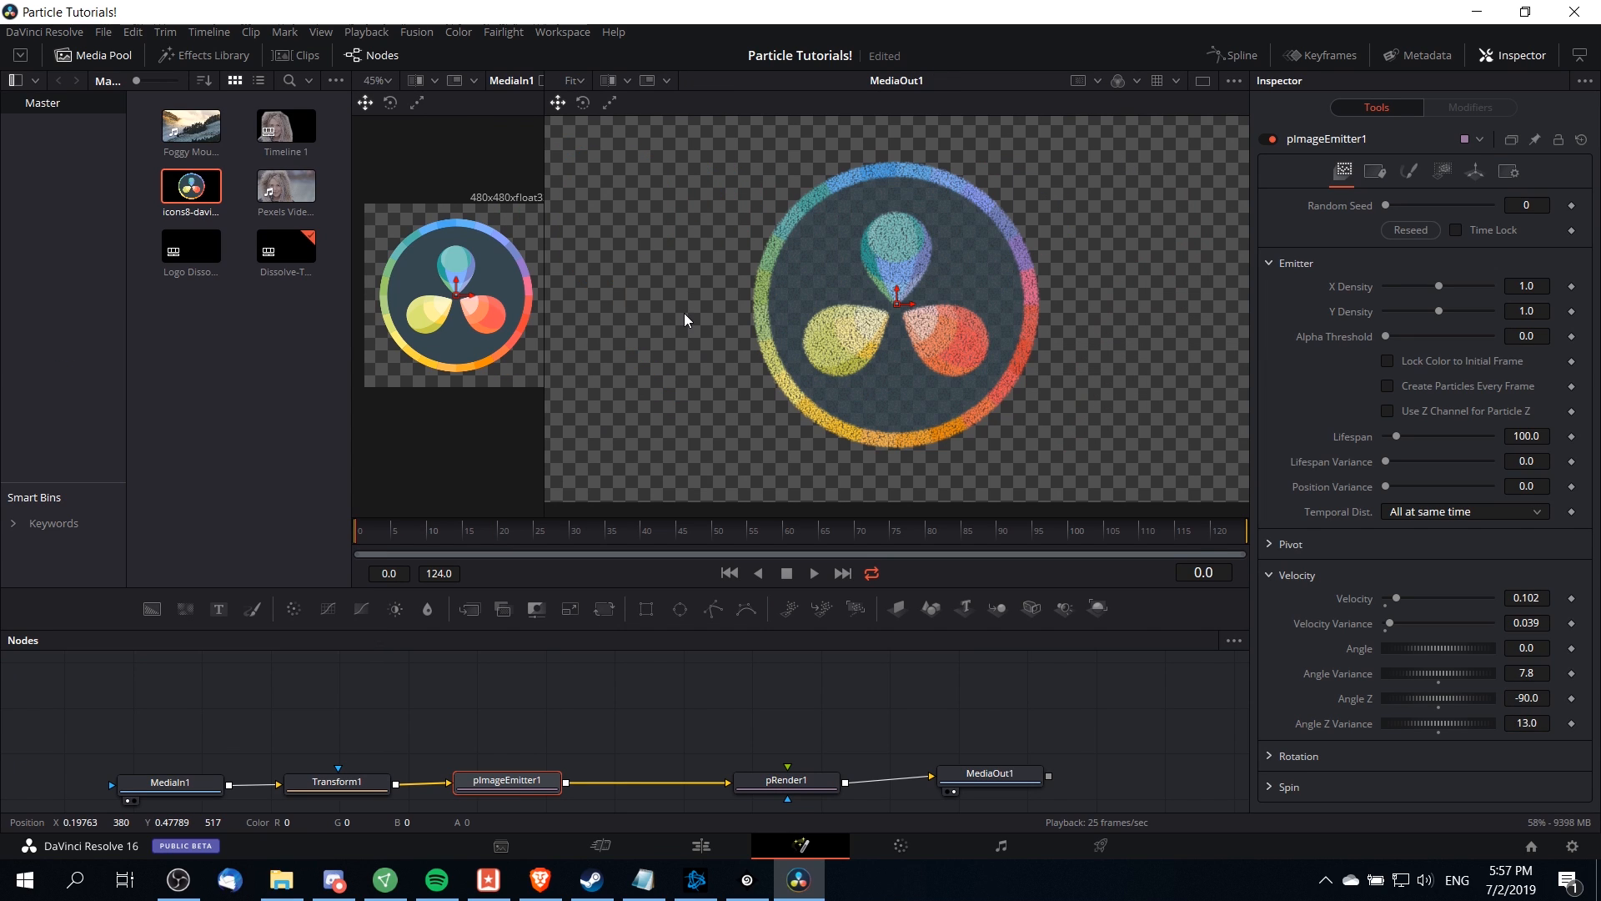
- Reduce the emitter to Velocity 0.051, variances 0.03 / 5.5 / 8.2 and Random Seed 303
click(814, 574)
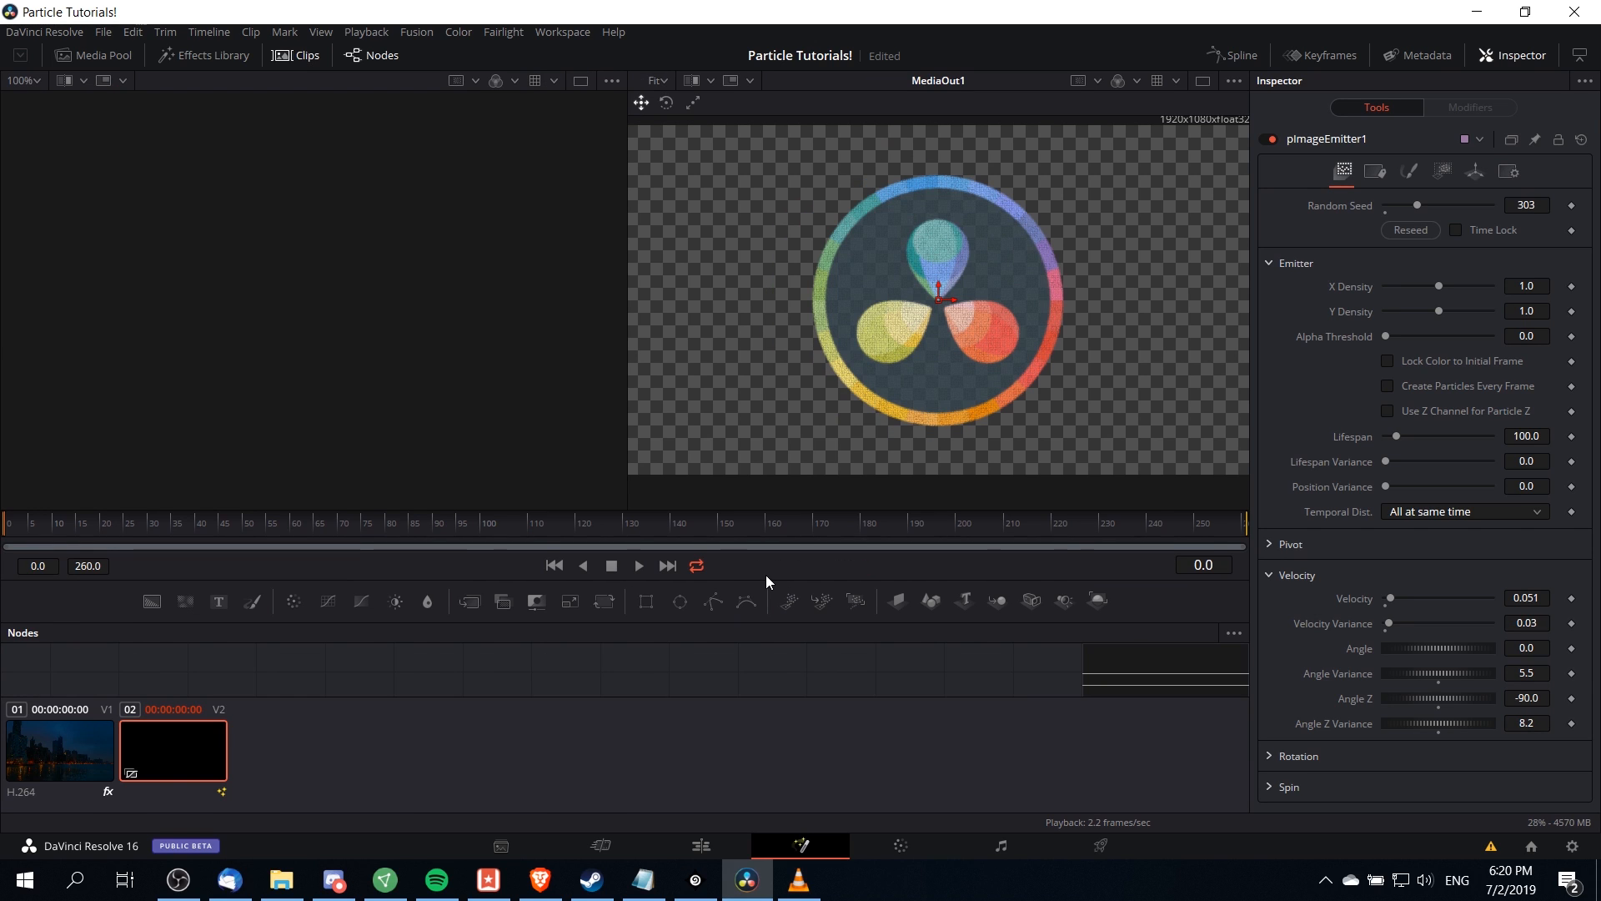
mouse_move(652, 532)
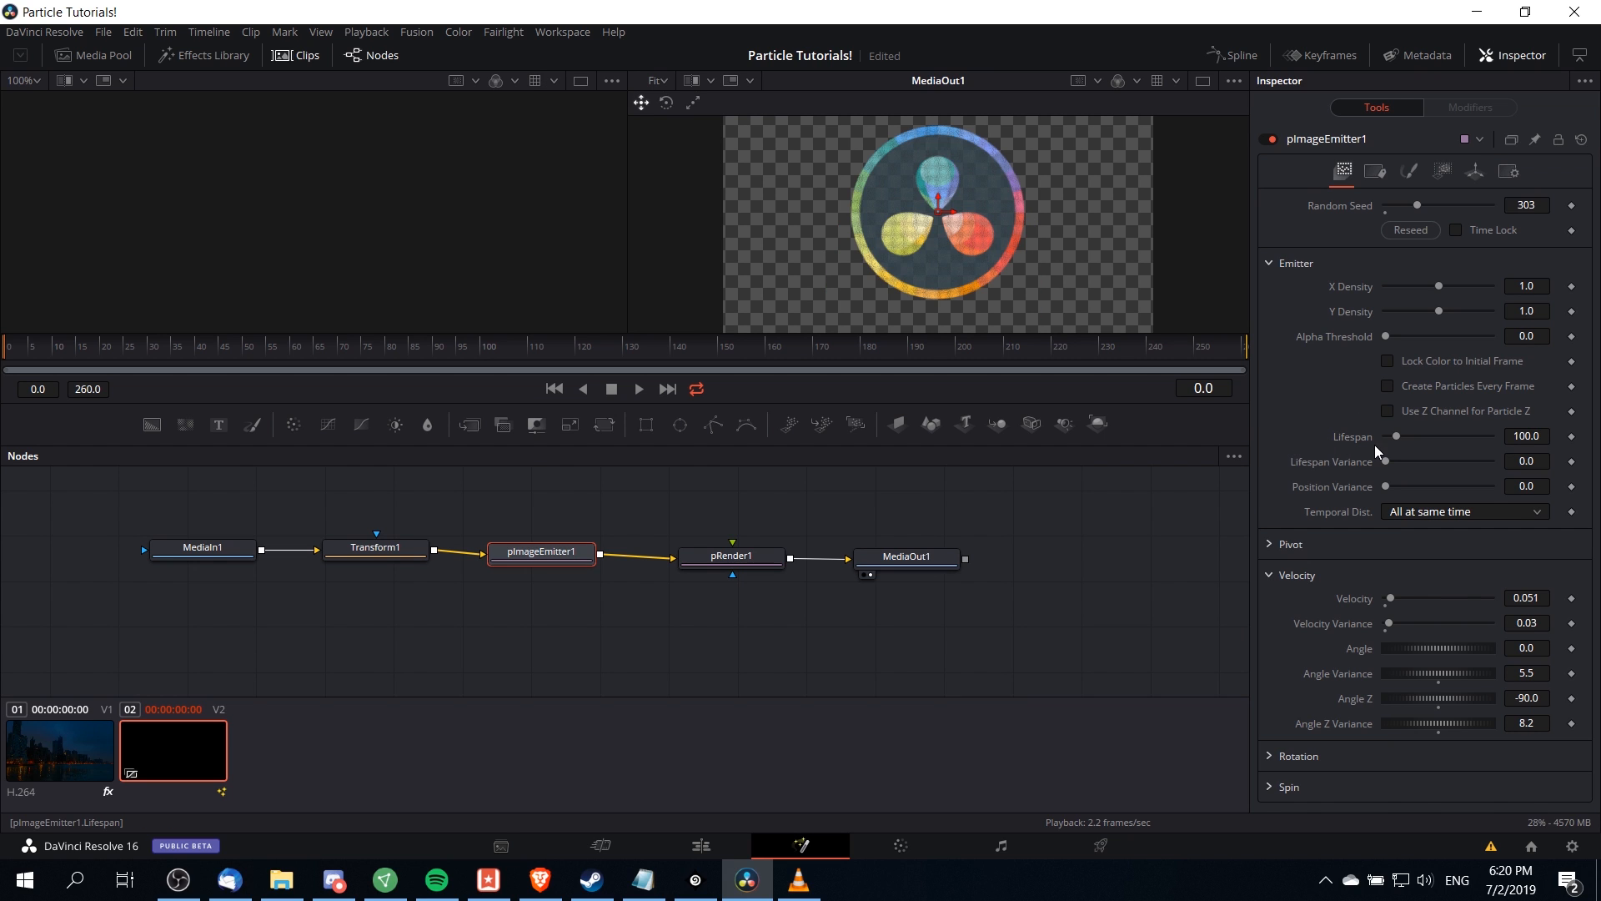
mouse_move(530, 575)
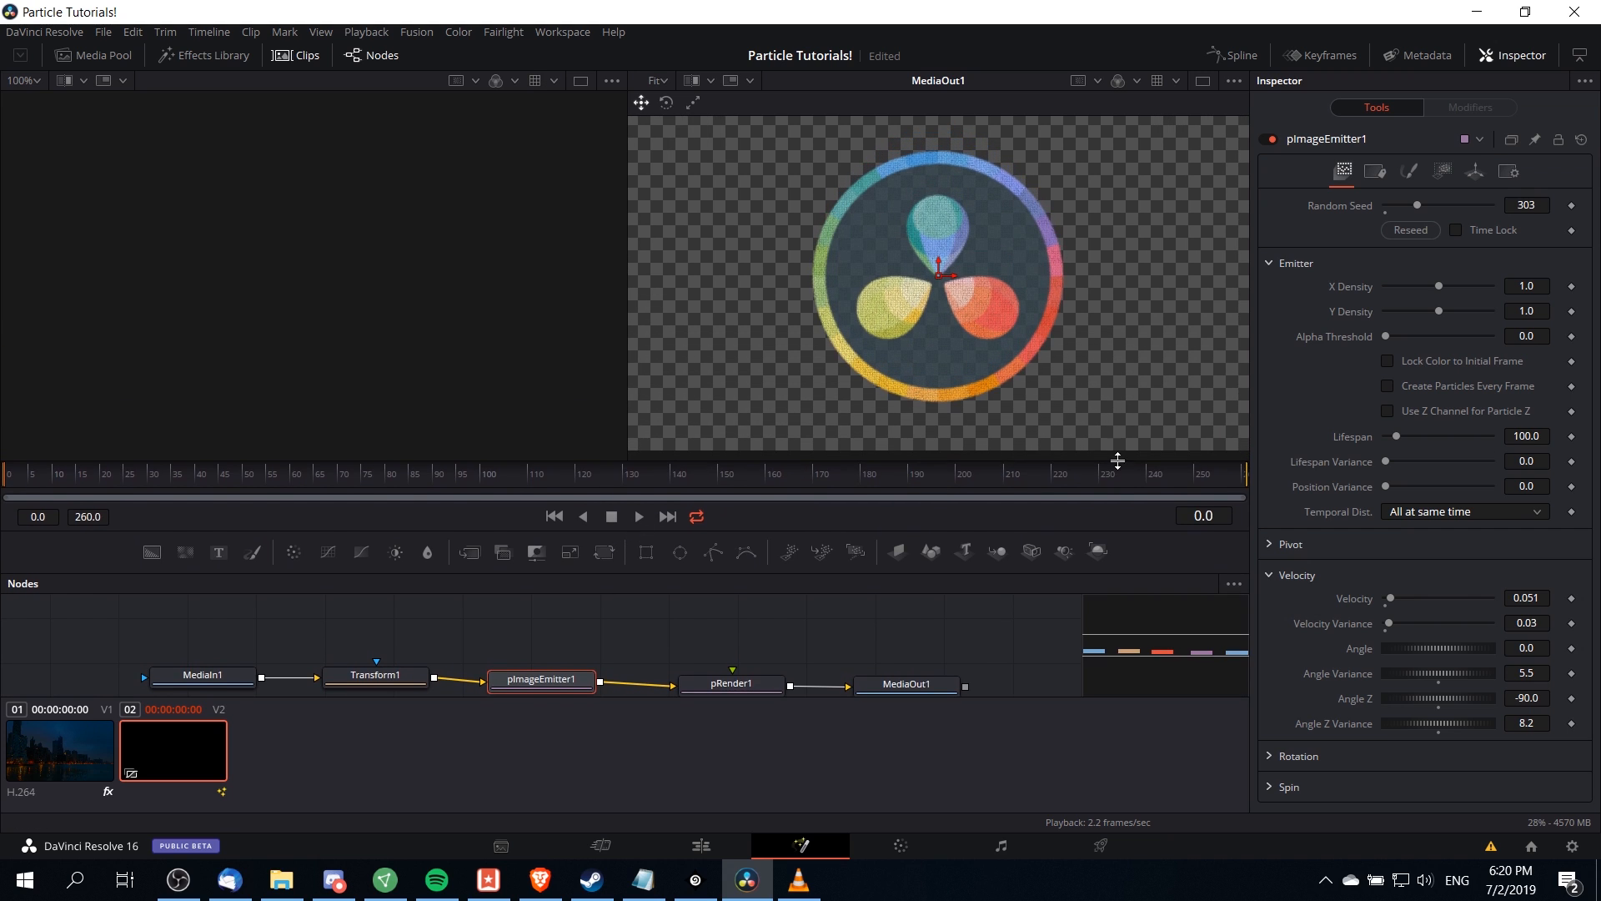
mouse_move(479, 480)
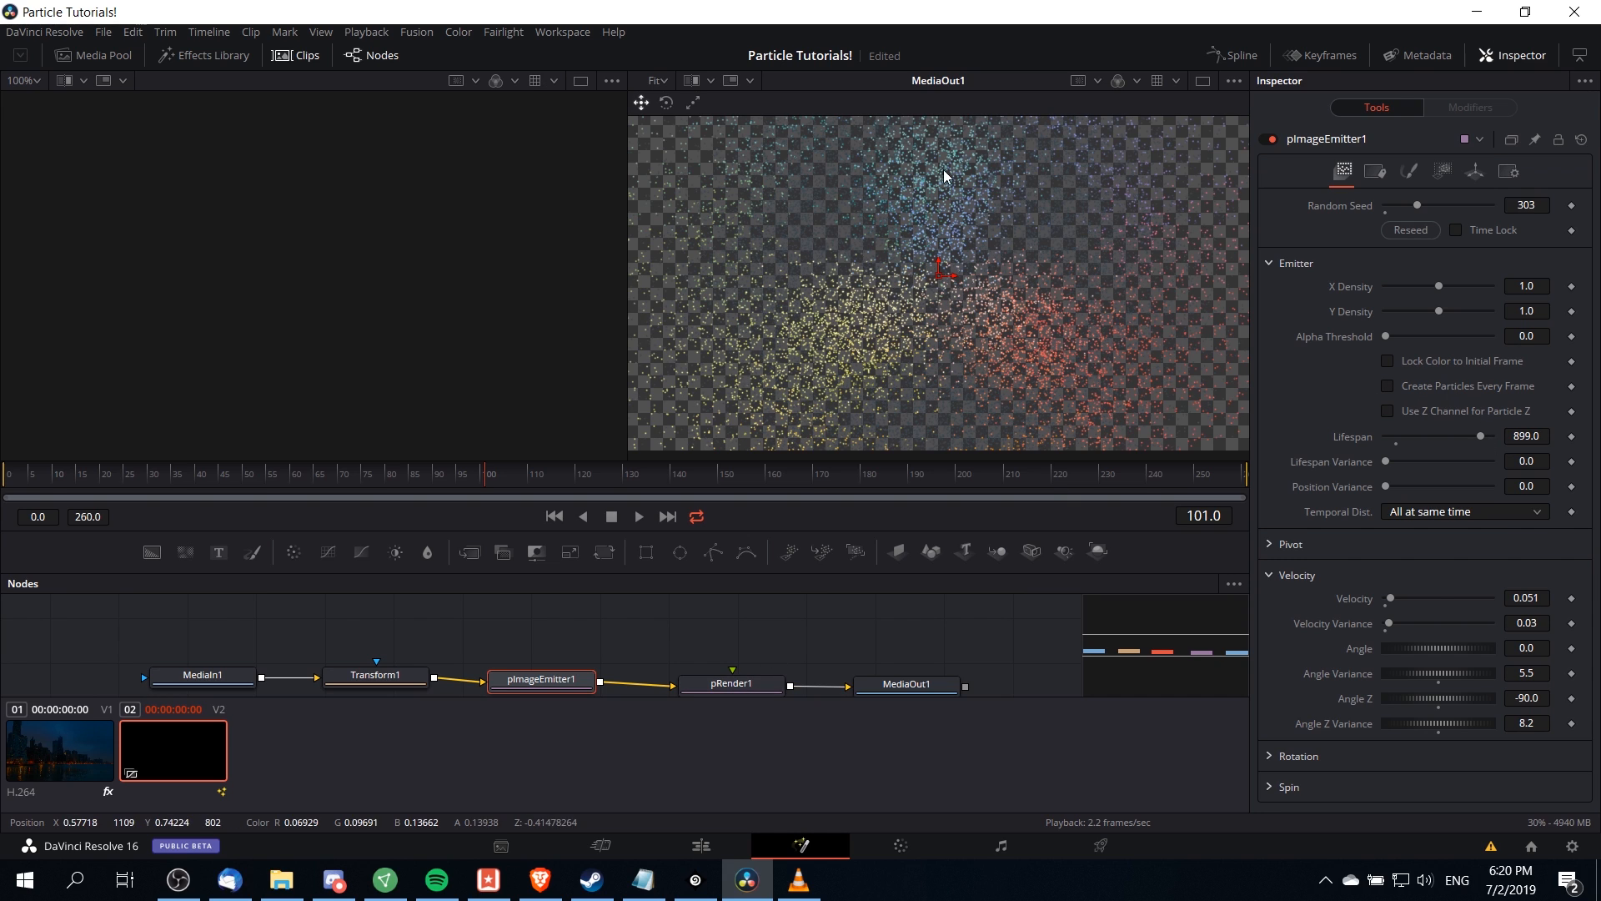
mouse_move(986, 203)
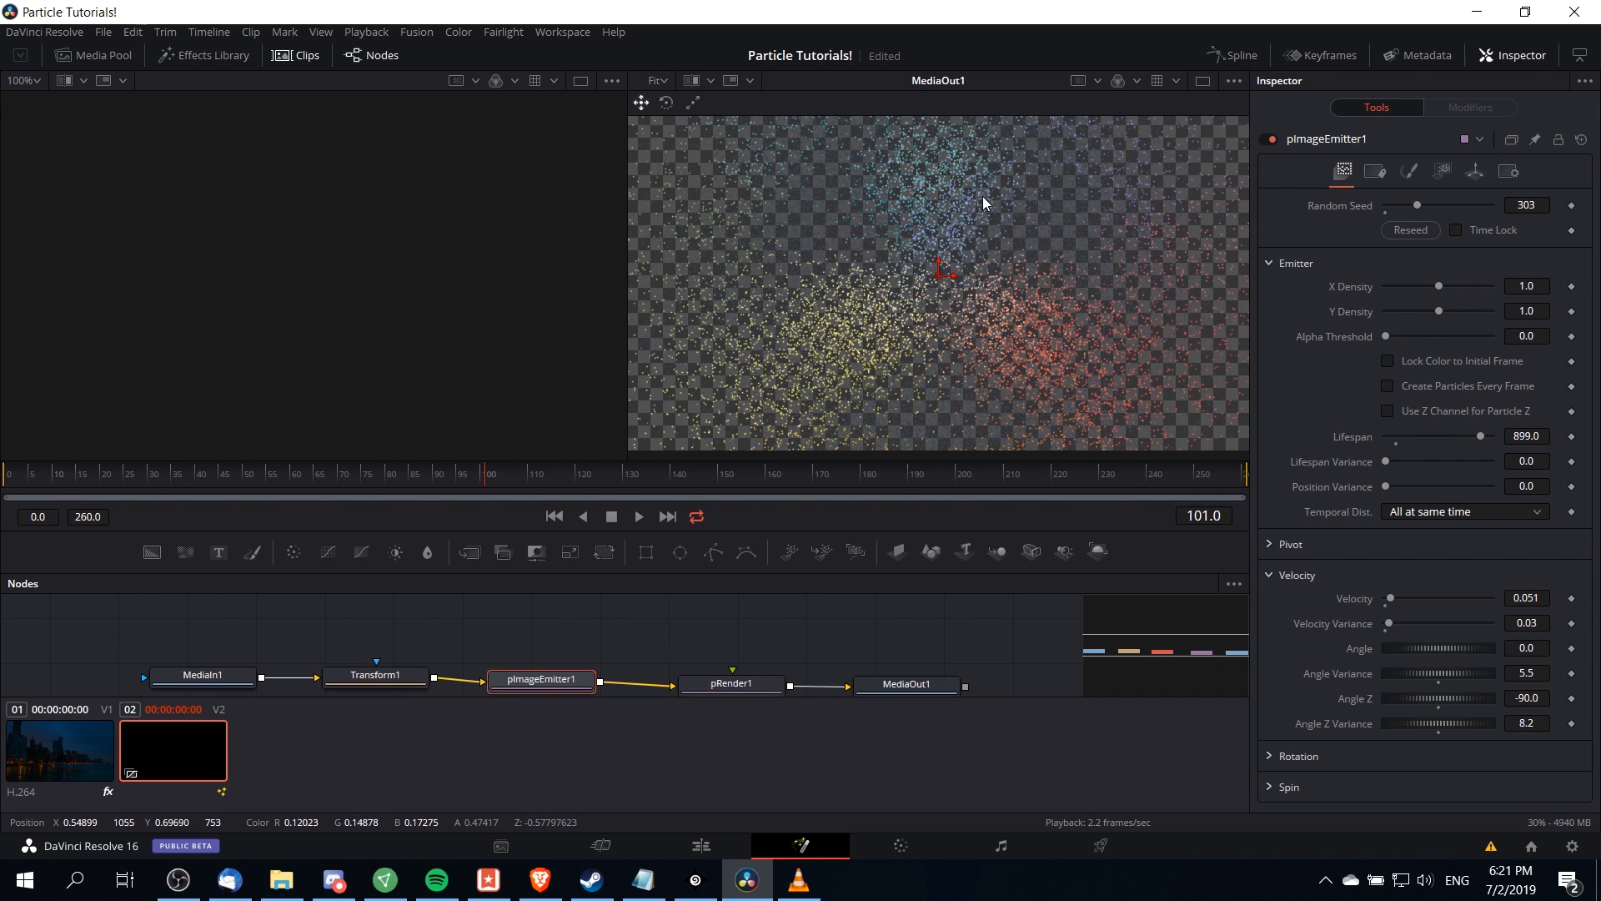
mouse_move(807, 636)
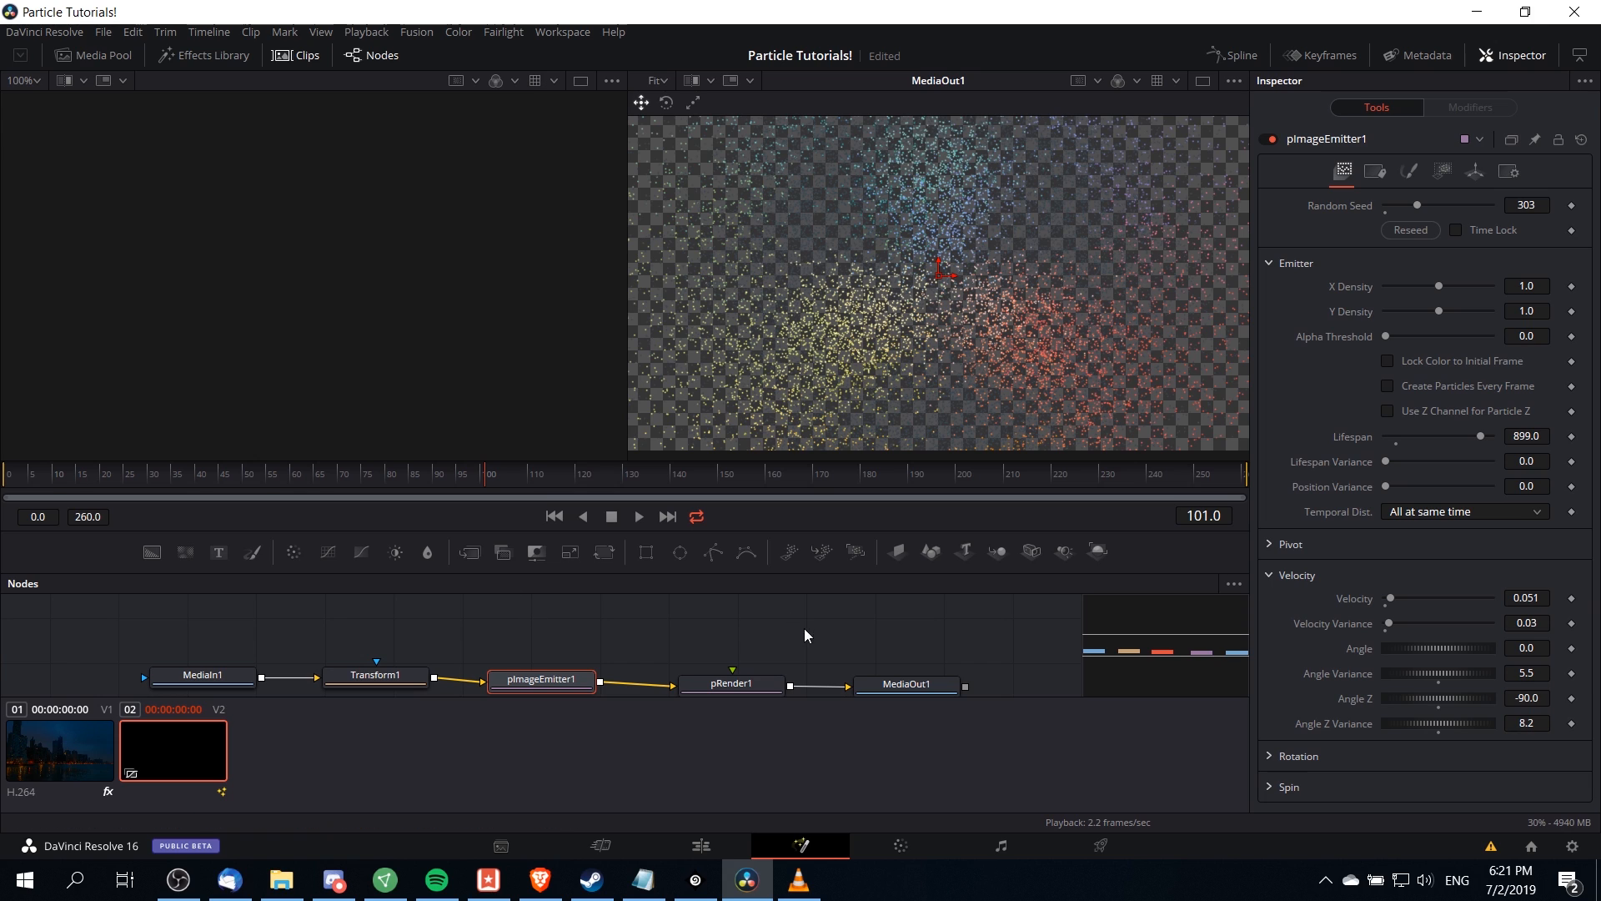
- Enable Kill Particles That Leave The View on the pRender1 node
click(731, 641)
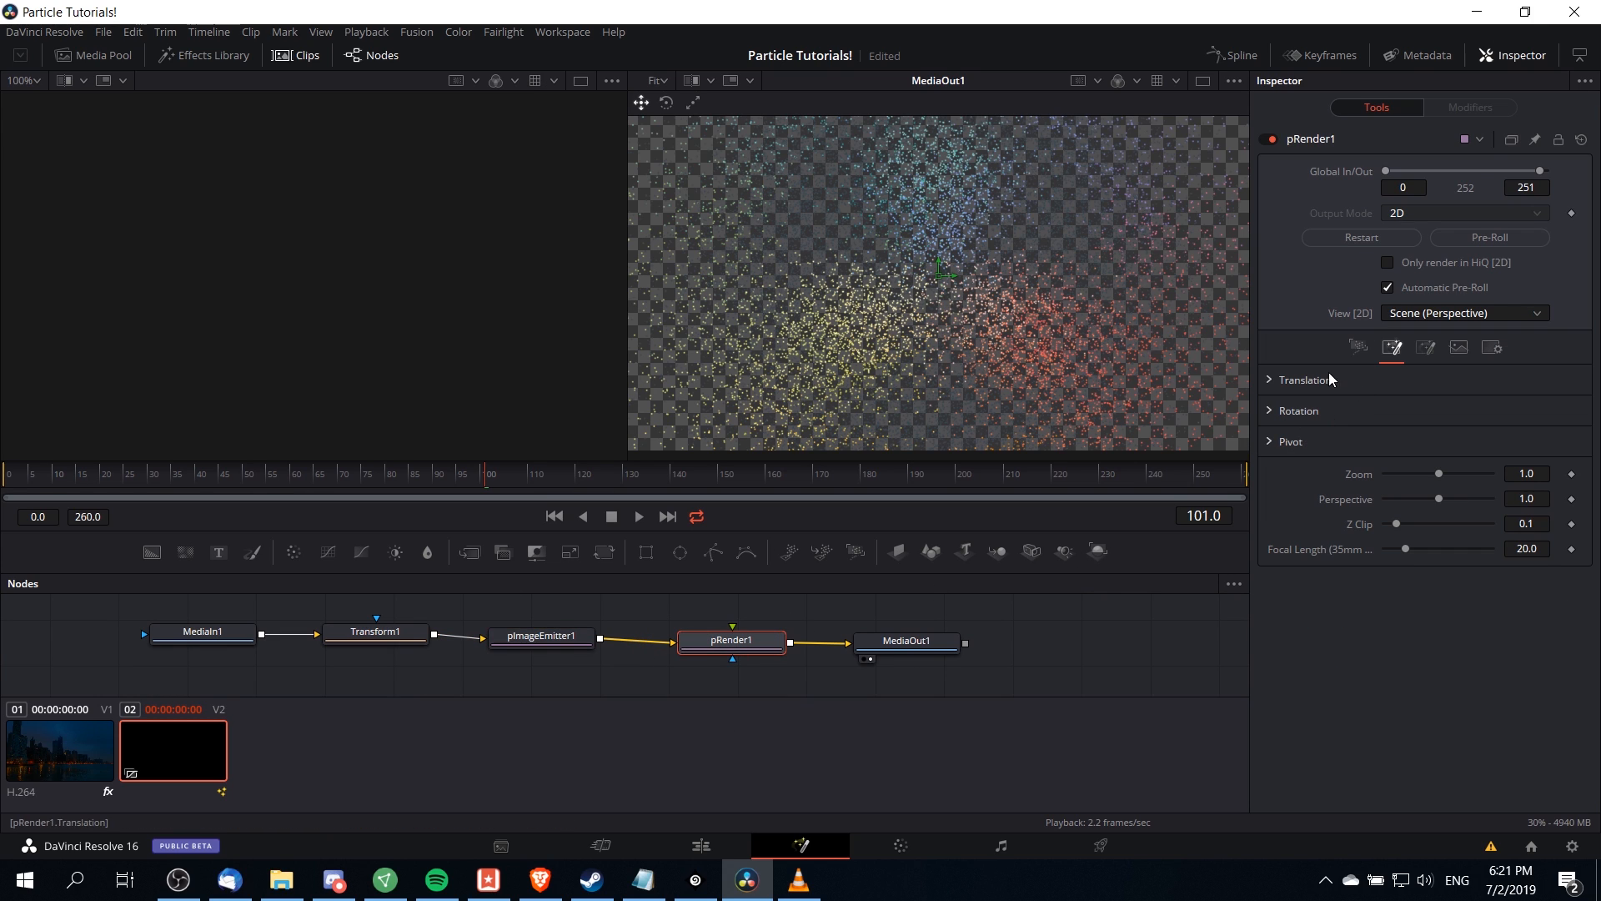
click(1358, 347)
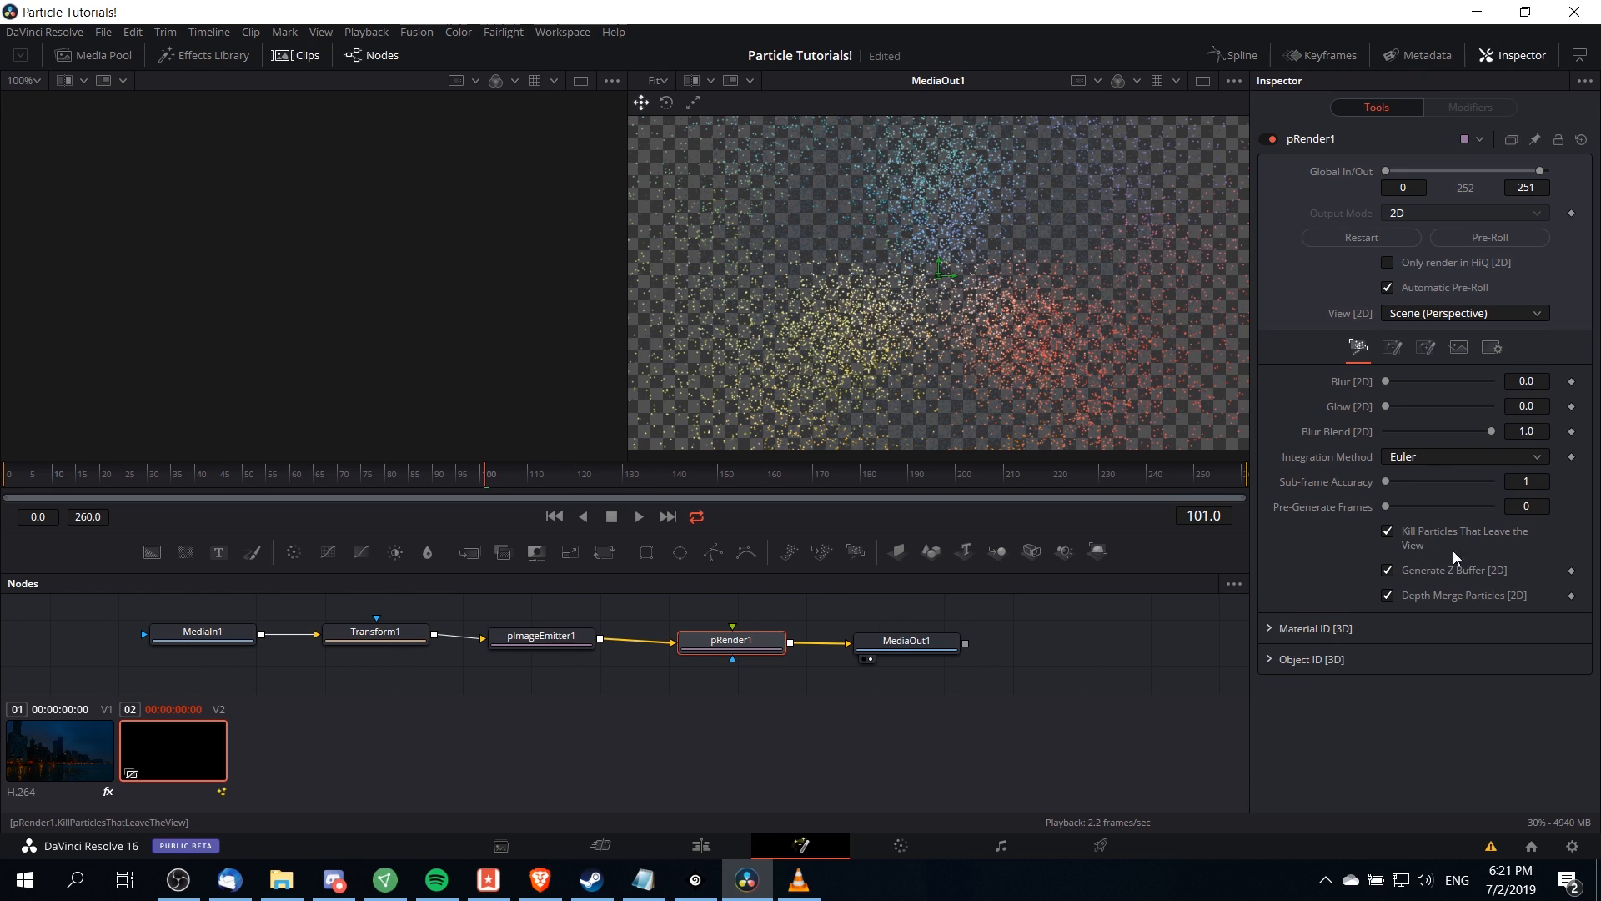
mouse_move(1031, 338)
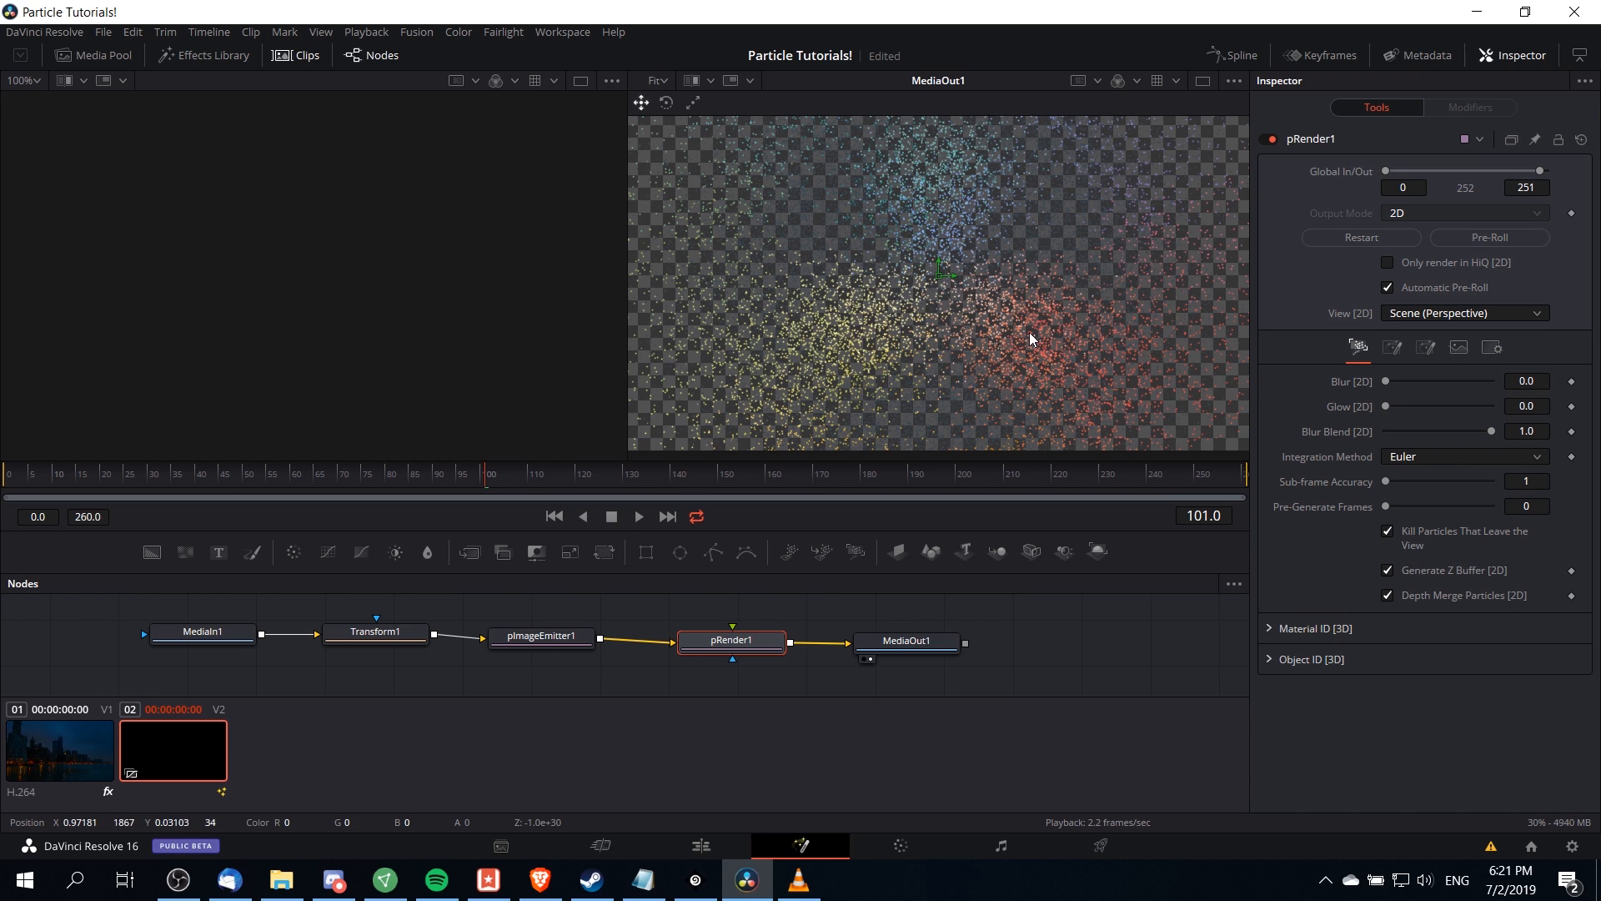